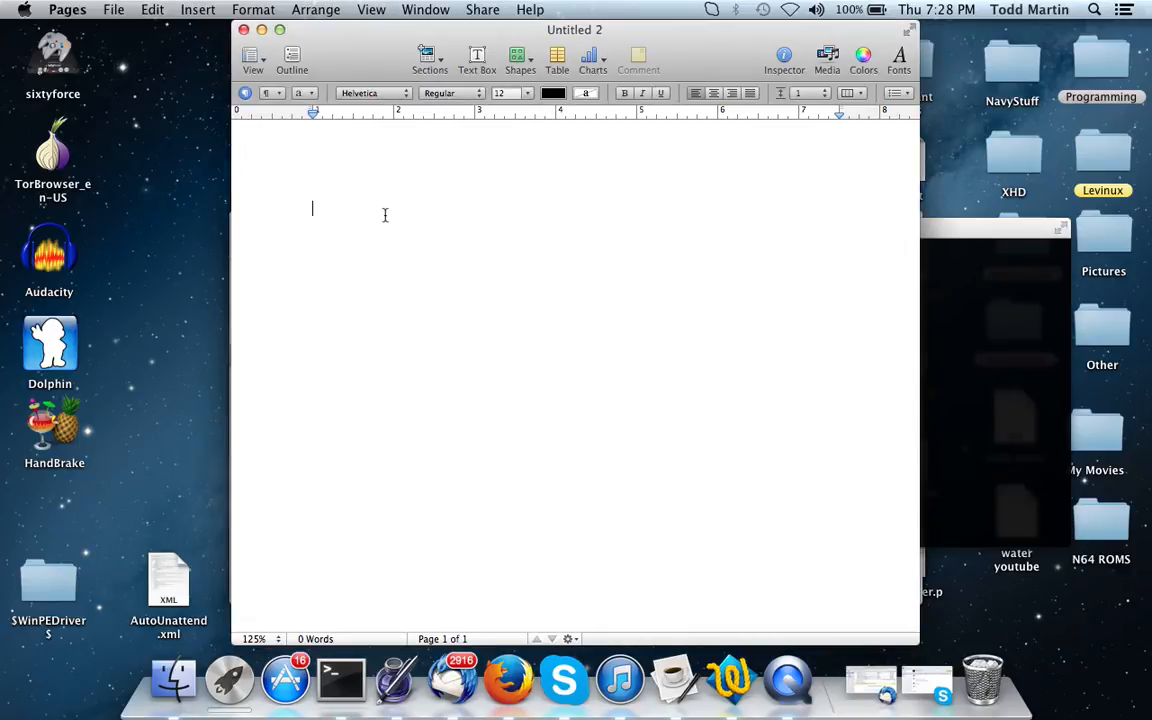
mouse_move(114, 184)
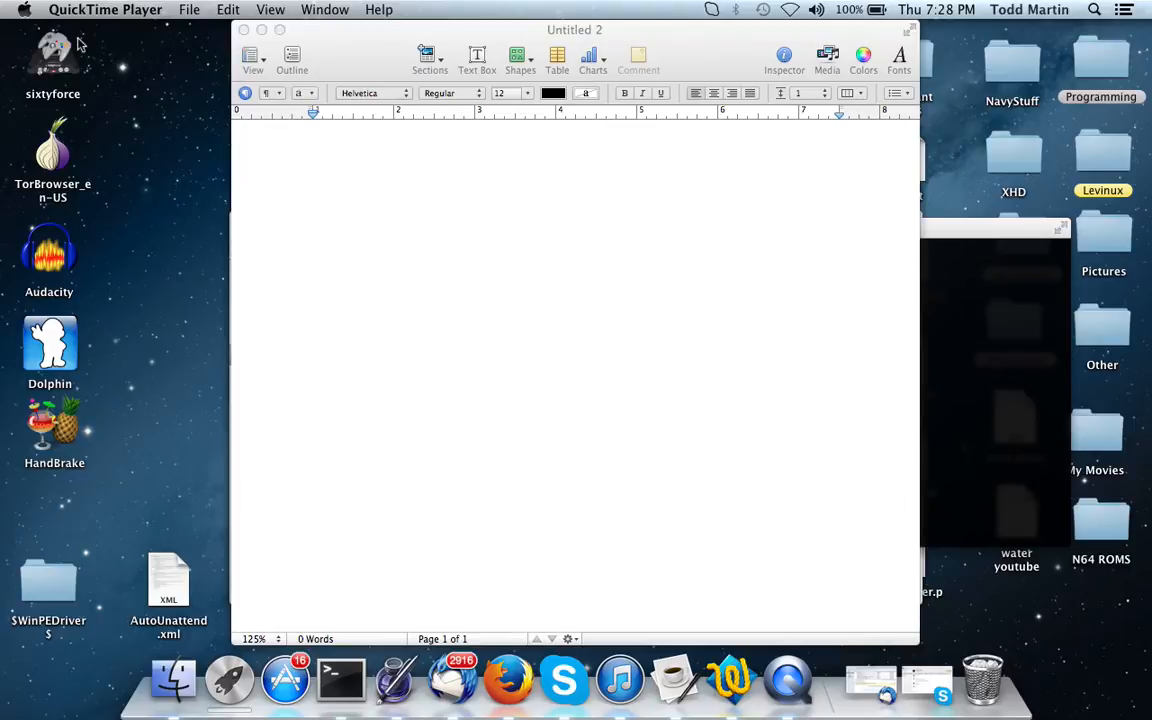
Enter the notes title 'Python - Configuration Files' and start a new line
type("P")
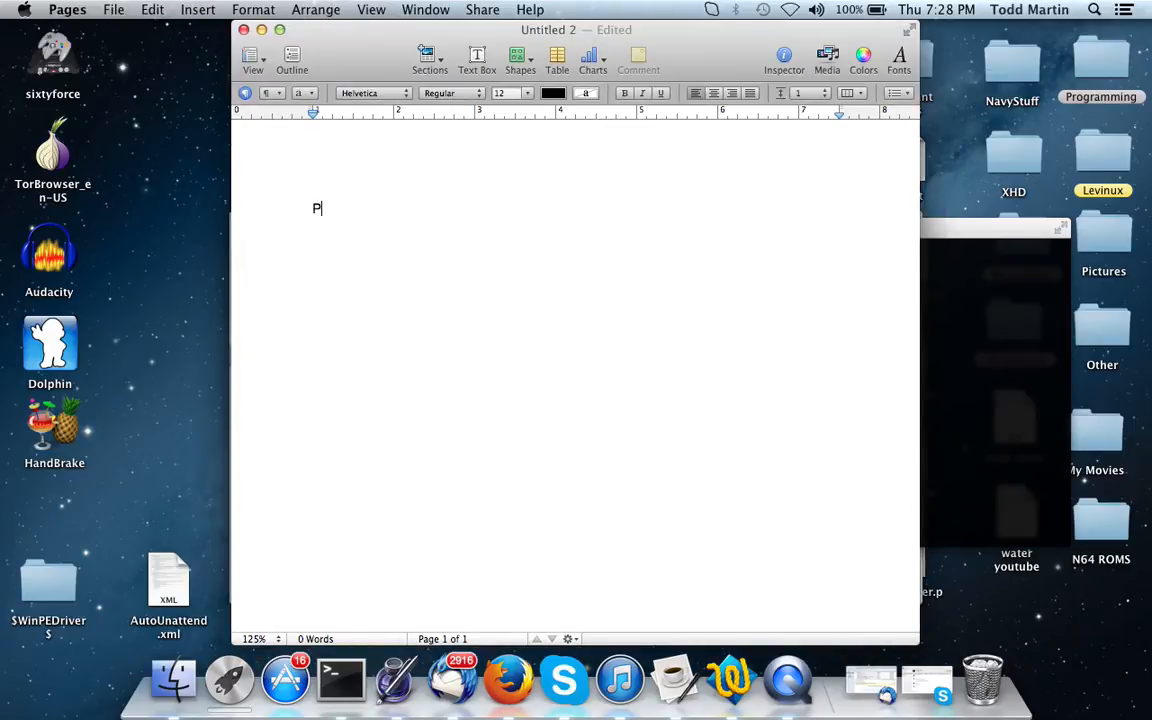
type("ython - Confi")
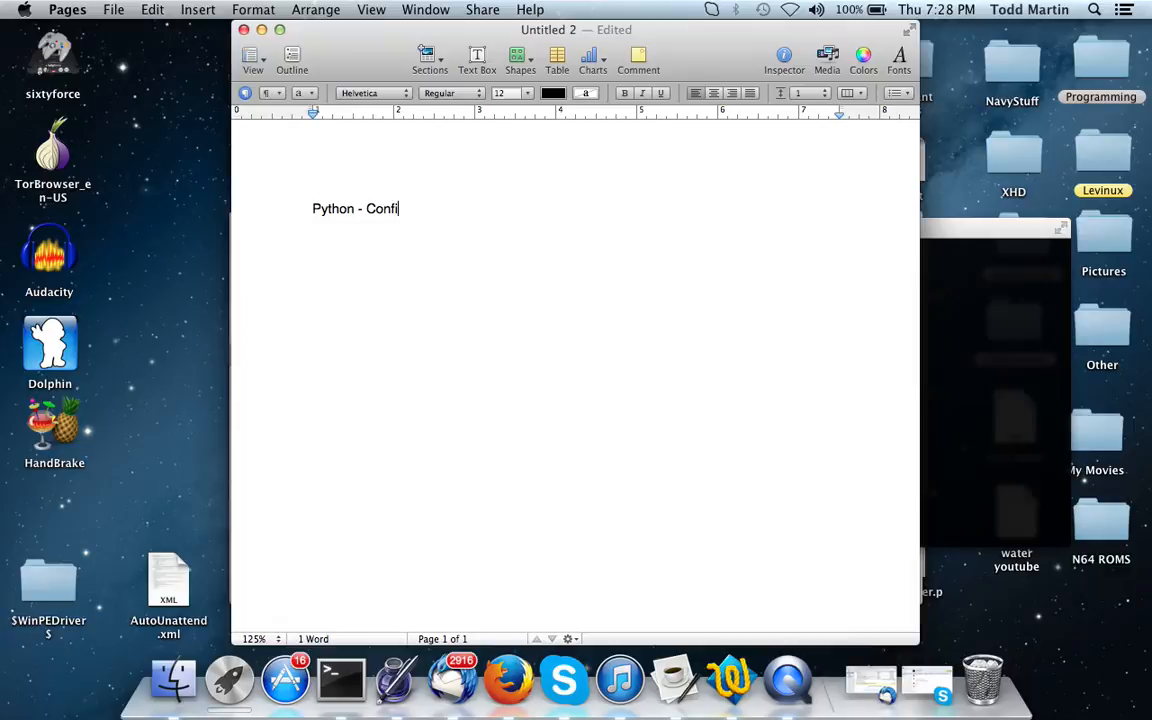
type("guration Fi")
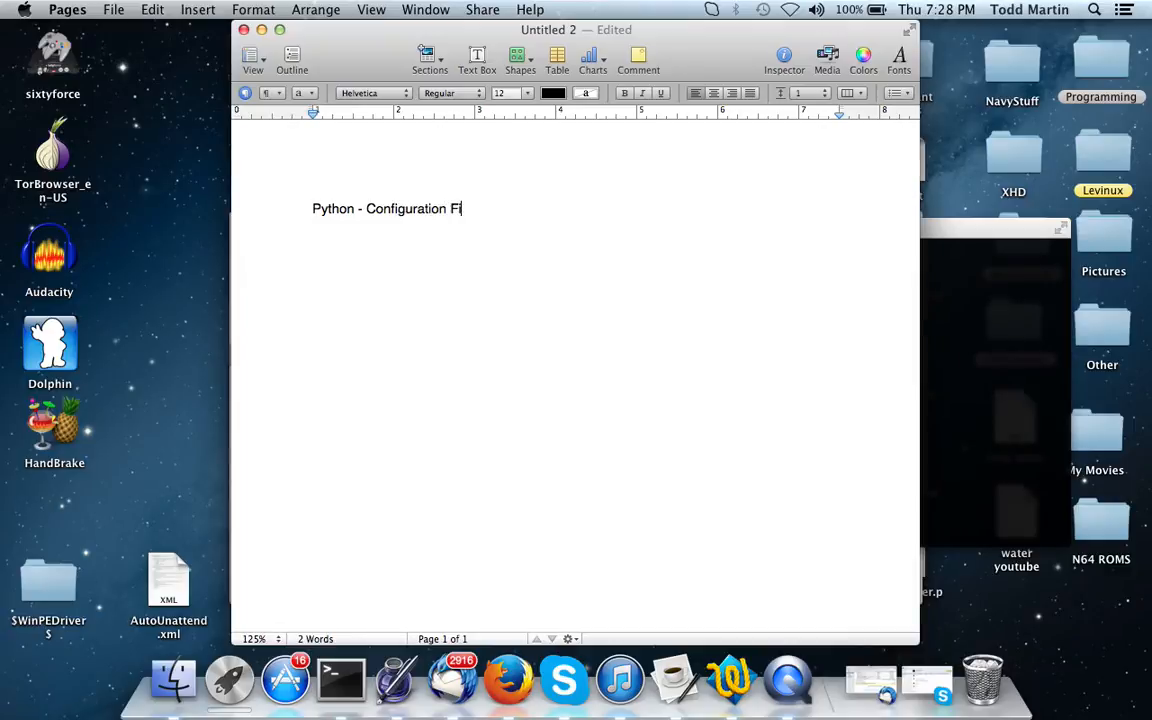
type("les")
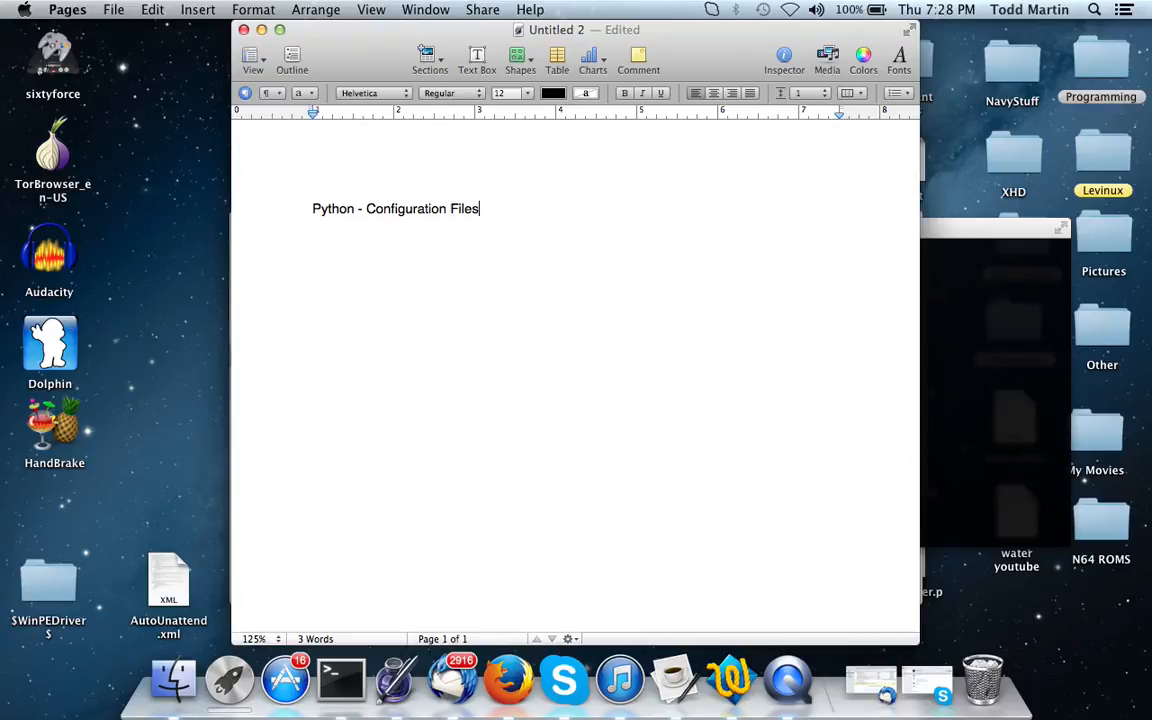
key("Return")
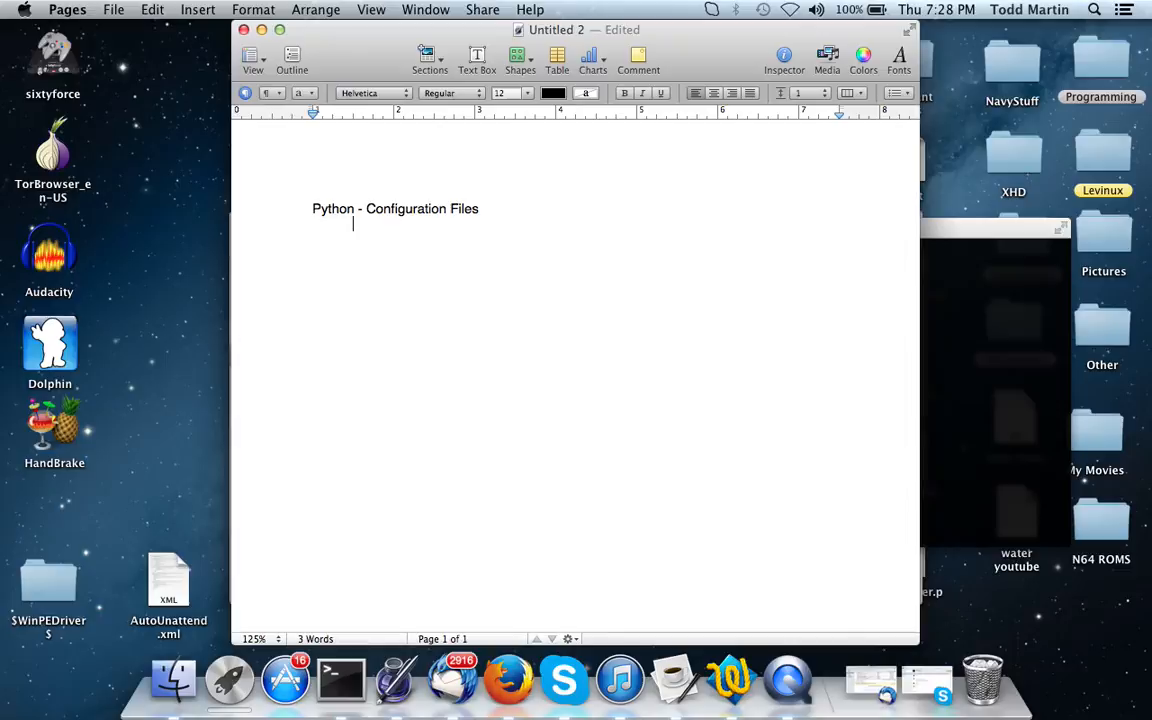
Add the indented line 'Writing Configurations - generate by using python'
type("Writting CO")
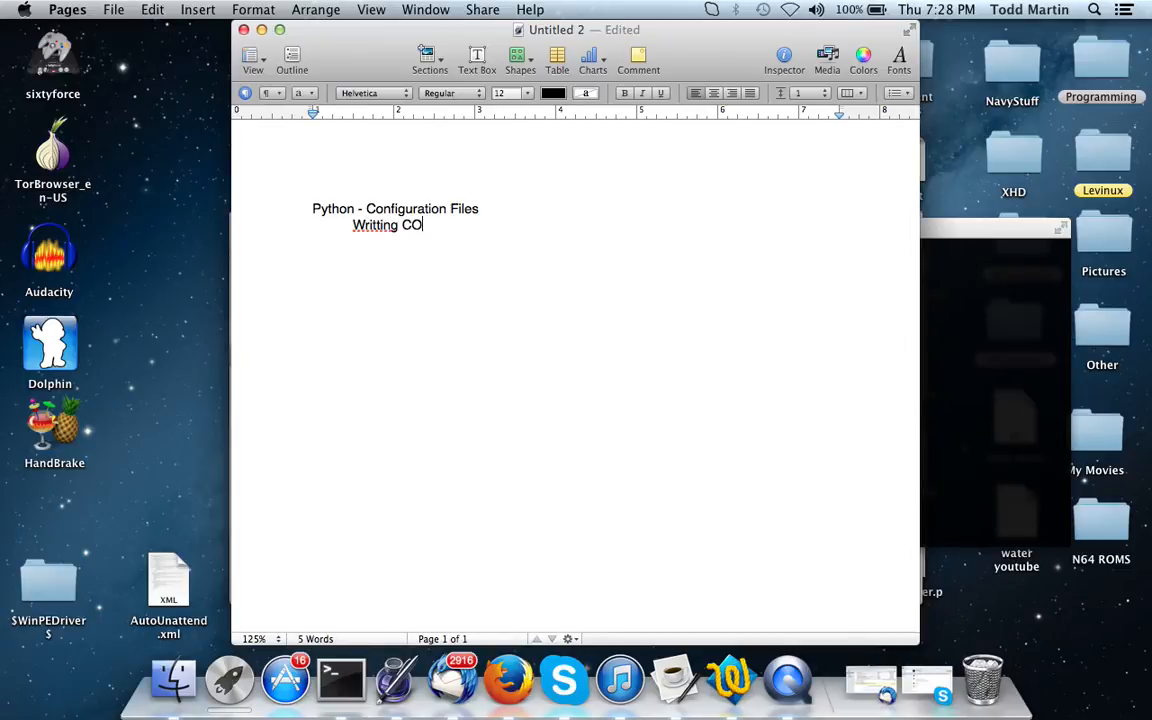
type("nfigurations")
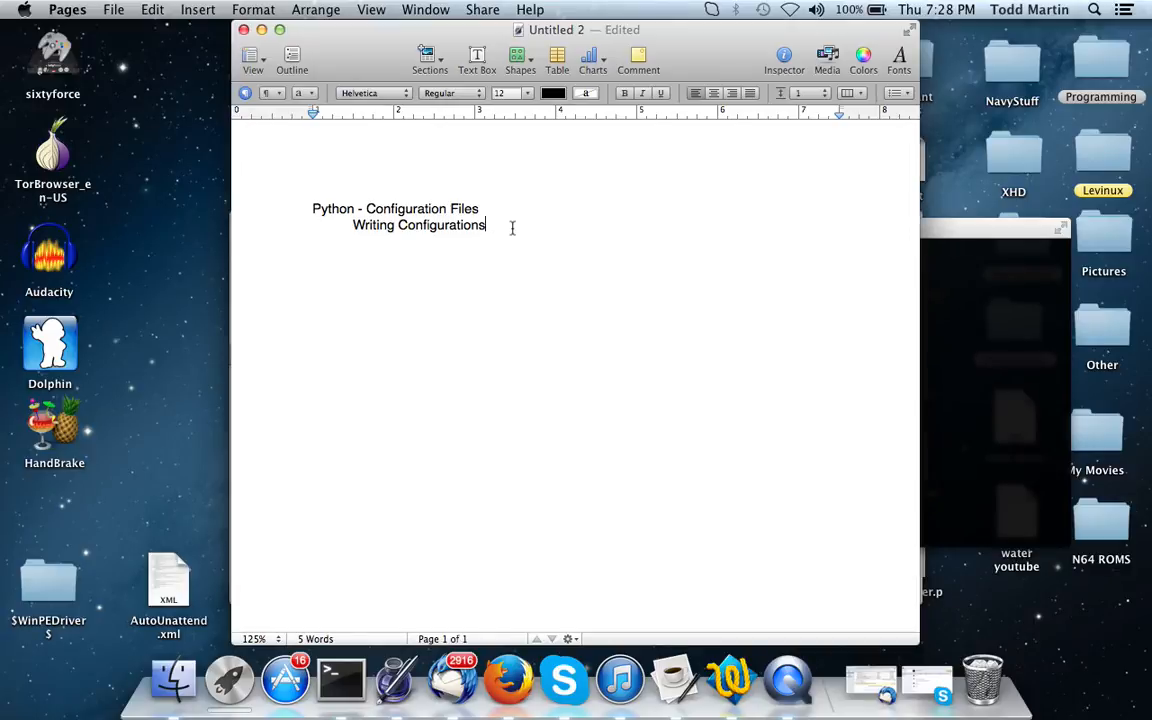
type("- general")
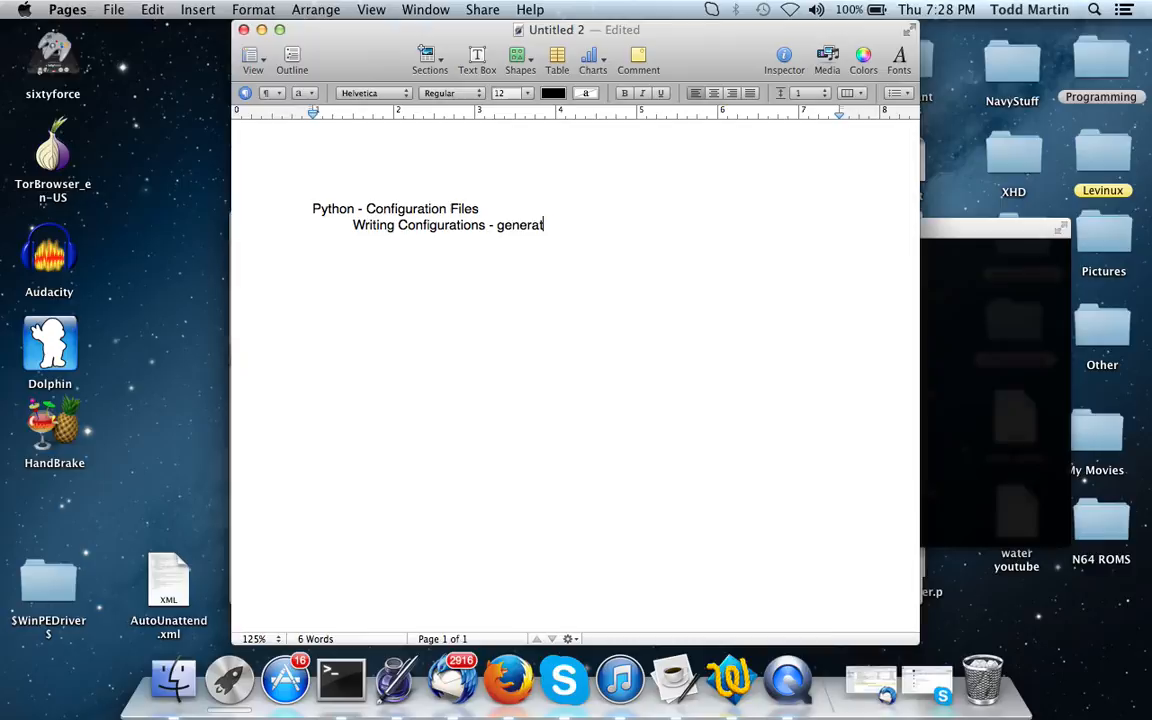
type("e by using pyth")
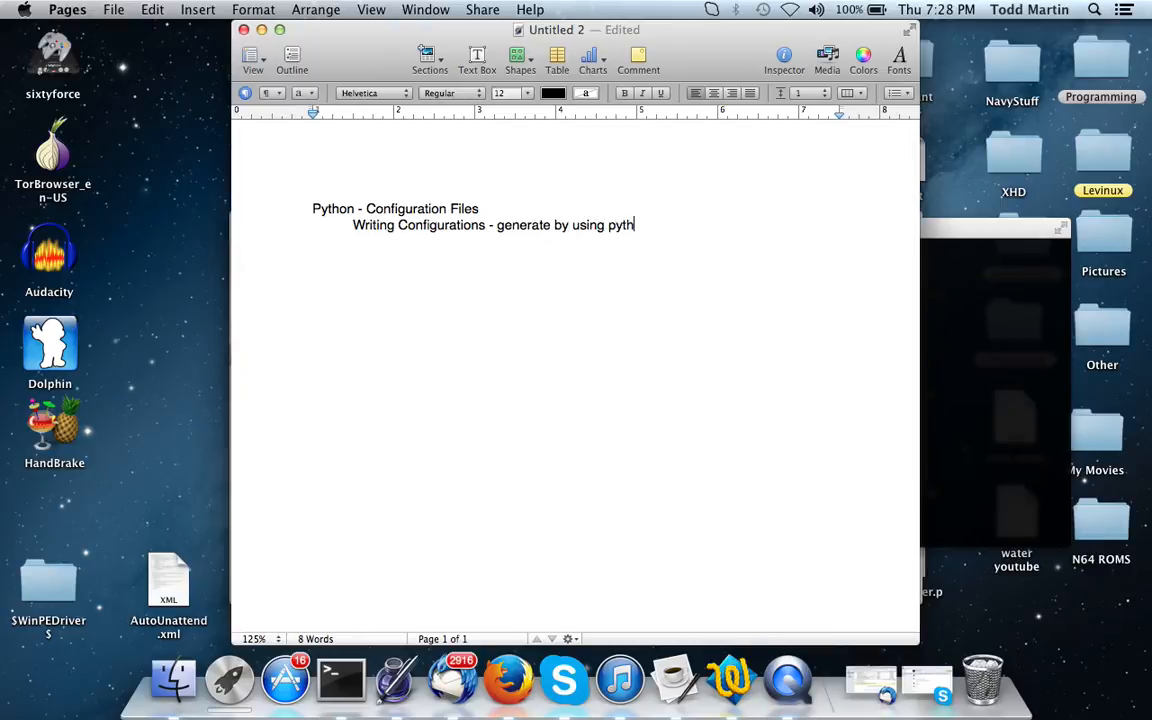
type("on")
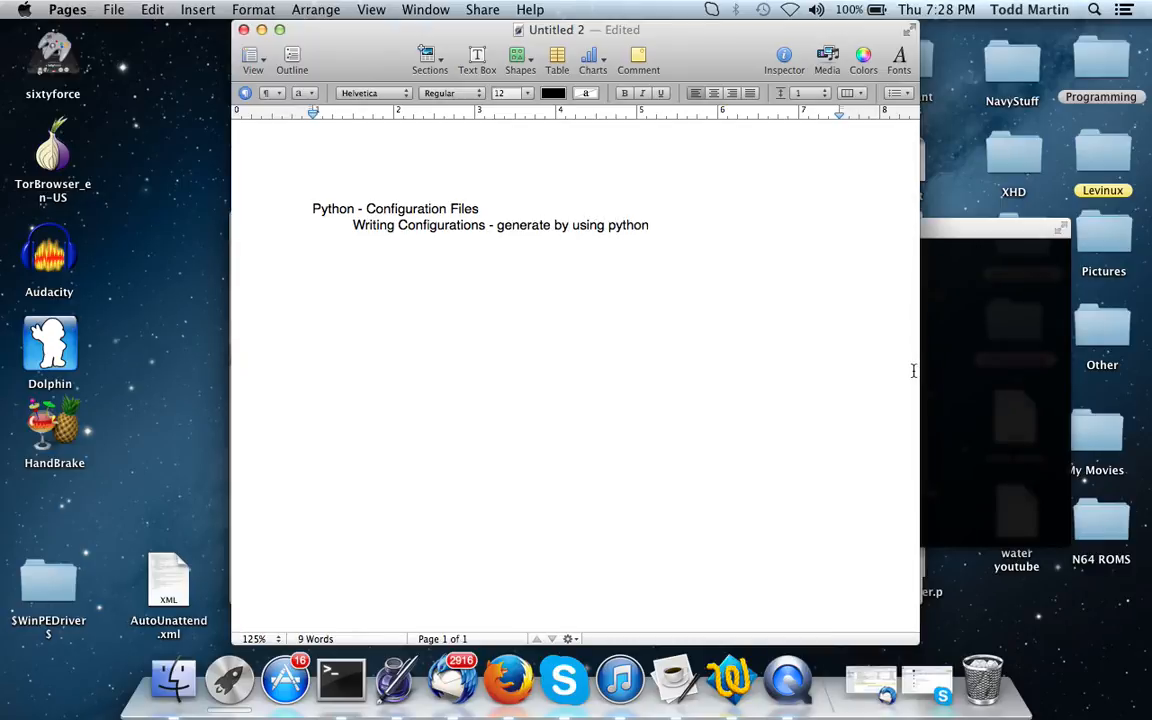
Bring Terminal forward, open the configtut folder, and cd into Desktop/configtut
left_click(348, 682)
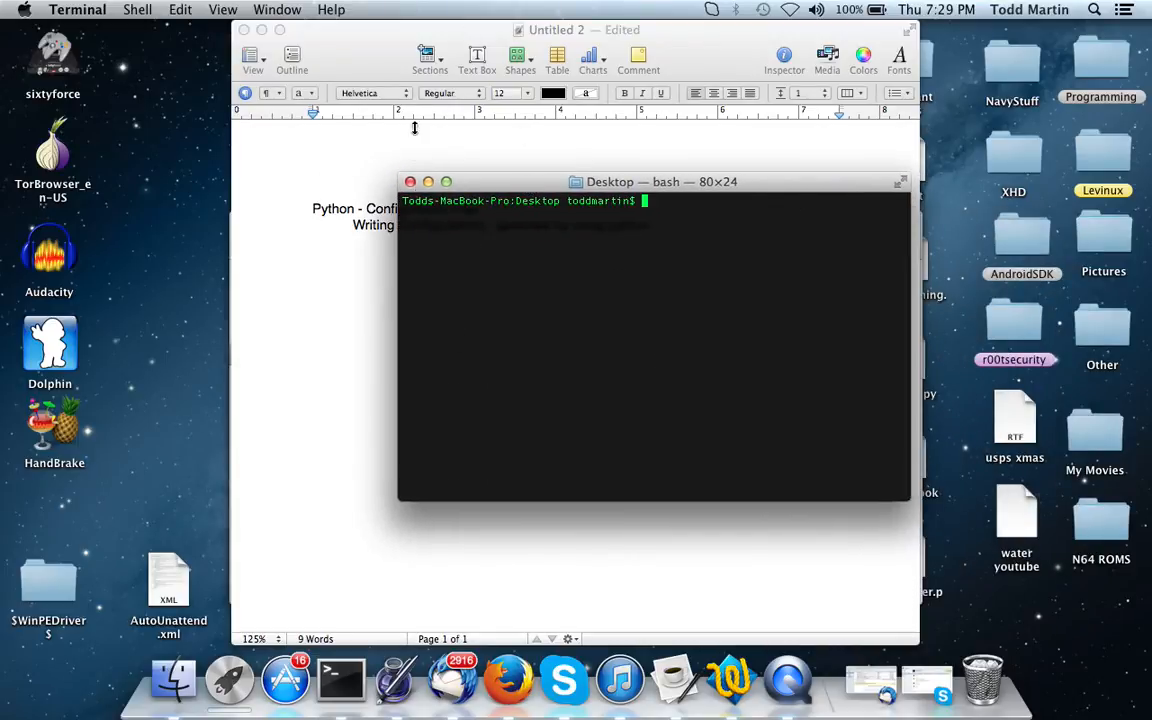
left_click_drag(652, 180, 640, 148)
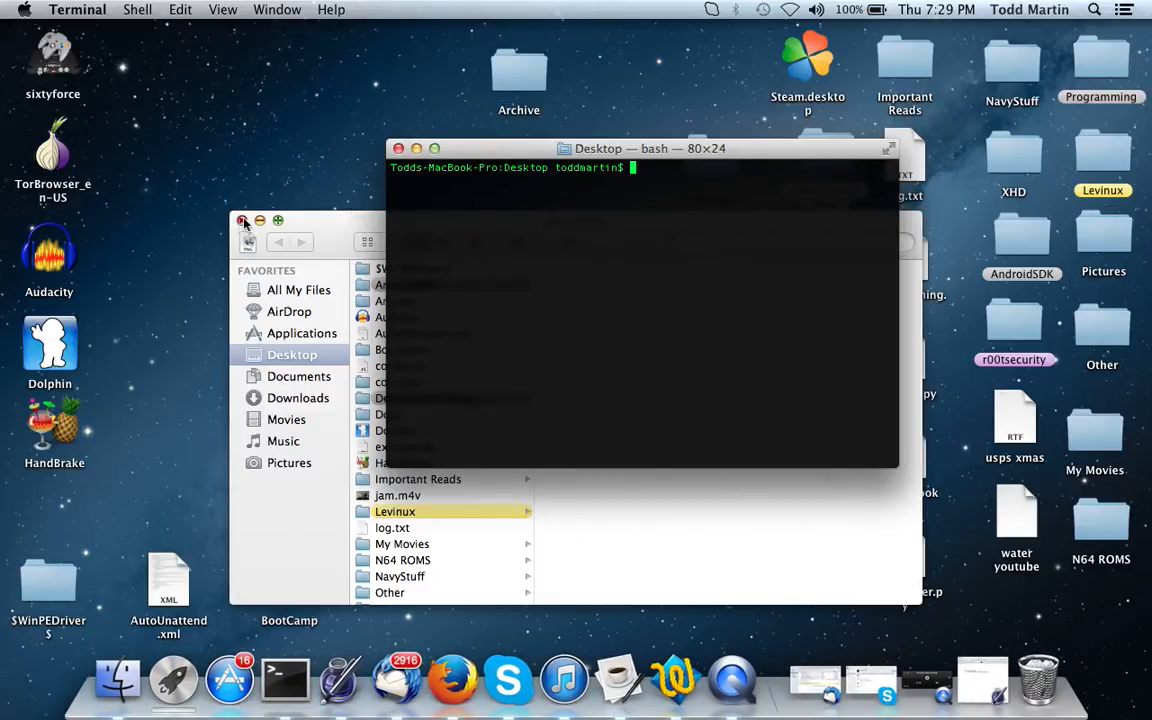
left_click(244, 220)
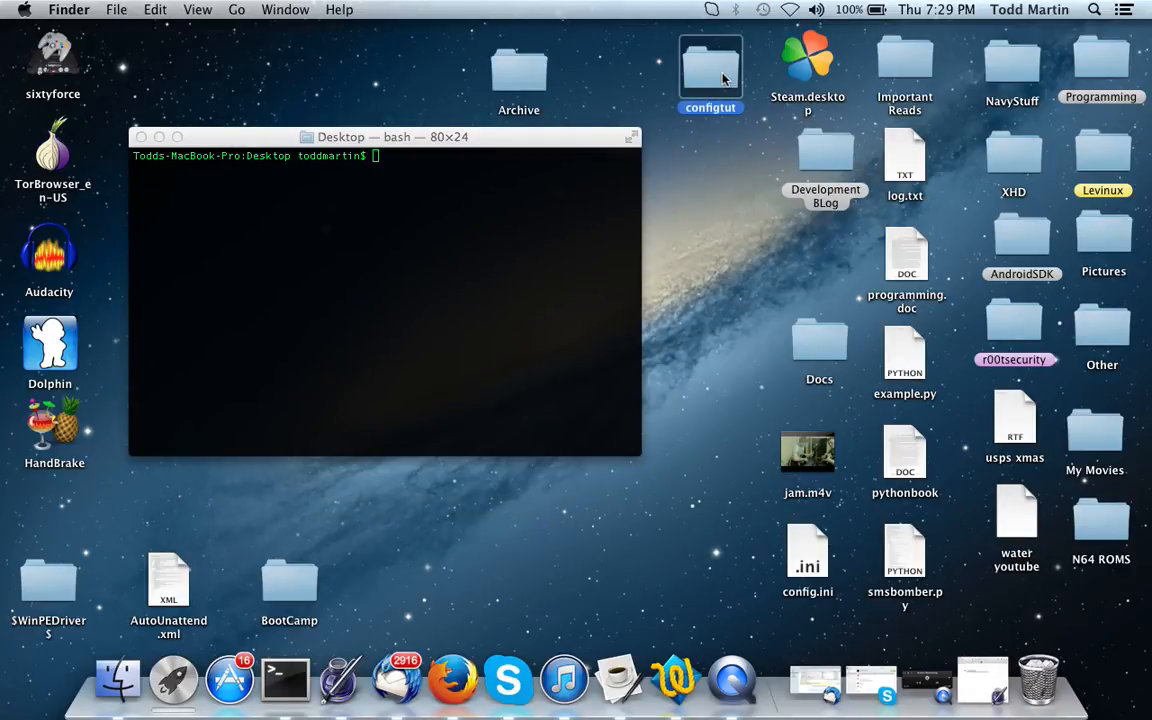
double_click(710, 64)
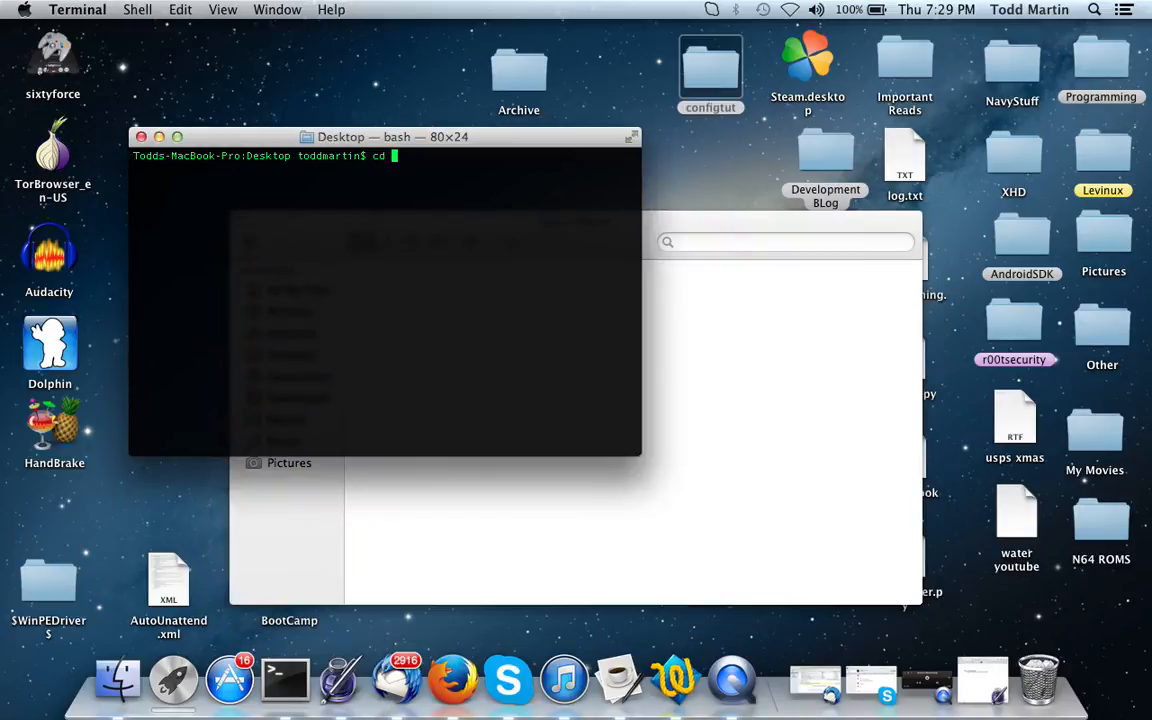
type("Desktop")
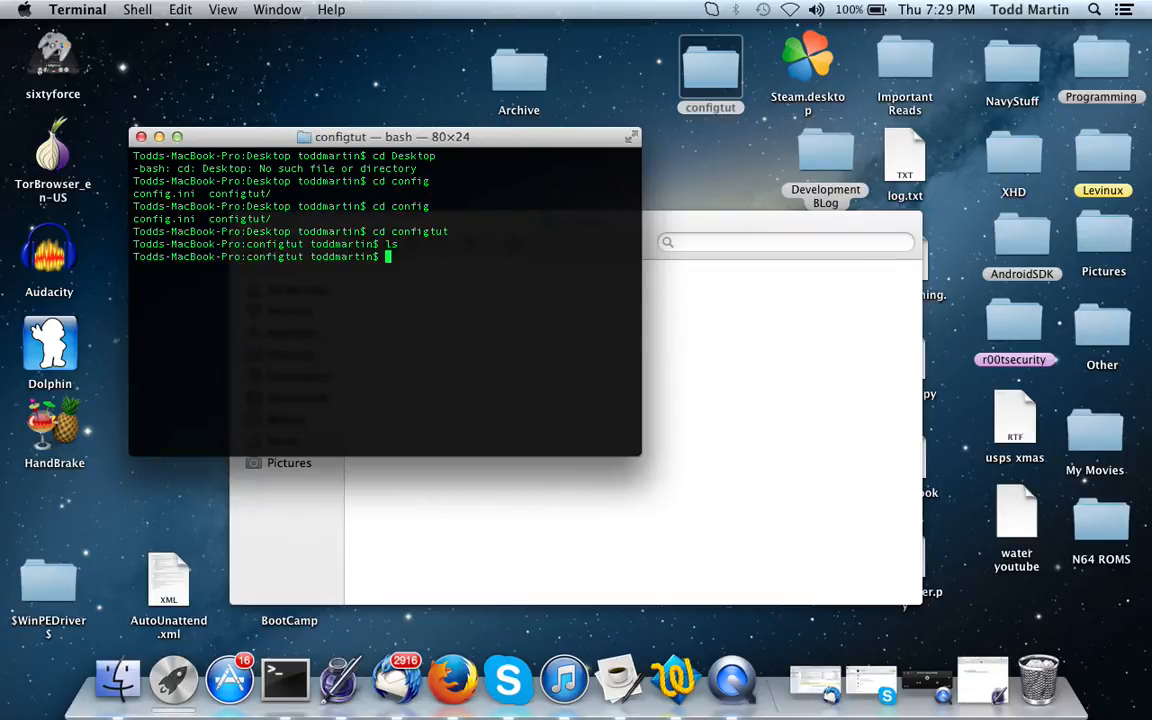
type("python")
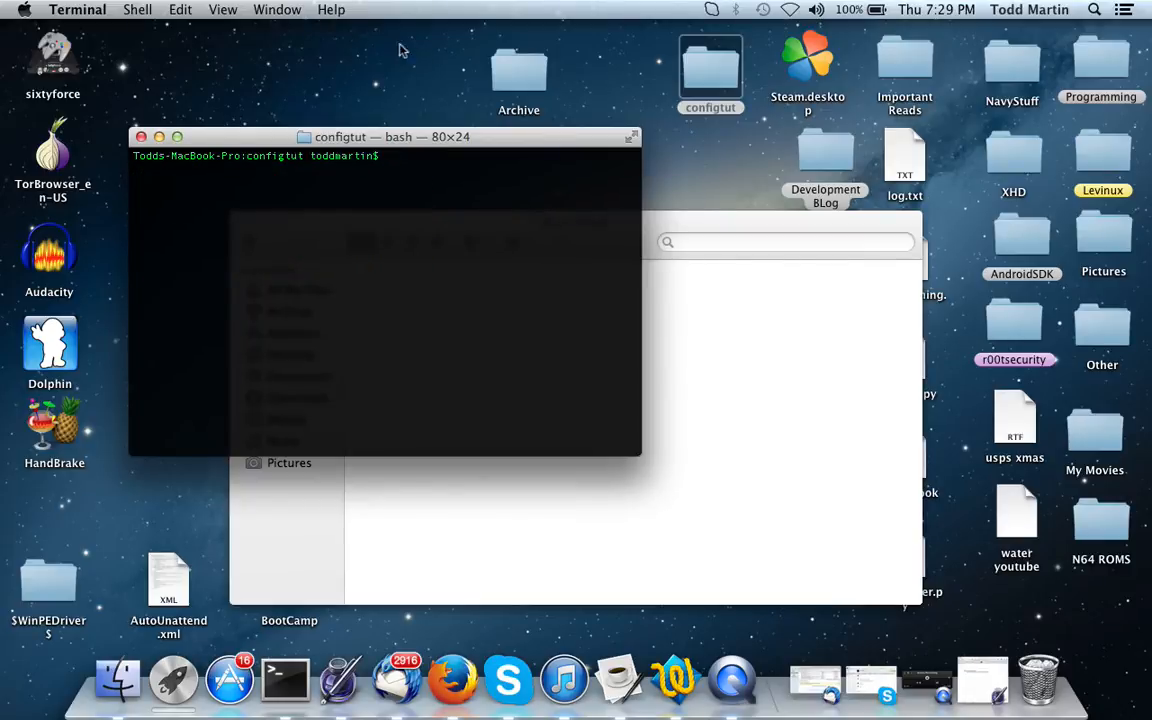
mouse_move(308, 184)
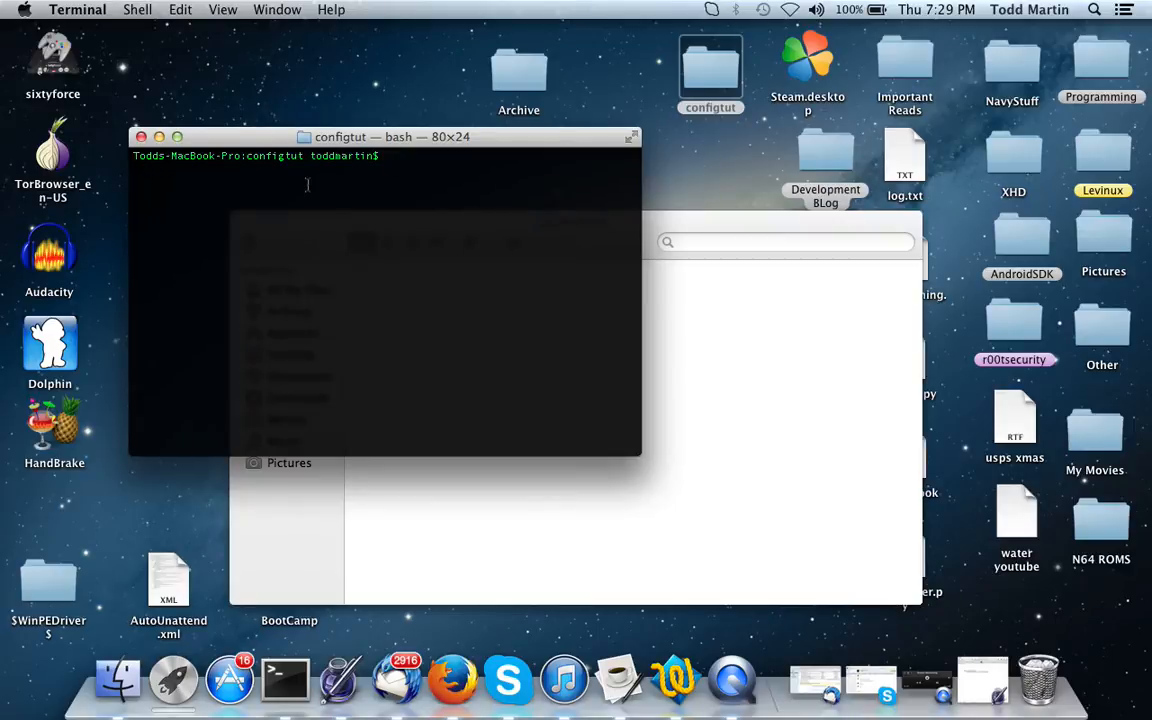
Start python in Terminal, then note 'Module/Library: ConfigParser' in Pages
type("python")
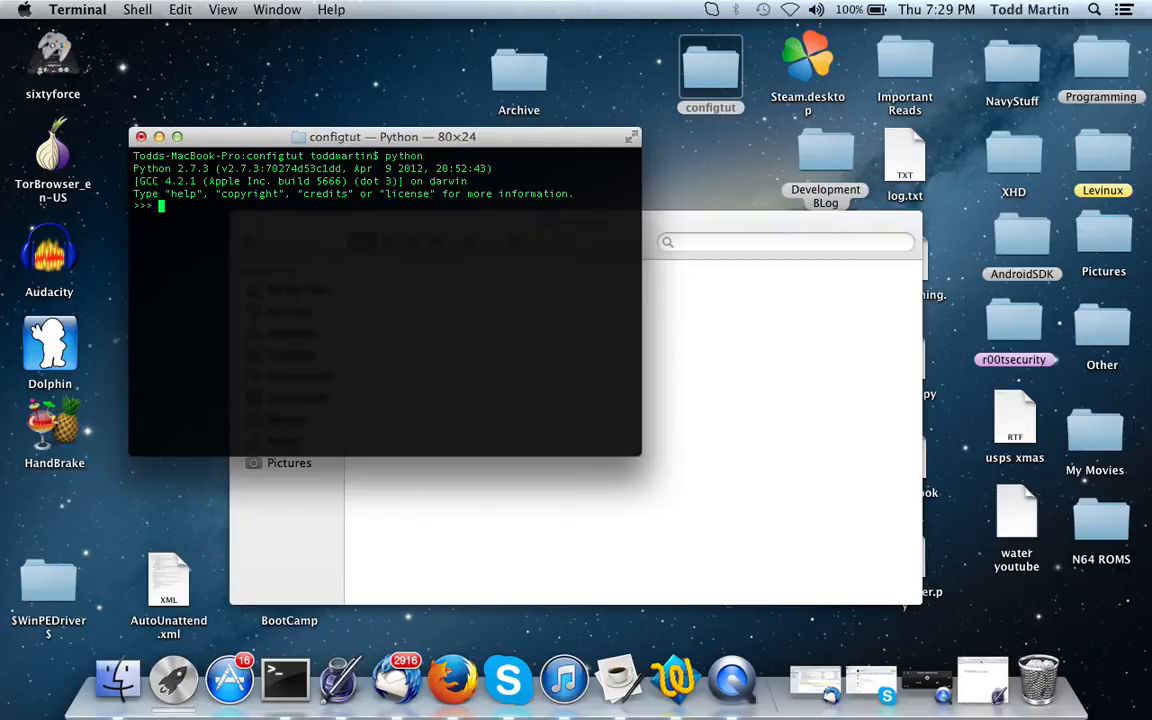
mouse_move(584, 612)
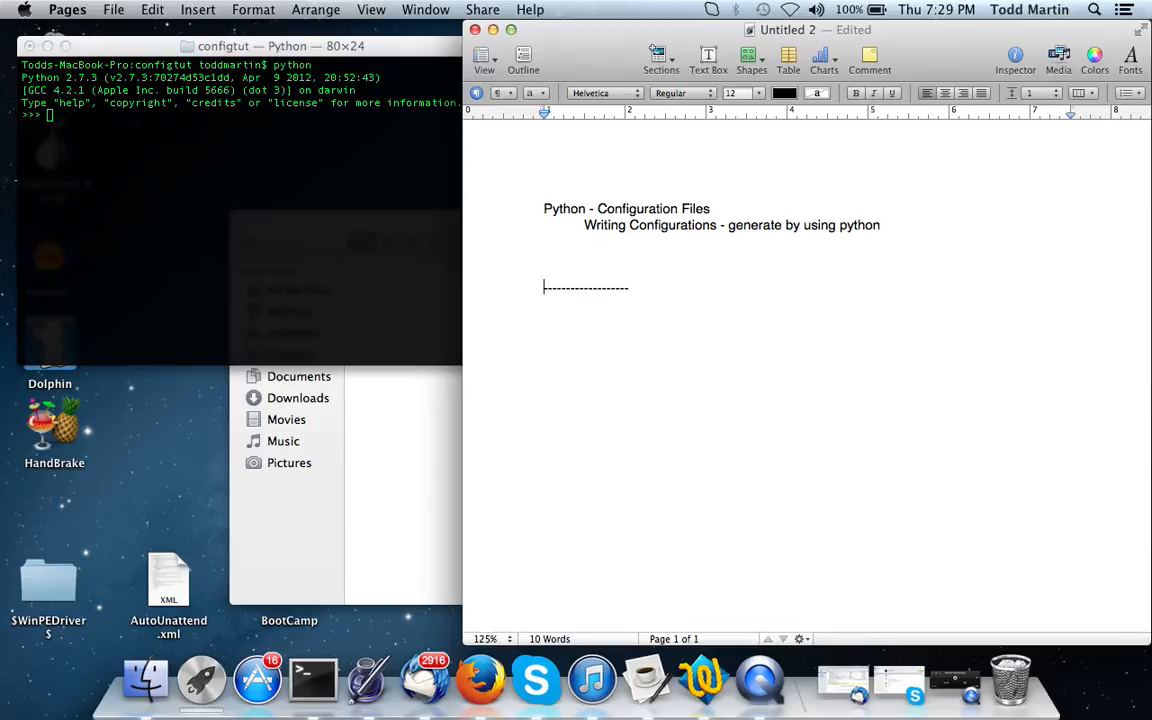
type("Modu")
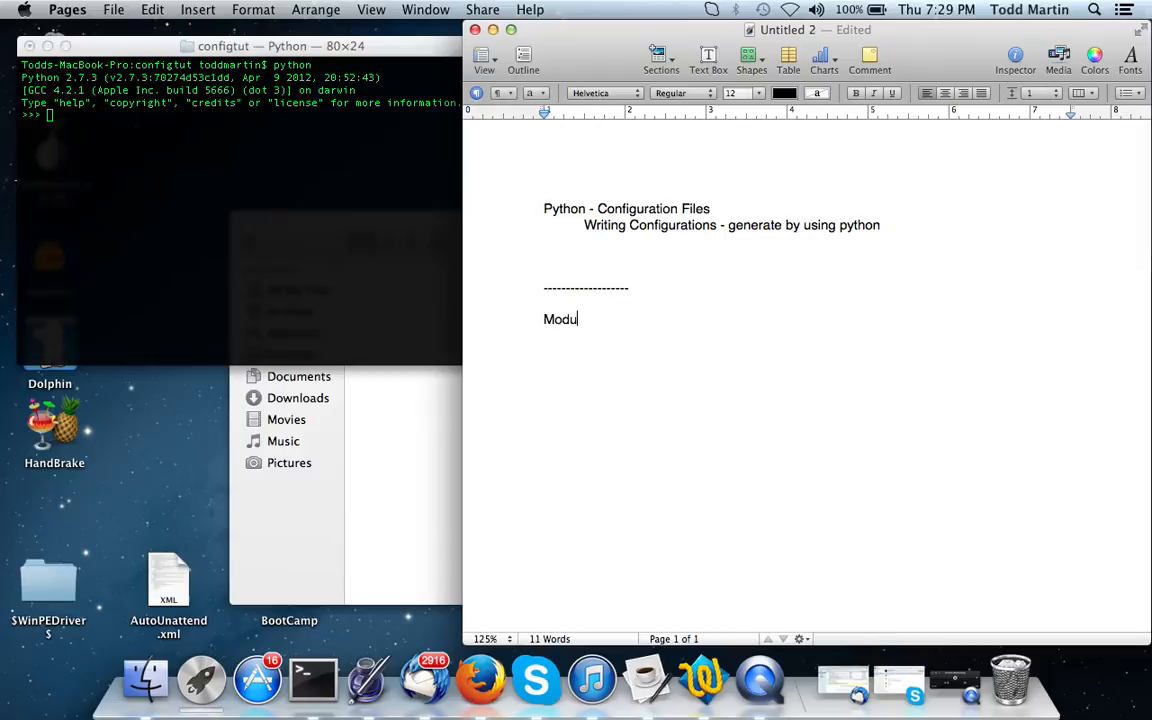
type("le/")
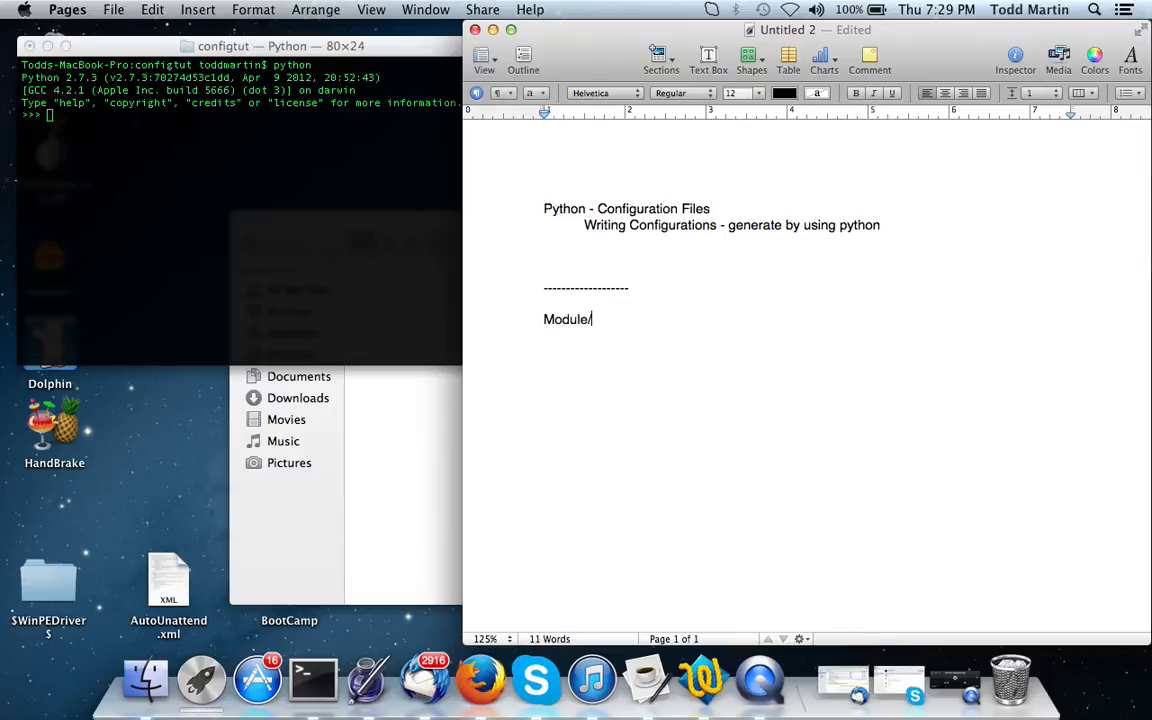
type("Library:")
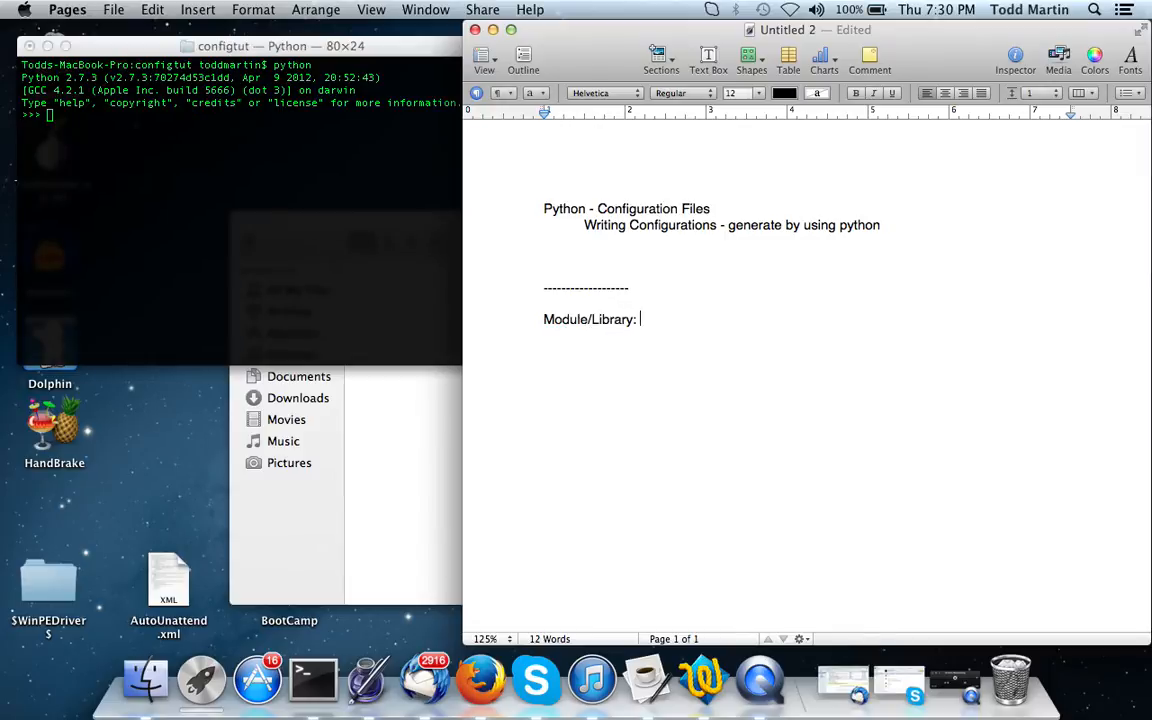
type("ConfigParser")
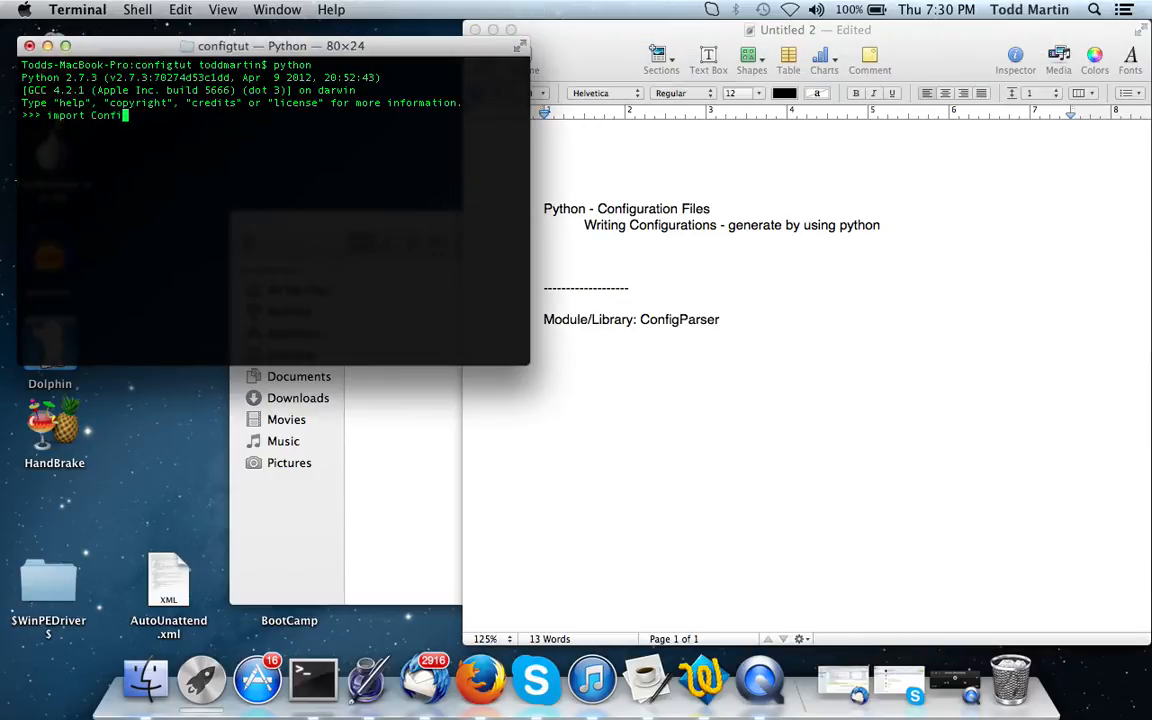
Run import ConfigParser and config = ConfigParser.ConfigParser() at the >>> prompt
type("gParser")
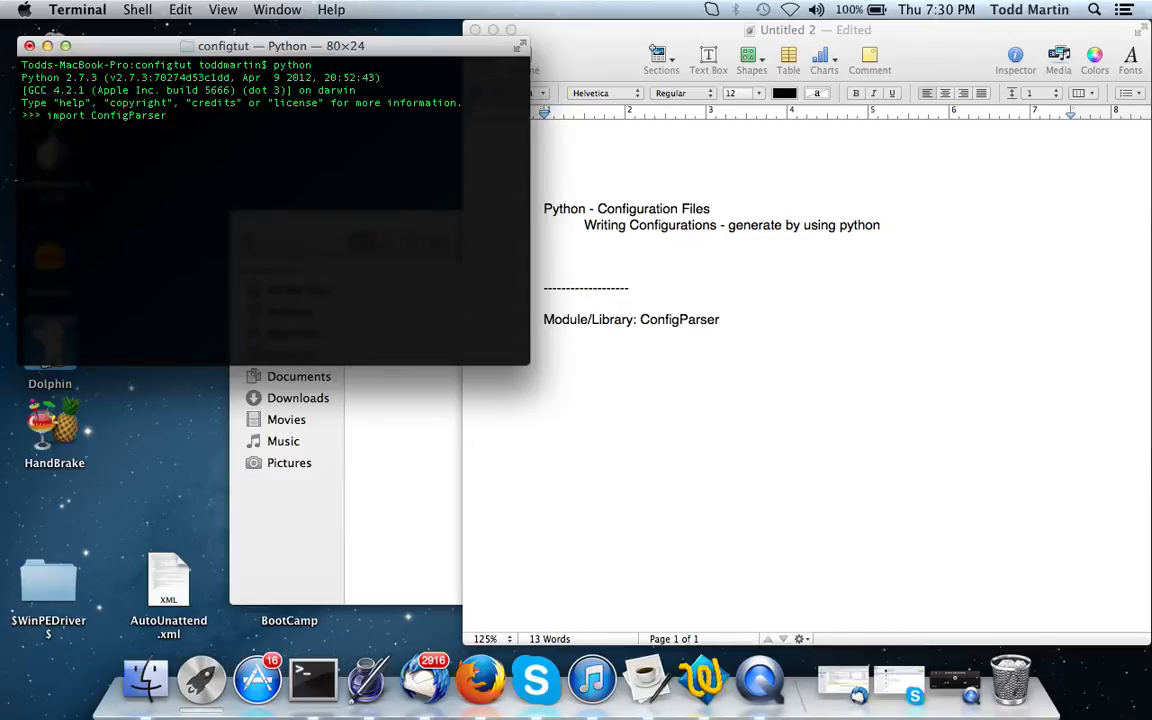
type("config =")
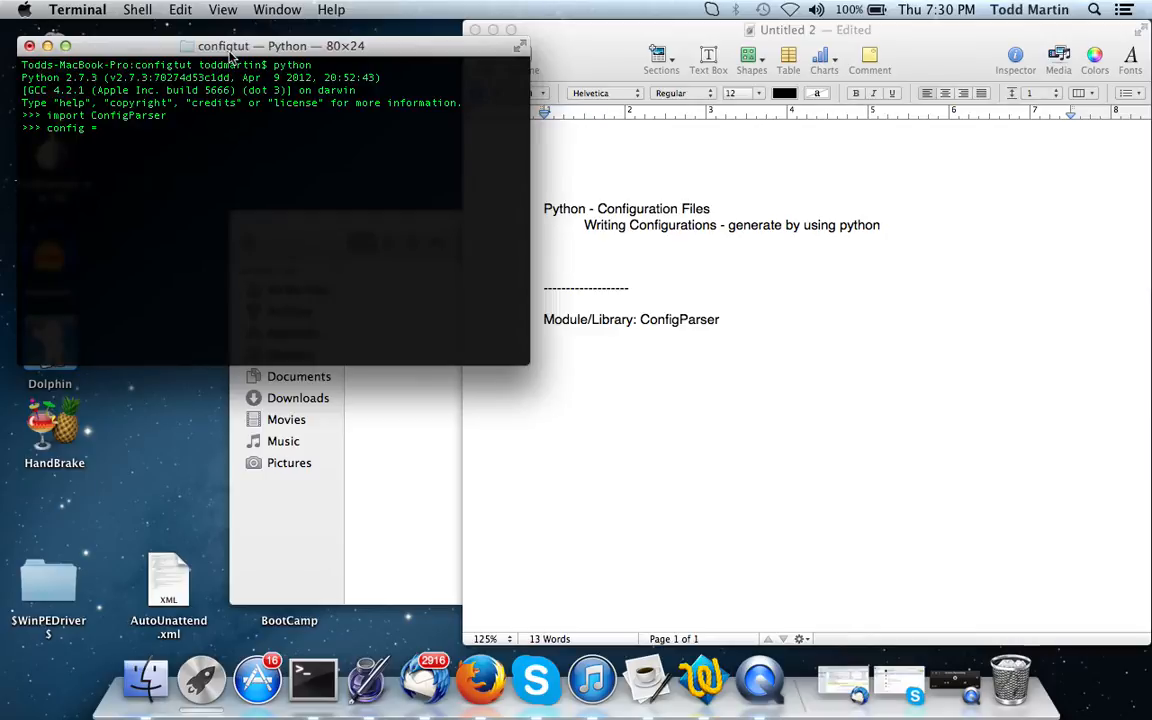
type("ConfigPa")
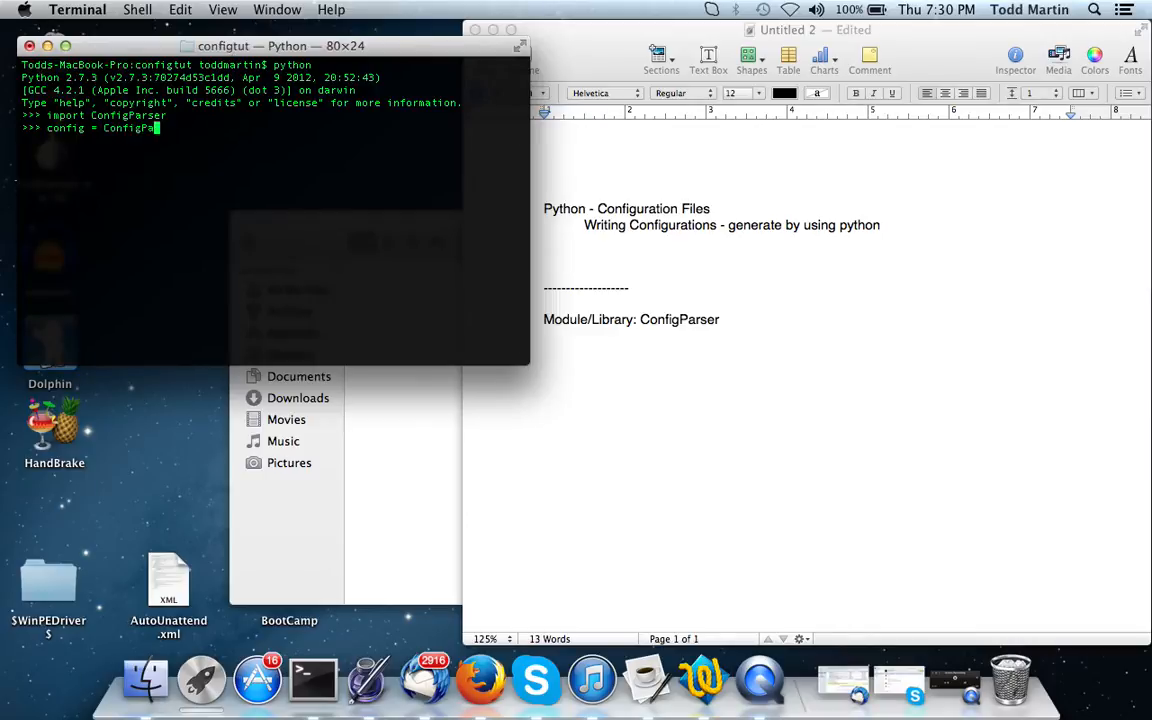
type(".Pas")
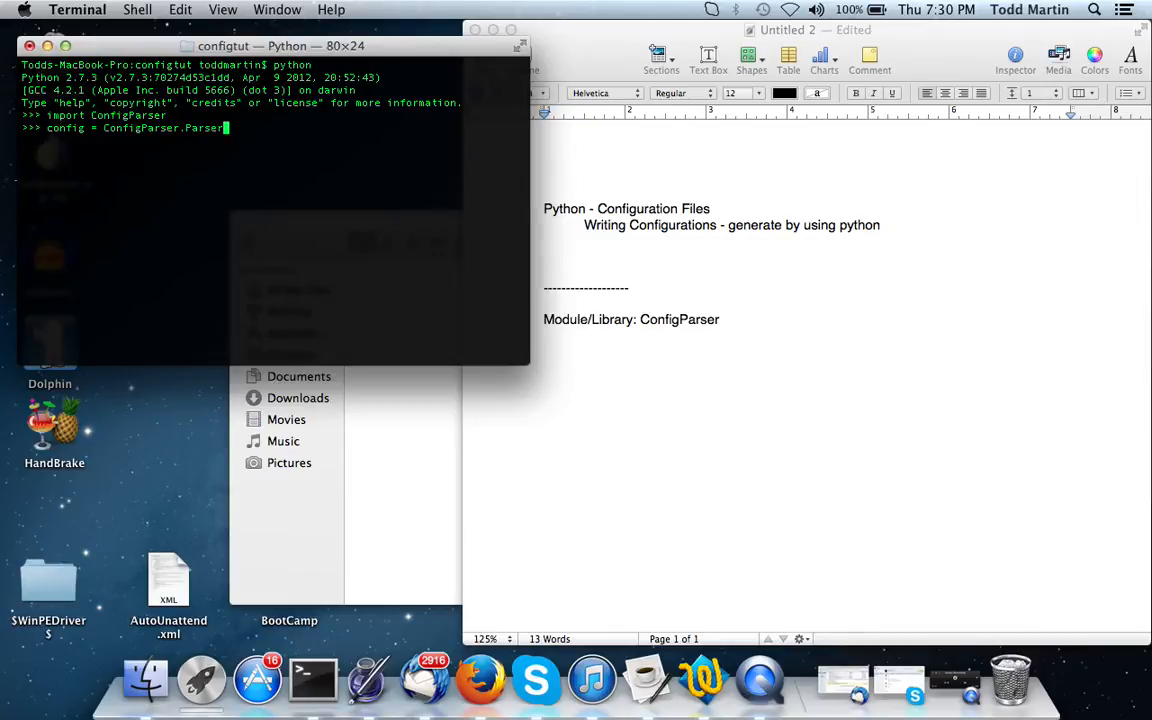
type("()")
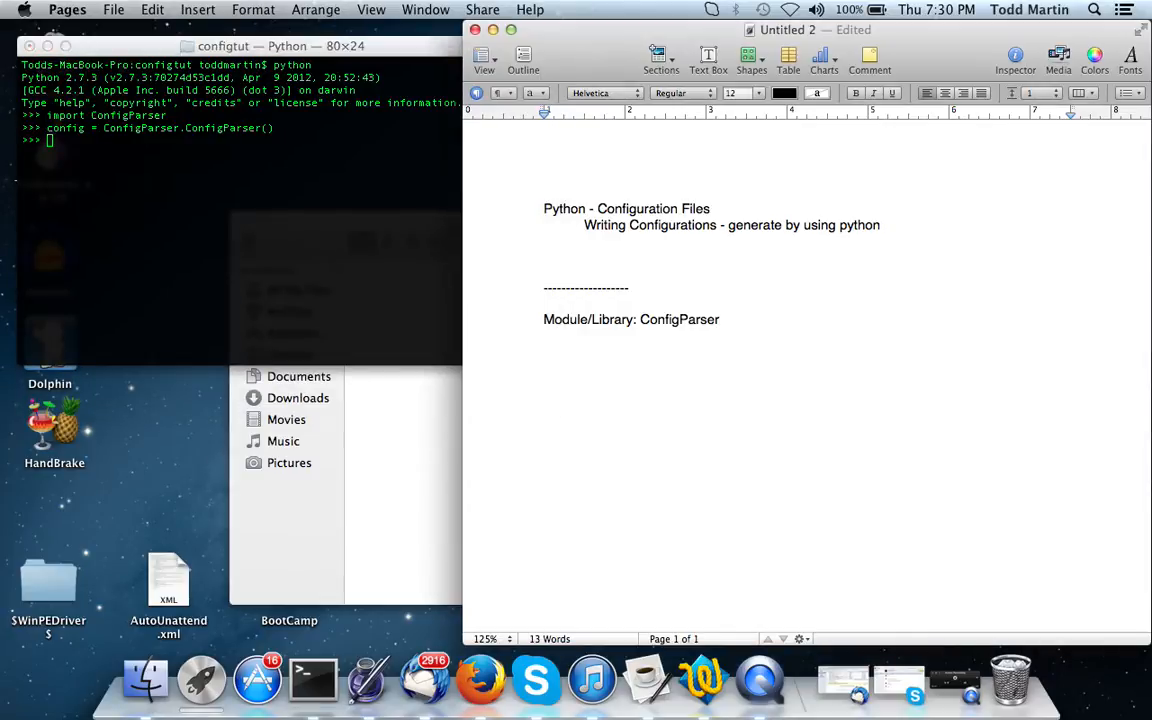
Note the line ConfigParser.ConfigParser() beneath the Module/Library entry
type("Config")
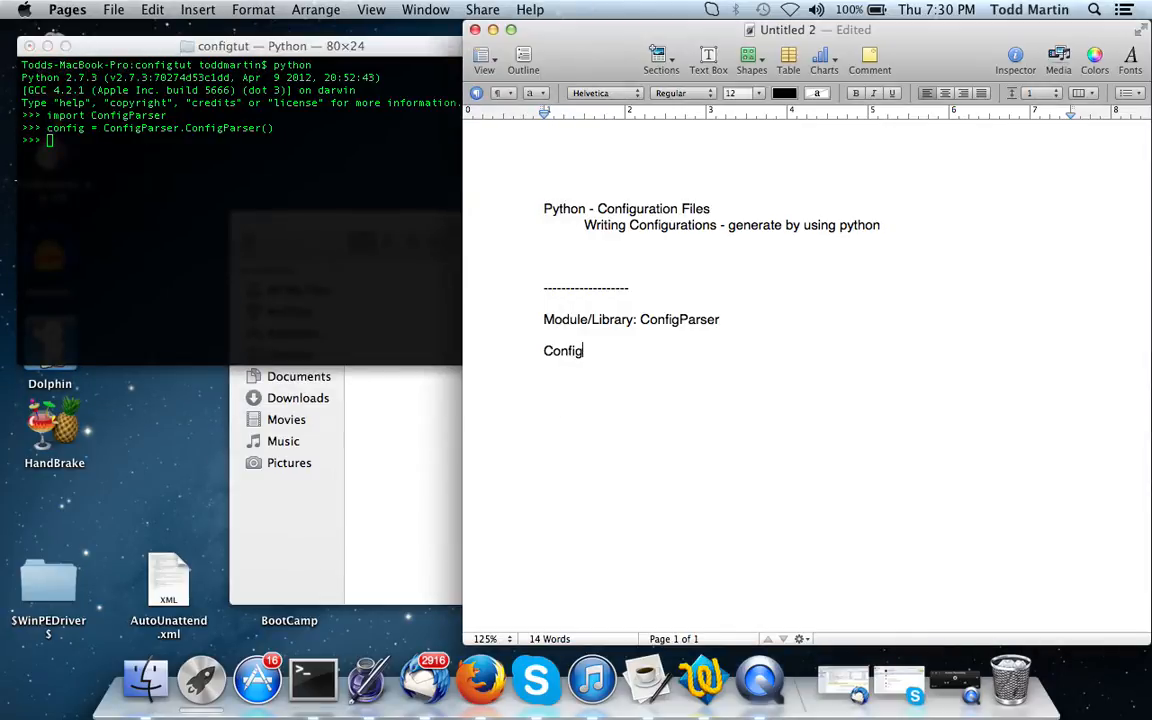
type("Parser.")
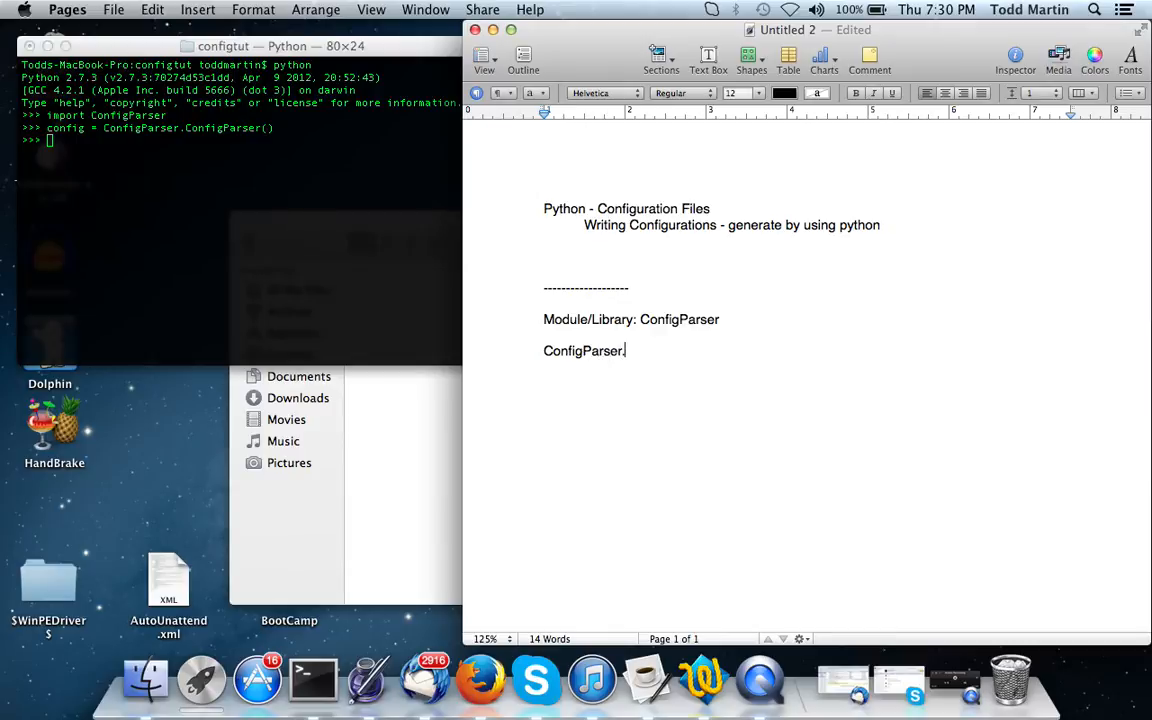
type("ConfigParser")
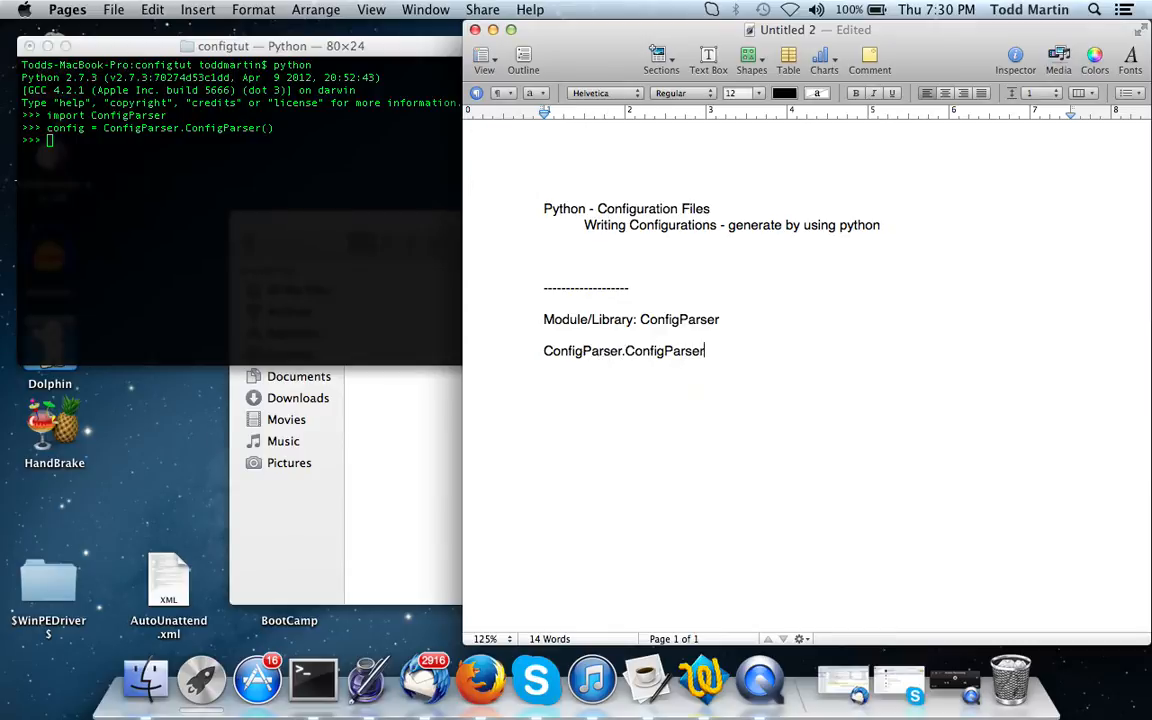
type("()")
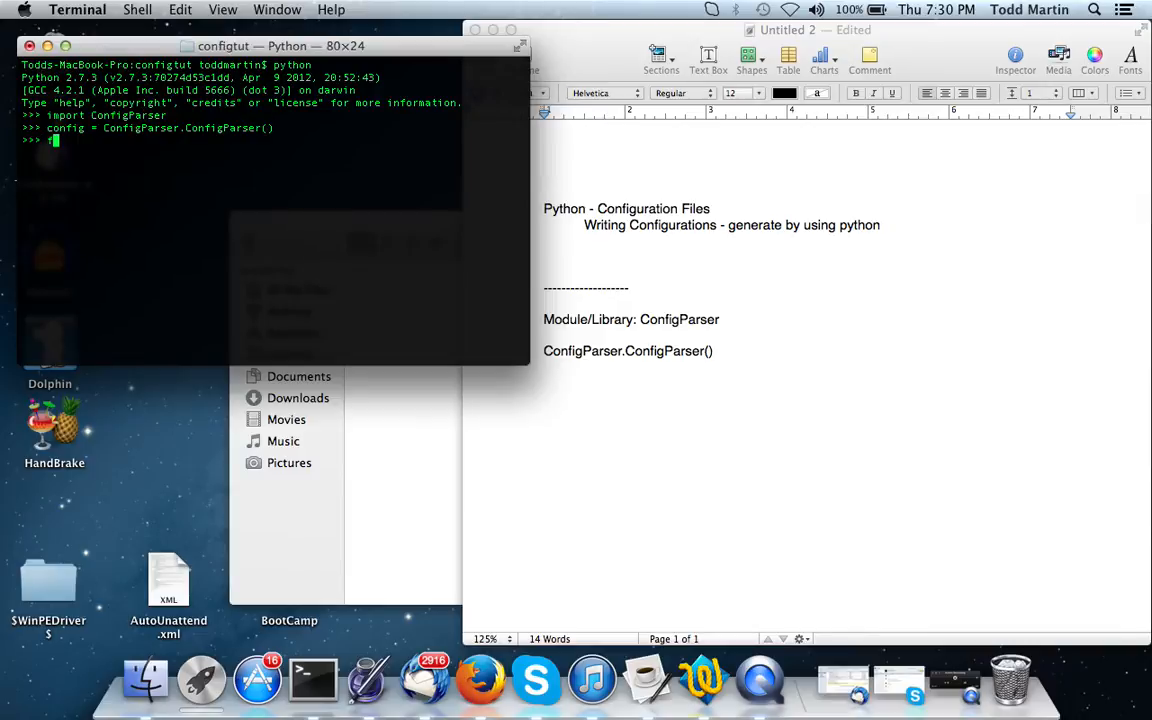
Enter file = open("config.ini", "w") in the interpreter, briefly checking the configtut folder
type("file = (")
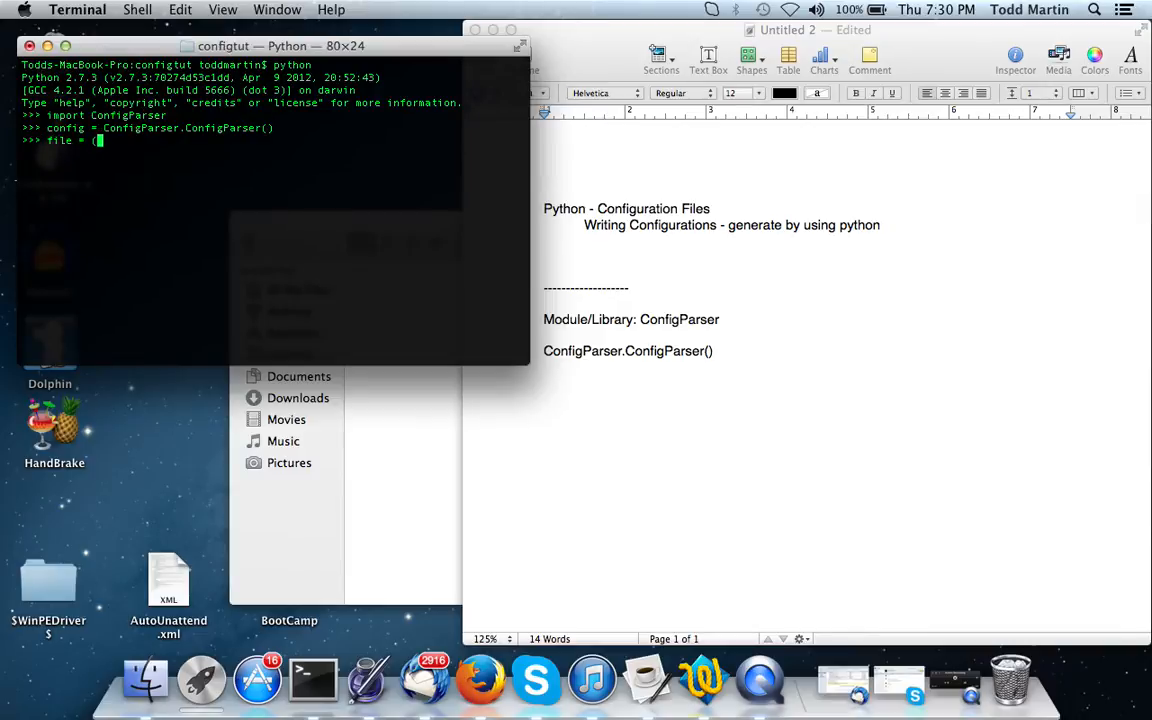
type("open")
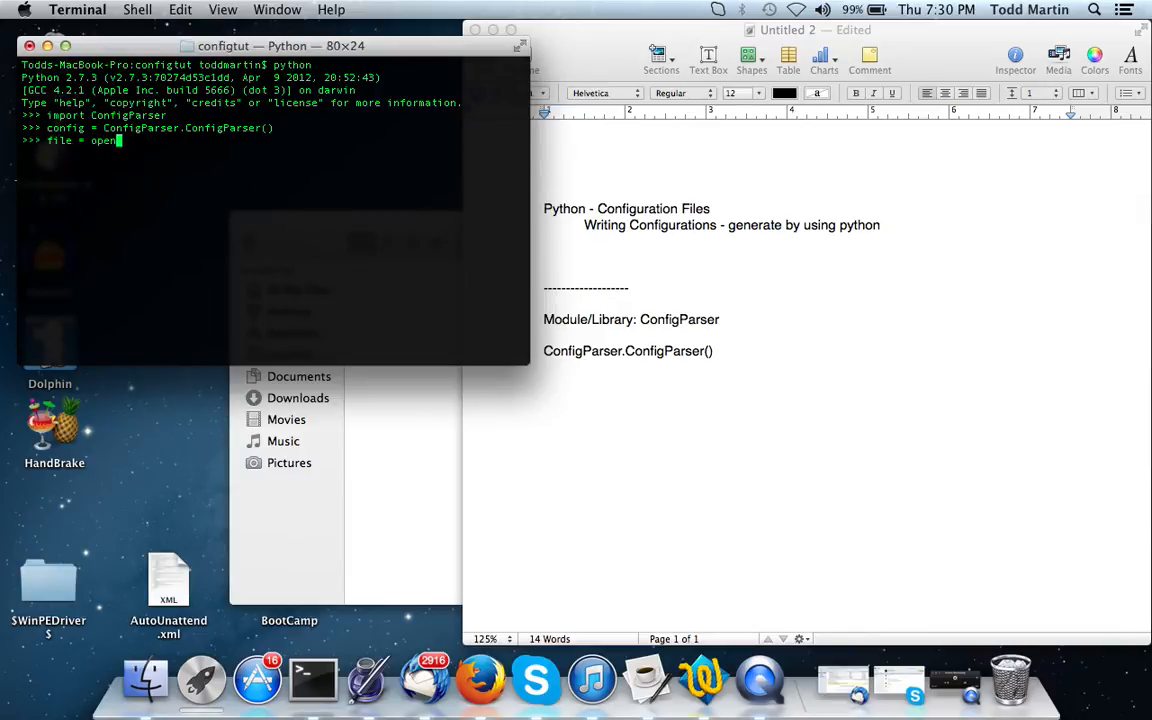
type("(\"")
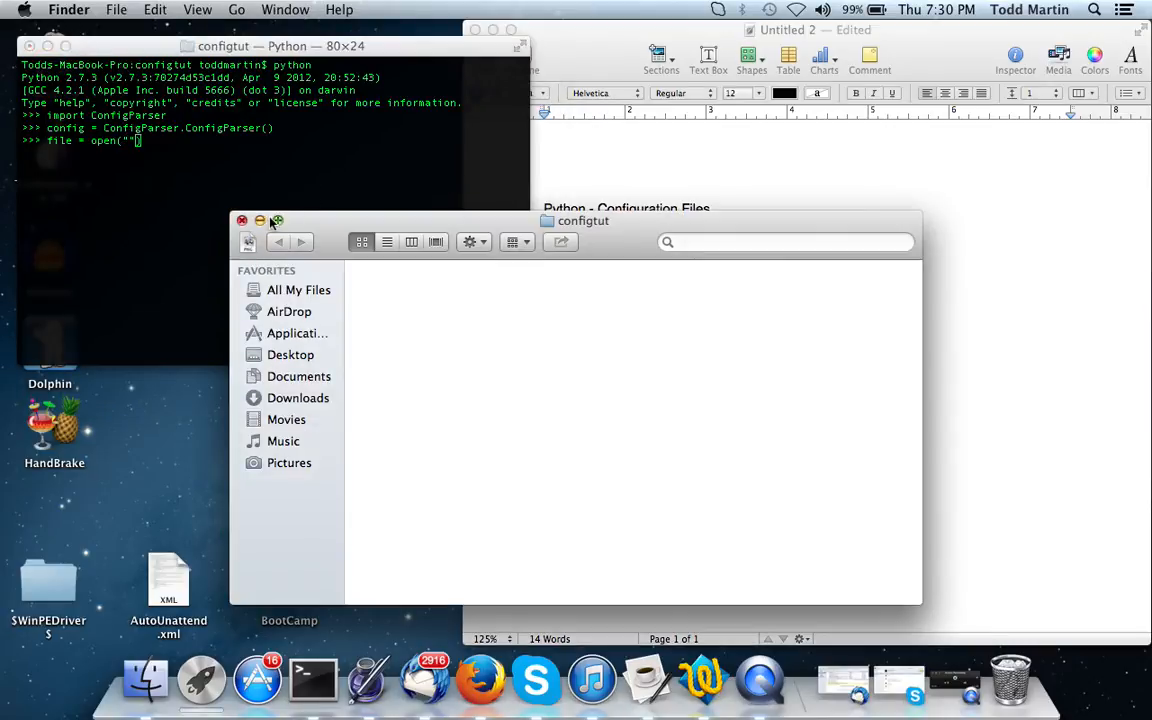
left_click(240, 220)
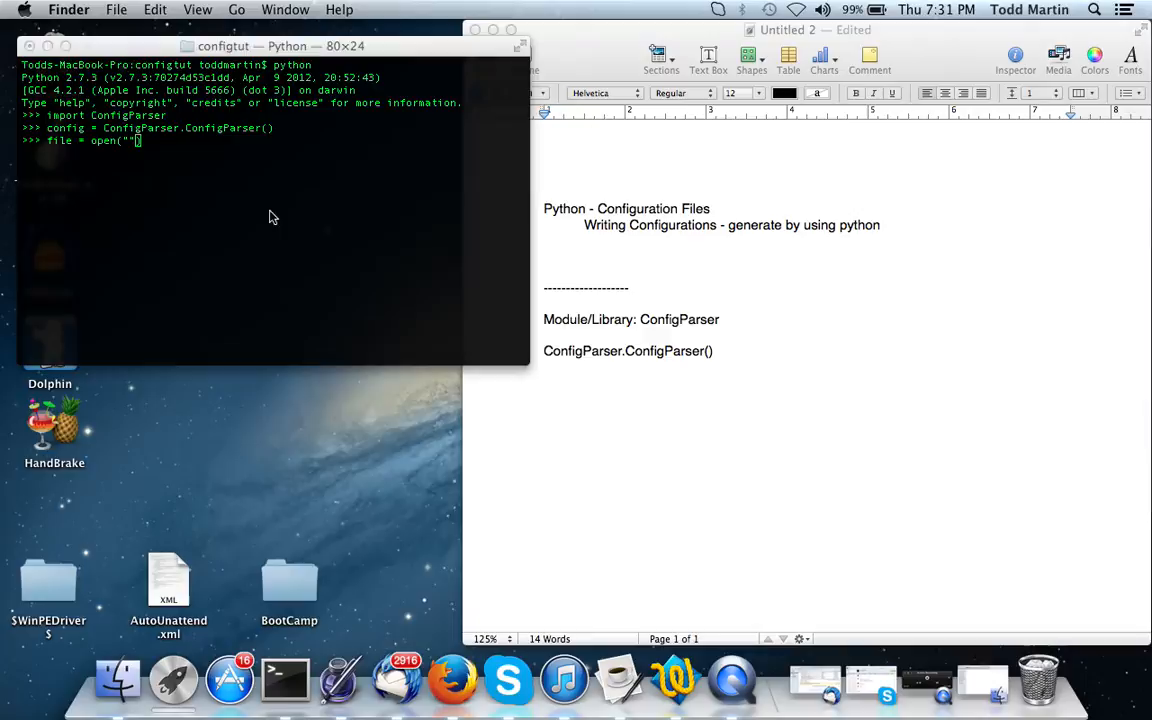
left_click(270, 210)
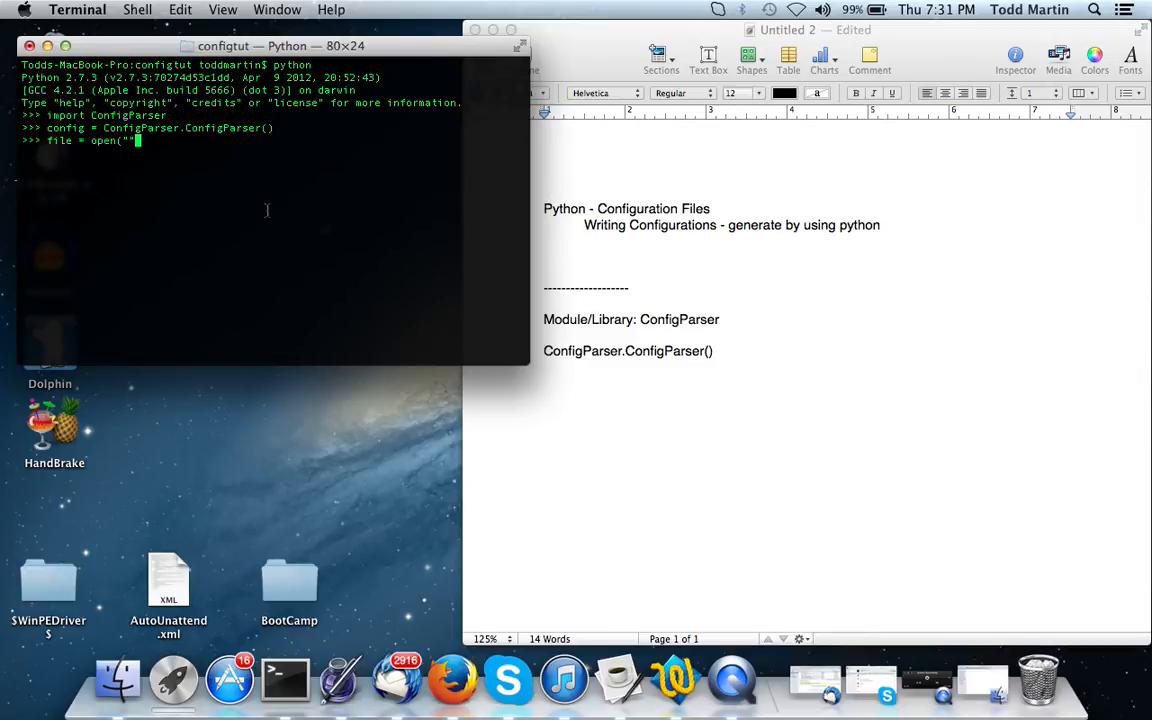
type("co")
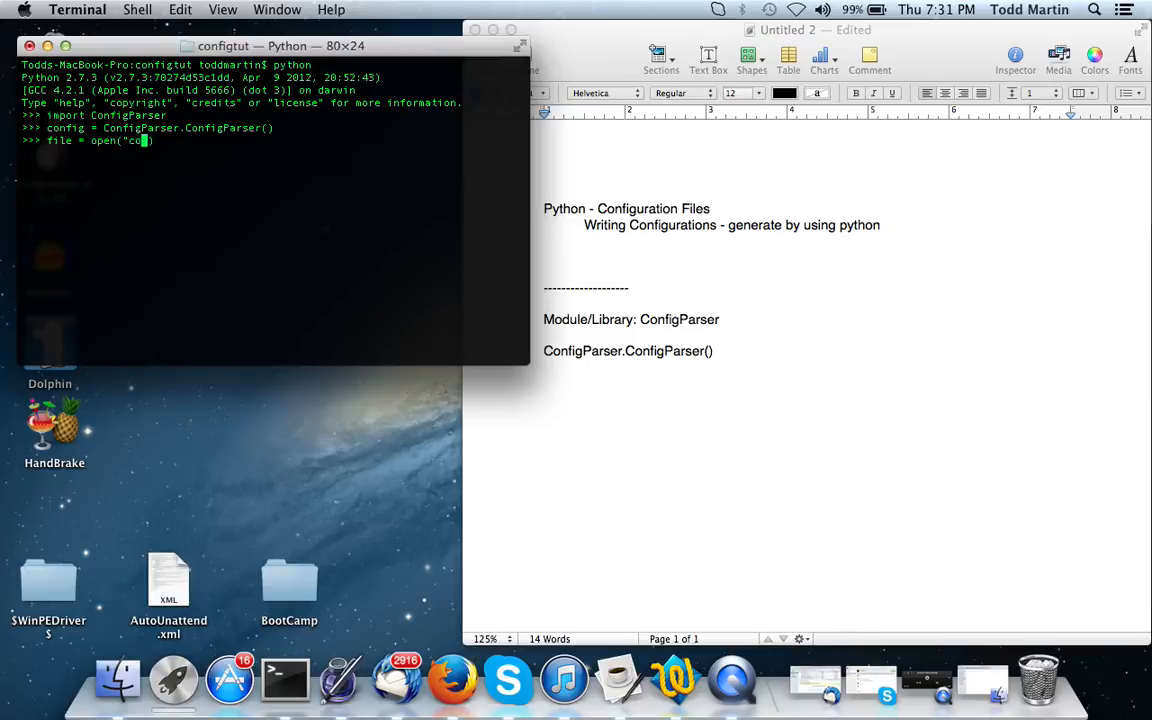
type("nfig.ini\"")
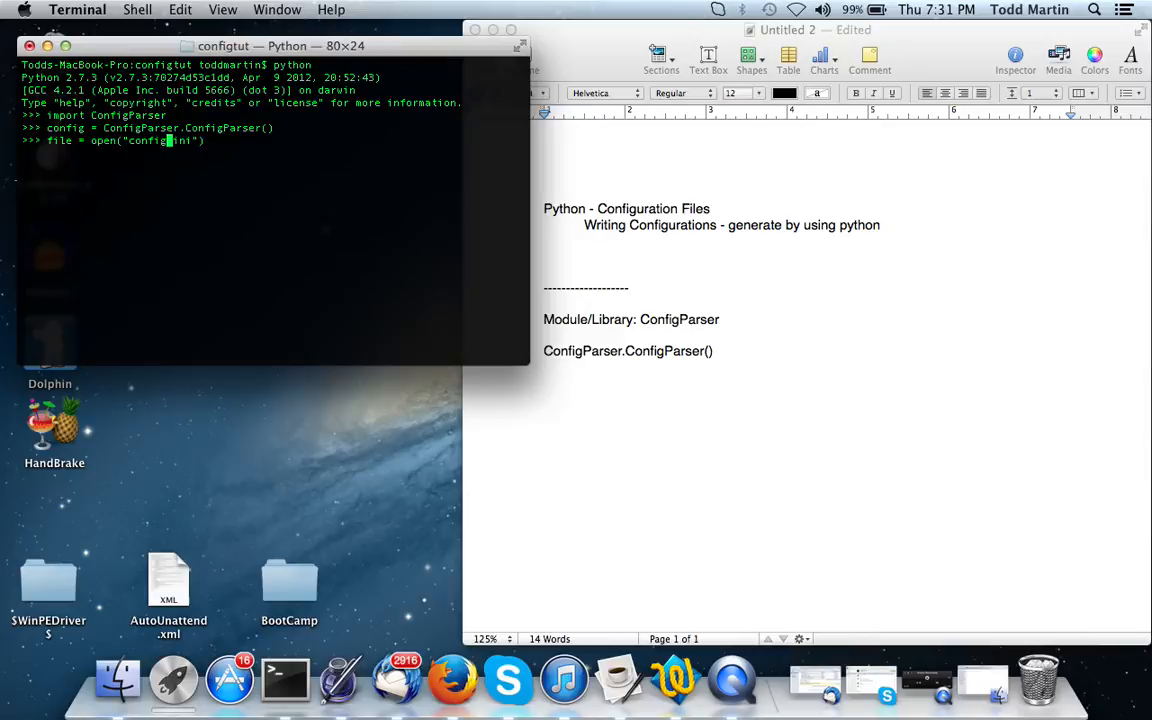
type("\"")
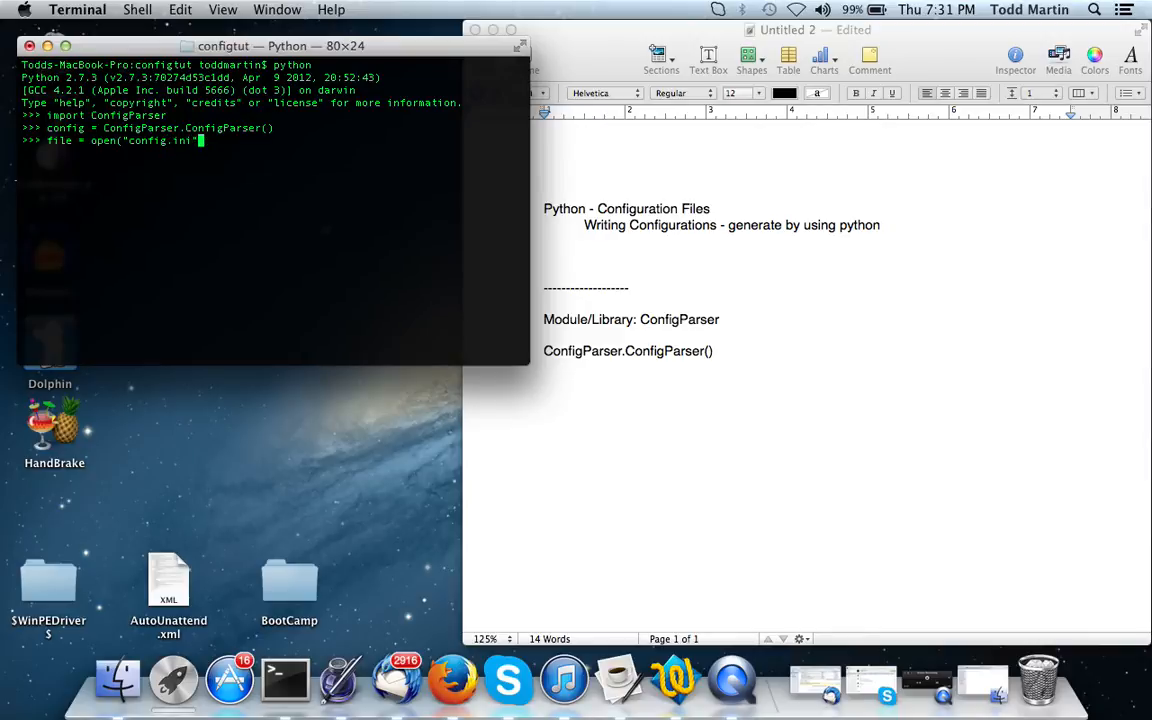
type(", \"w\")")
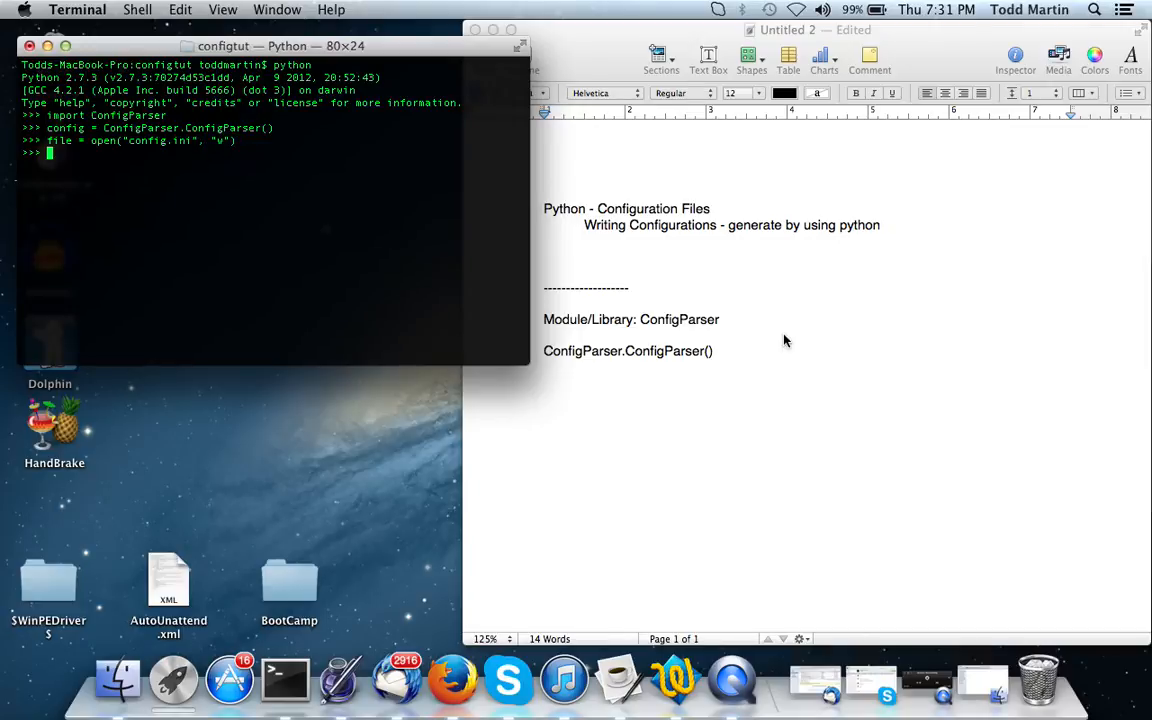
Note open("config.ini", "w") followed by a // comment marker
type("open")
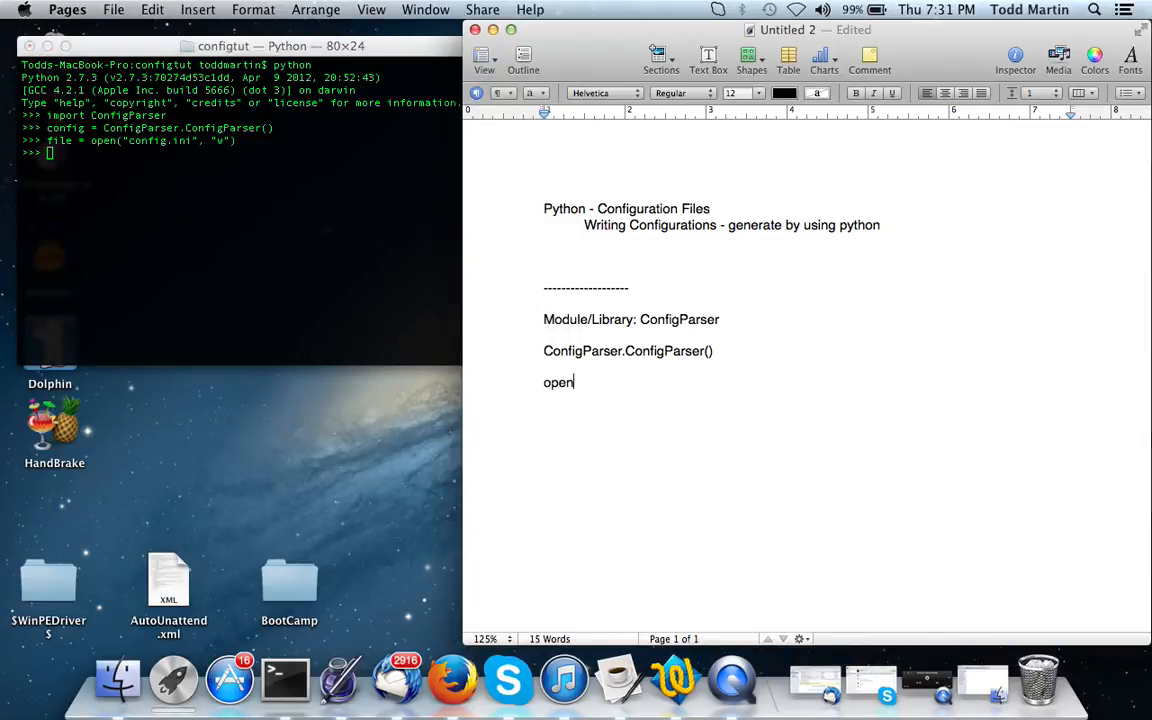
type("()")
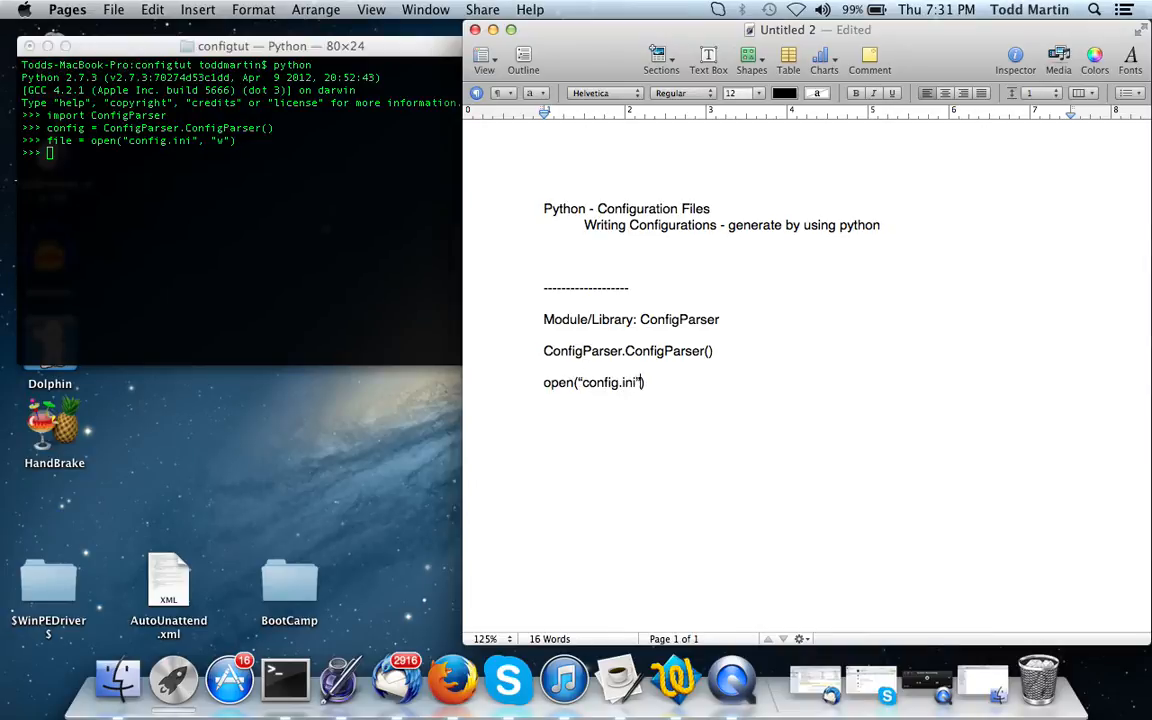
type(", \"w\"")
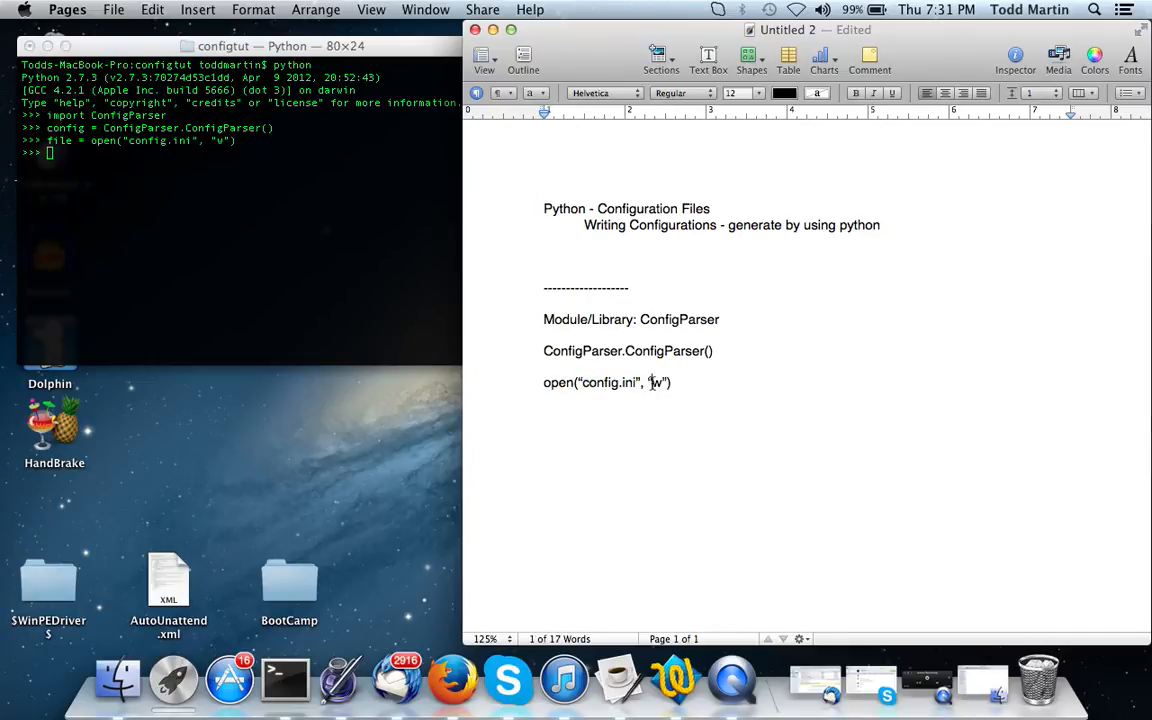
type("//")
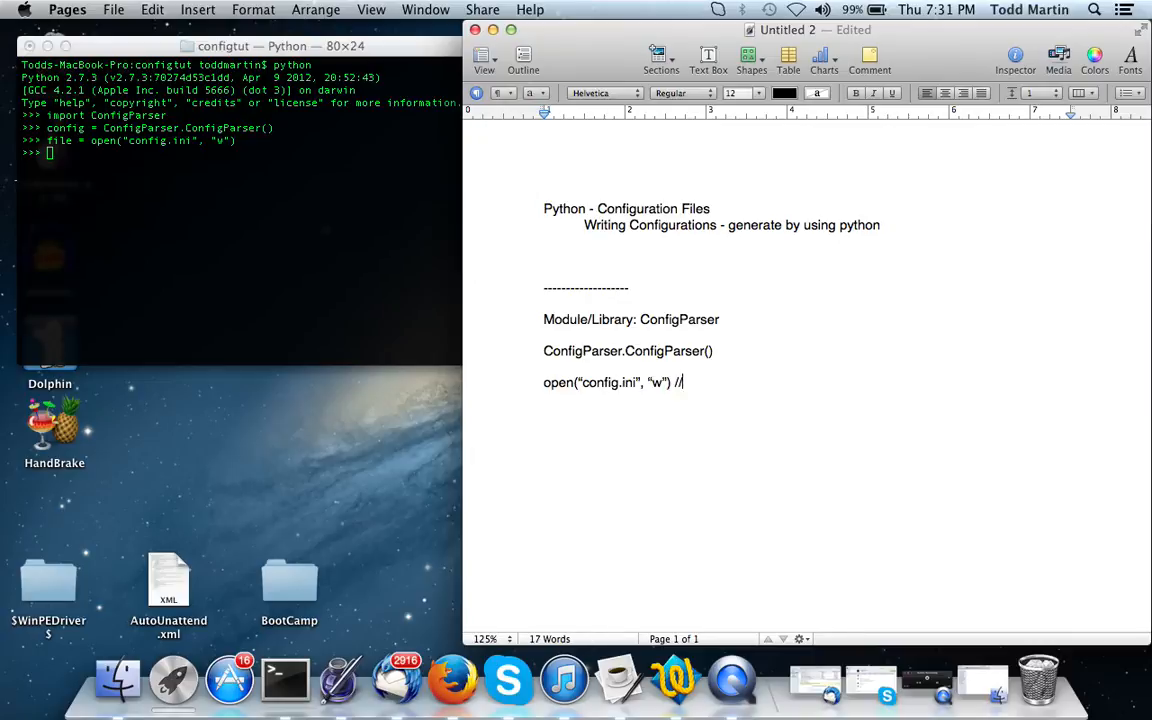
Explain it opens config.ini (or creates one) and makes it writable
type("Opens config")
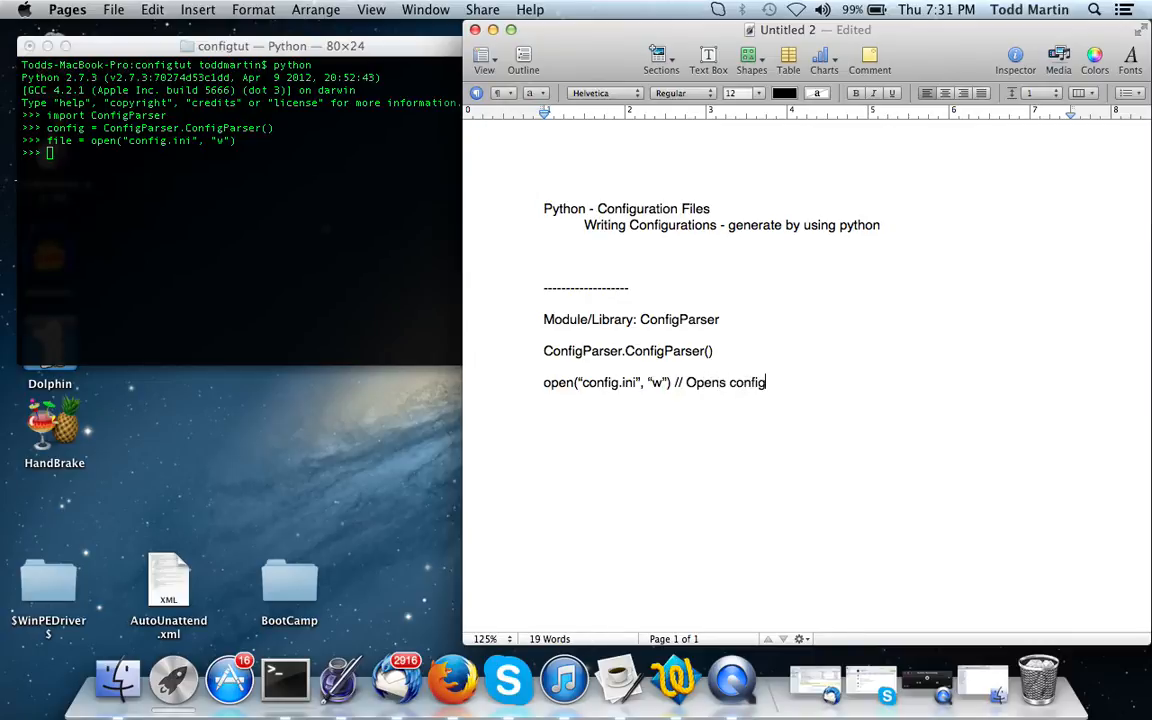
type("ini file (or")
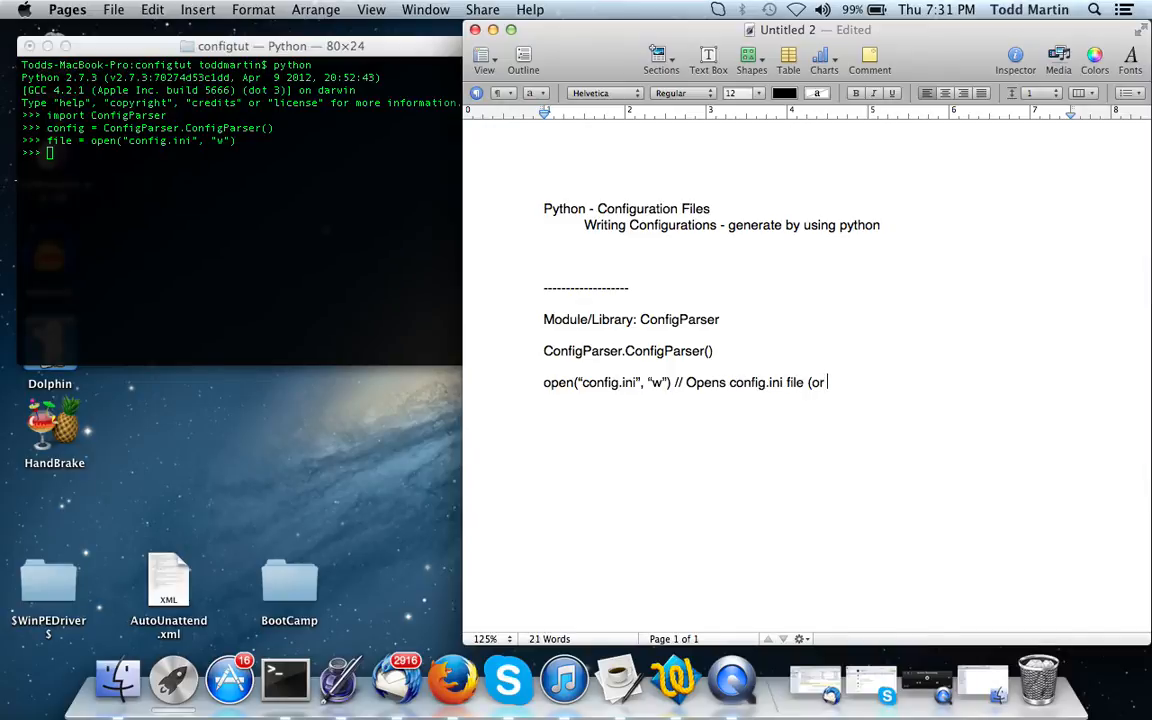
type("creates one) and also makes it so we c")
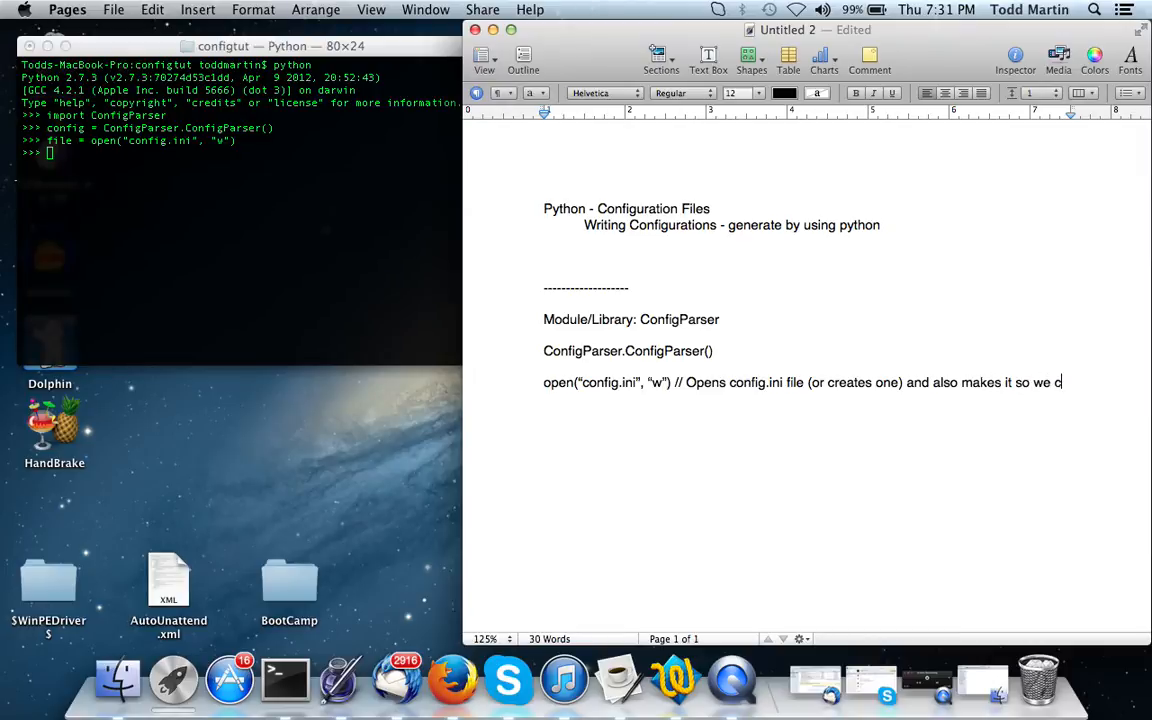
type("an write to it")
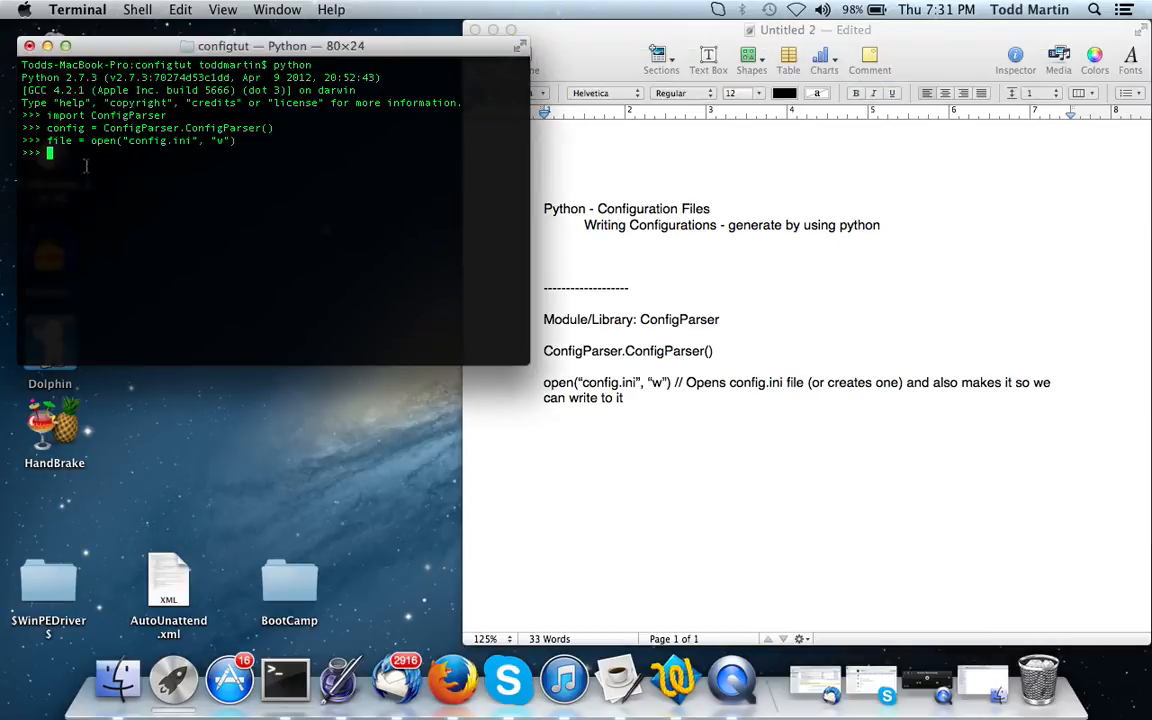
Run config.add_section('Person') to create the Person section
type("config.")
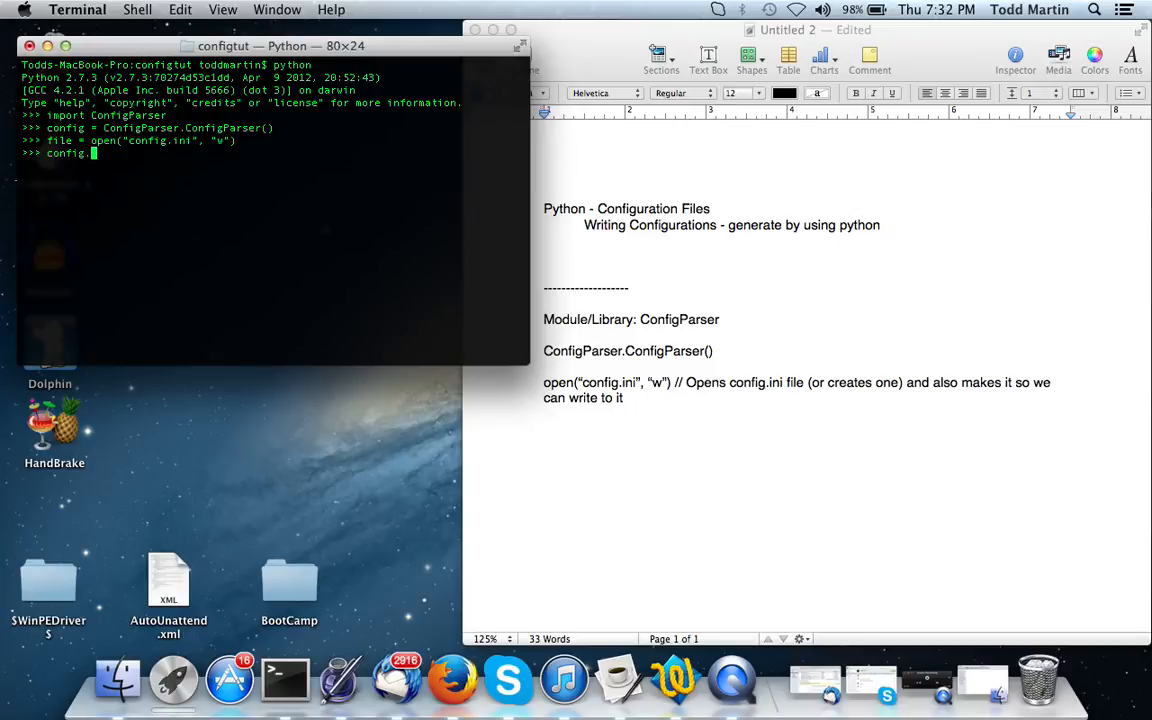
type("add_section('')")
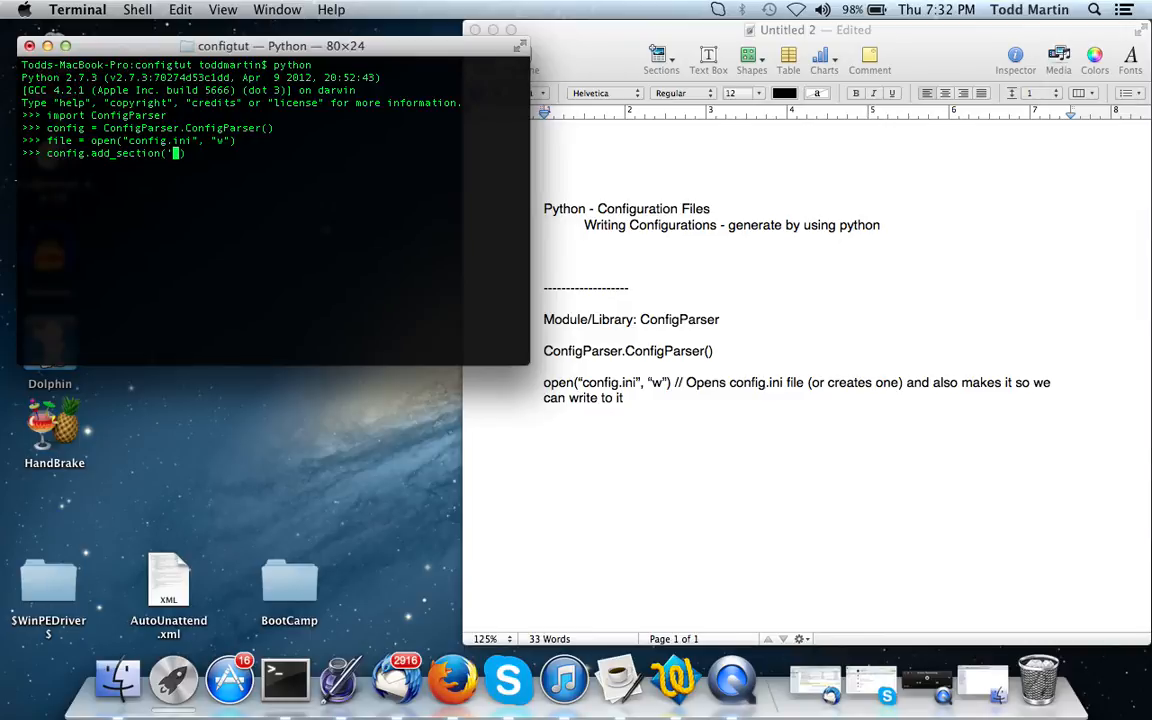
type("Person")
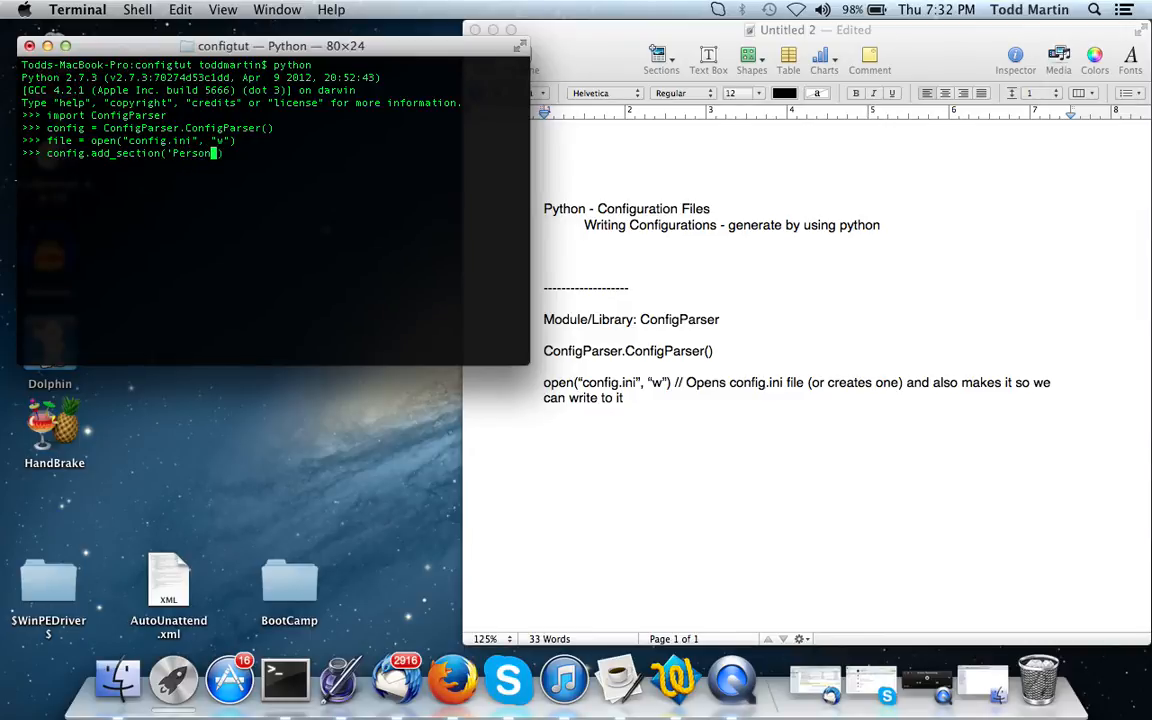
key("Return")
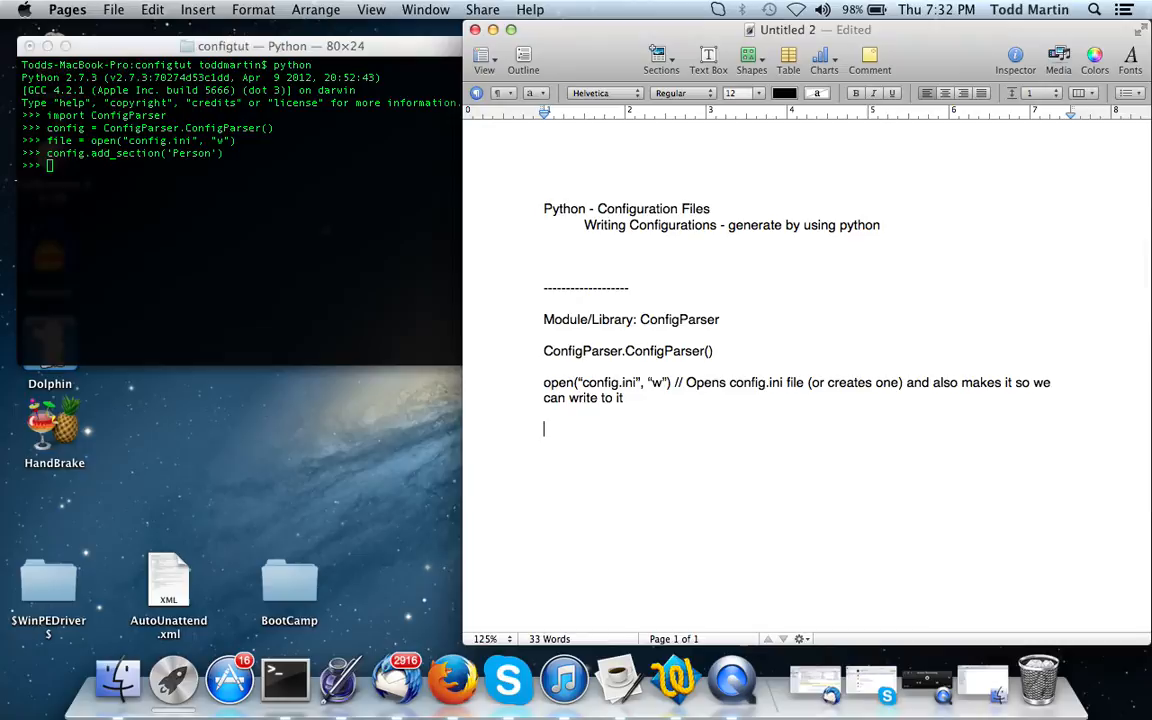
Note config.add_section('Person') - Creating a category called person
type("config.ad")
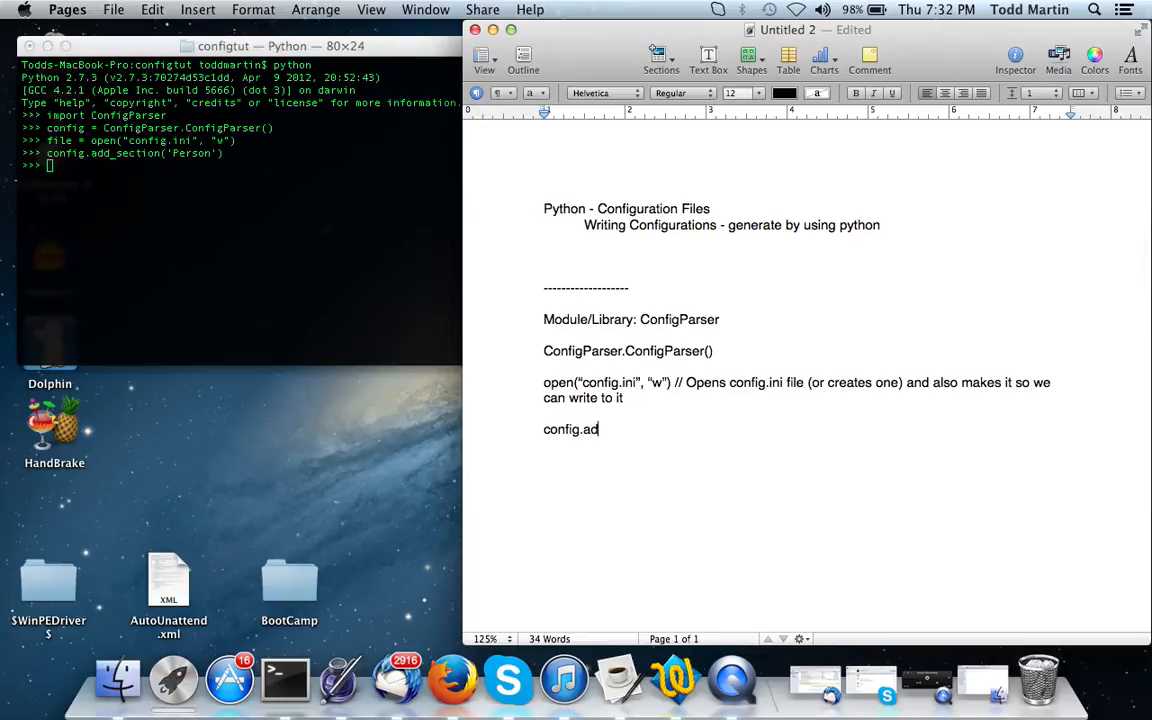
type("d_section(“")
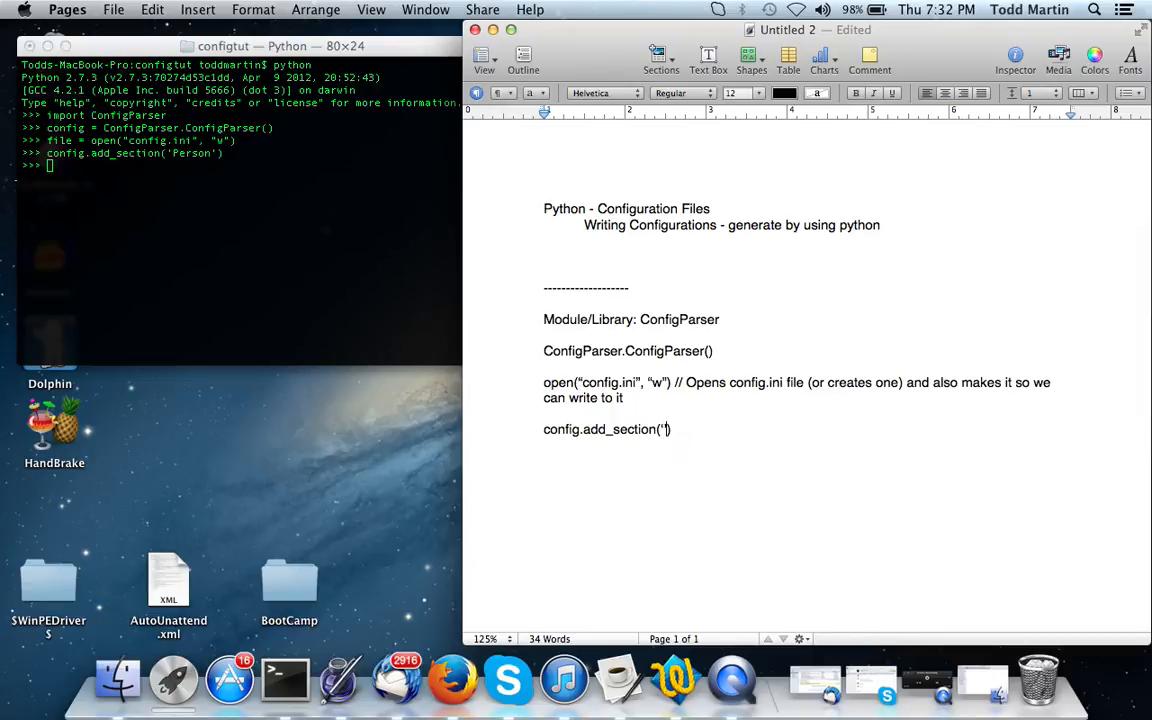
type("Person')")
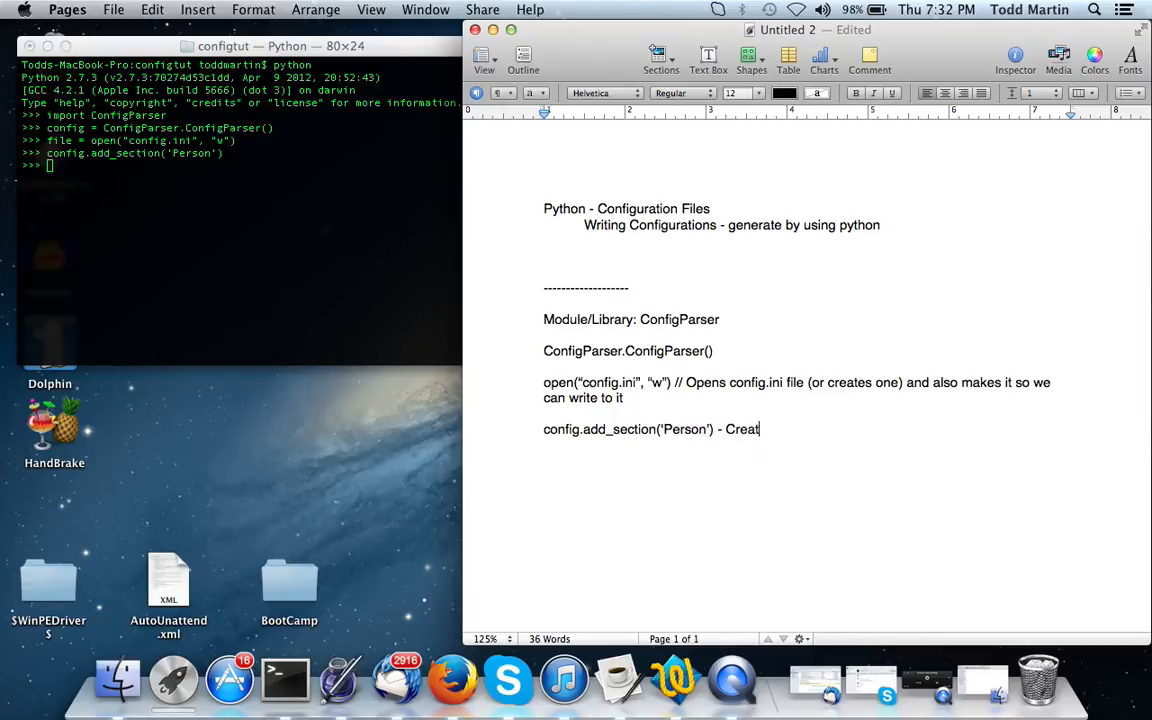
type("ing a category")
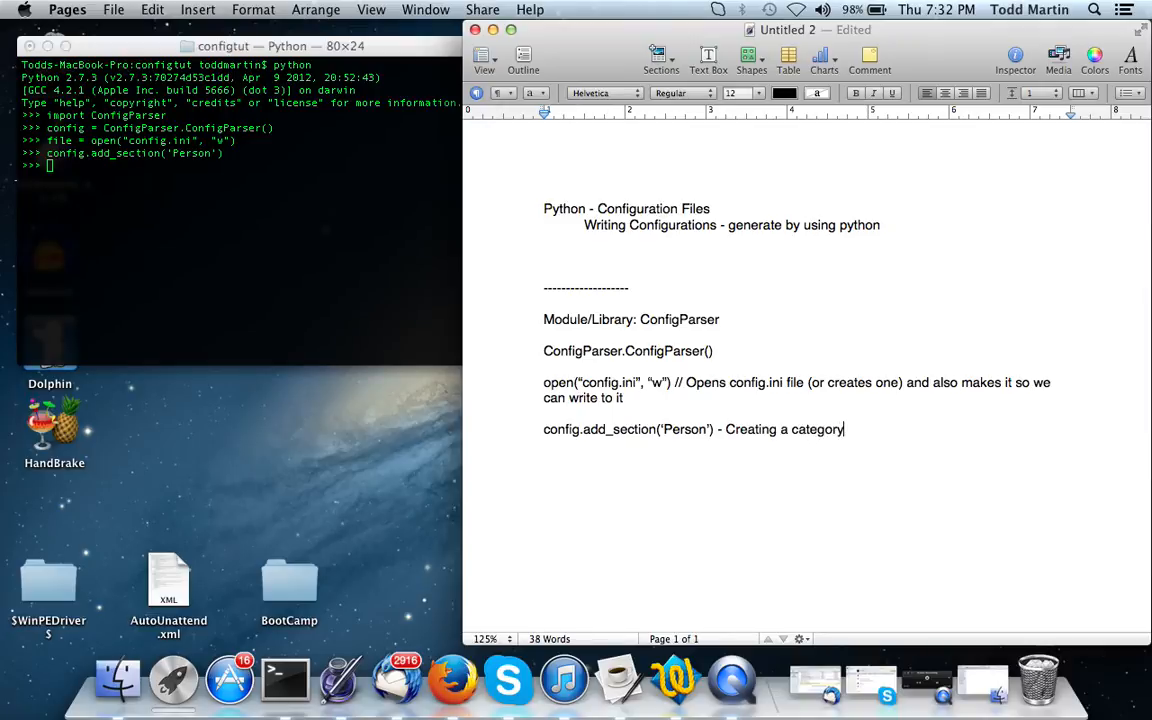
type("called person")
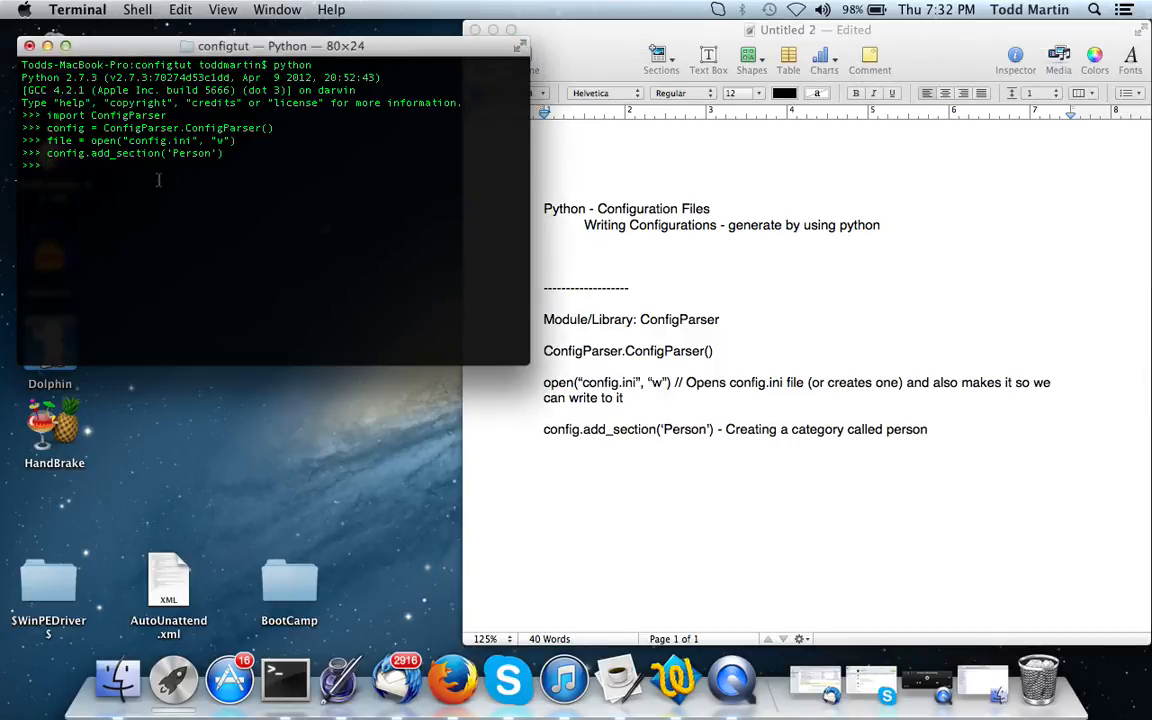
Enter config.set('Person', 'Name', "Todd") to give Person a Name of Todd
type("config.set()")
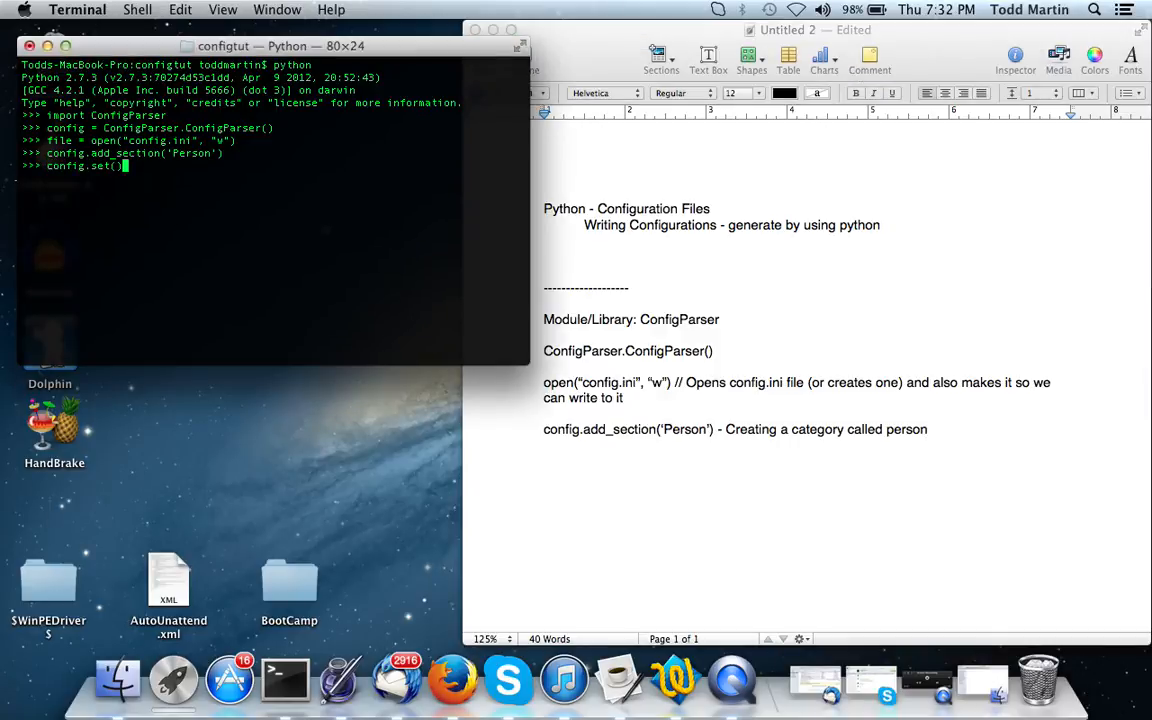
type("'Person")
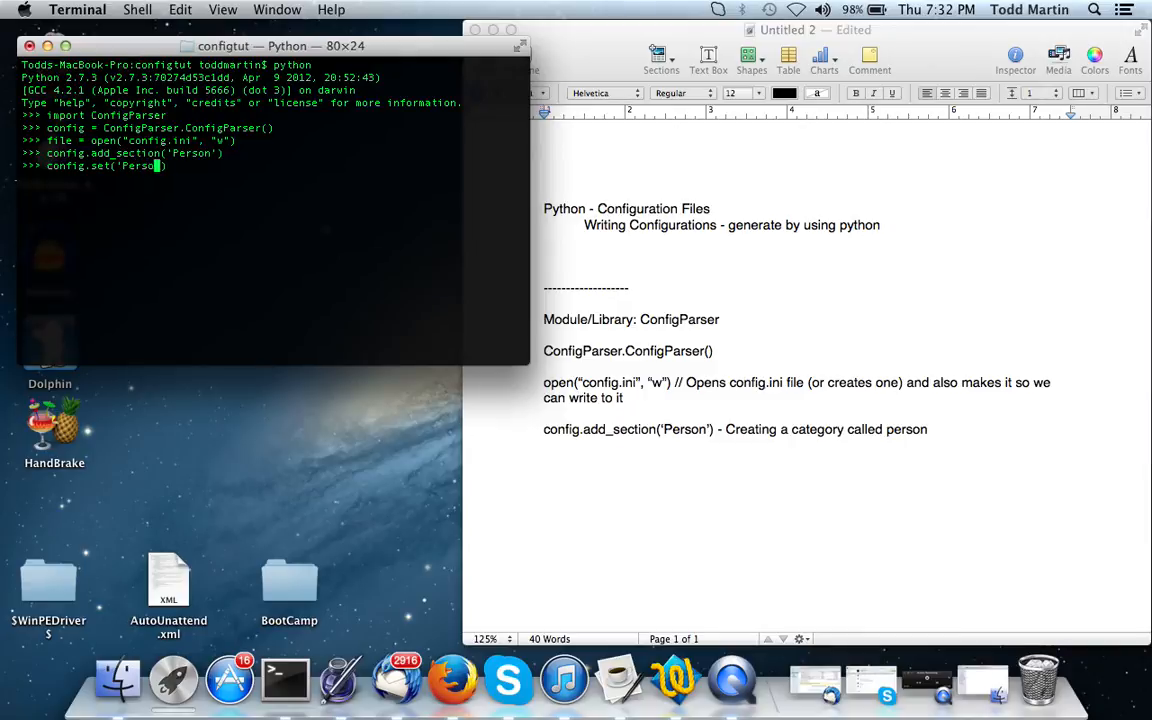
type("', \"")
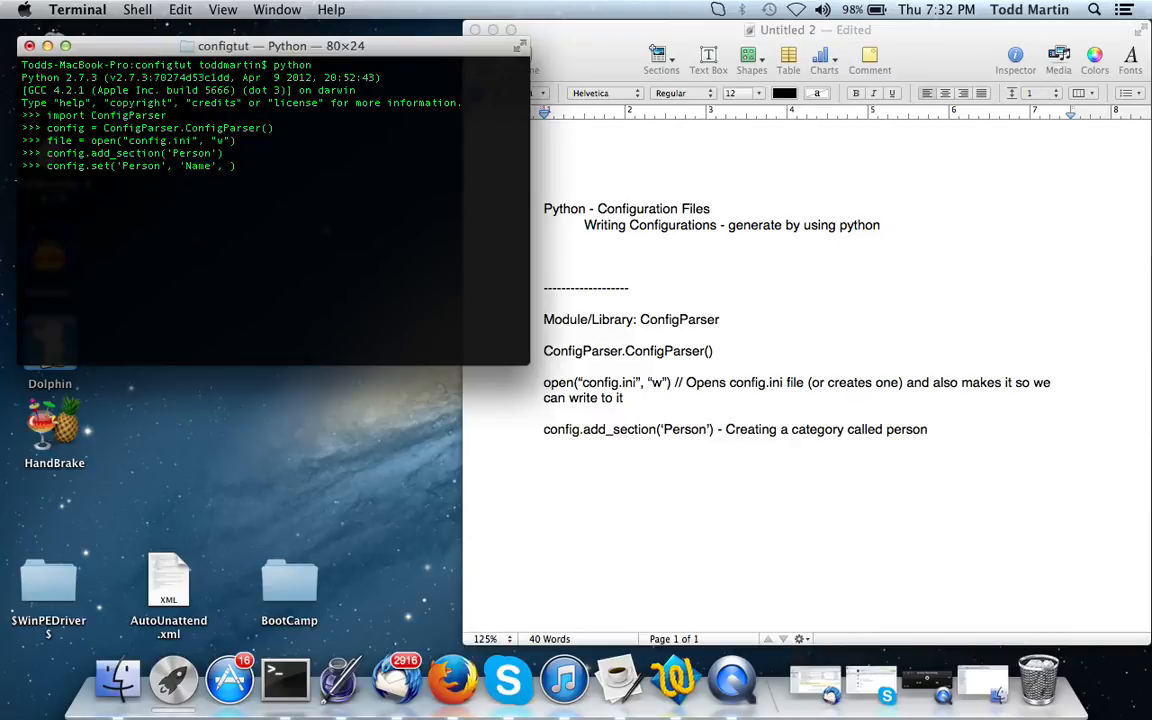
type("\"Todd\")")
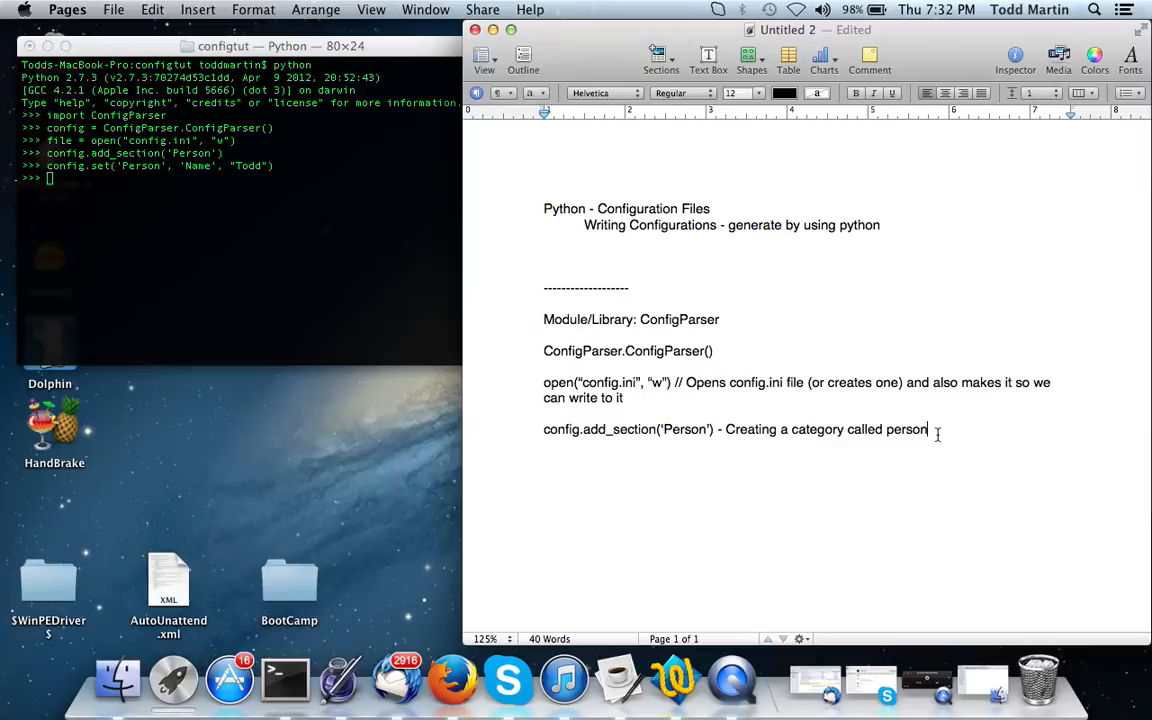
Write the line config.set('Person', 'Name', "Todd") in the Pages notes
type("config.set(')")
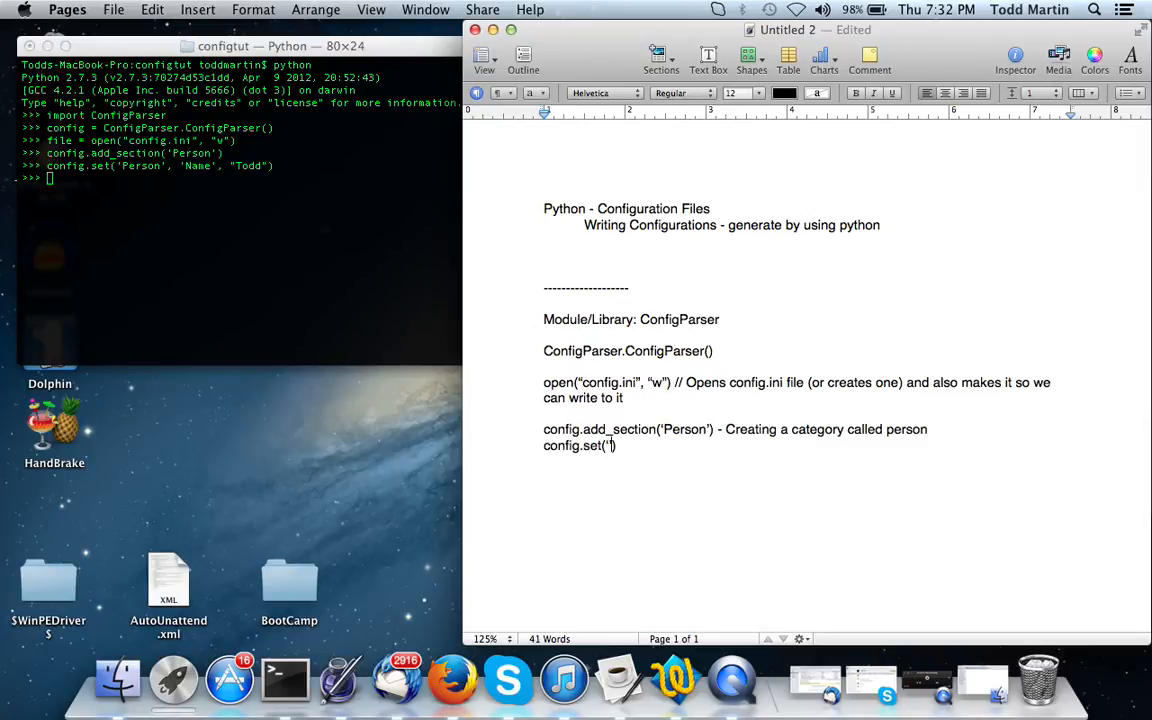
type("Person',")
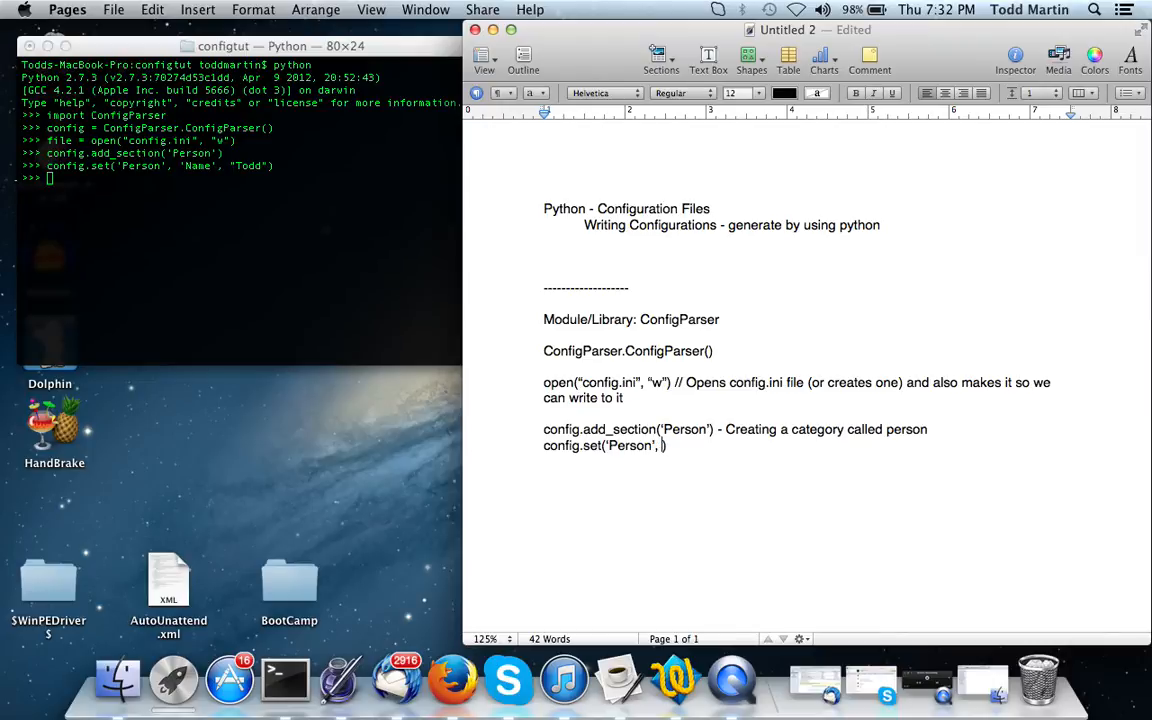
type("'Name'")
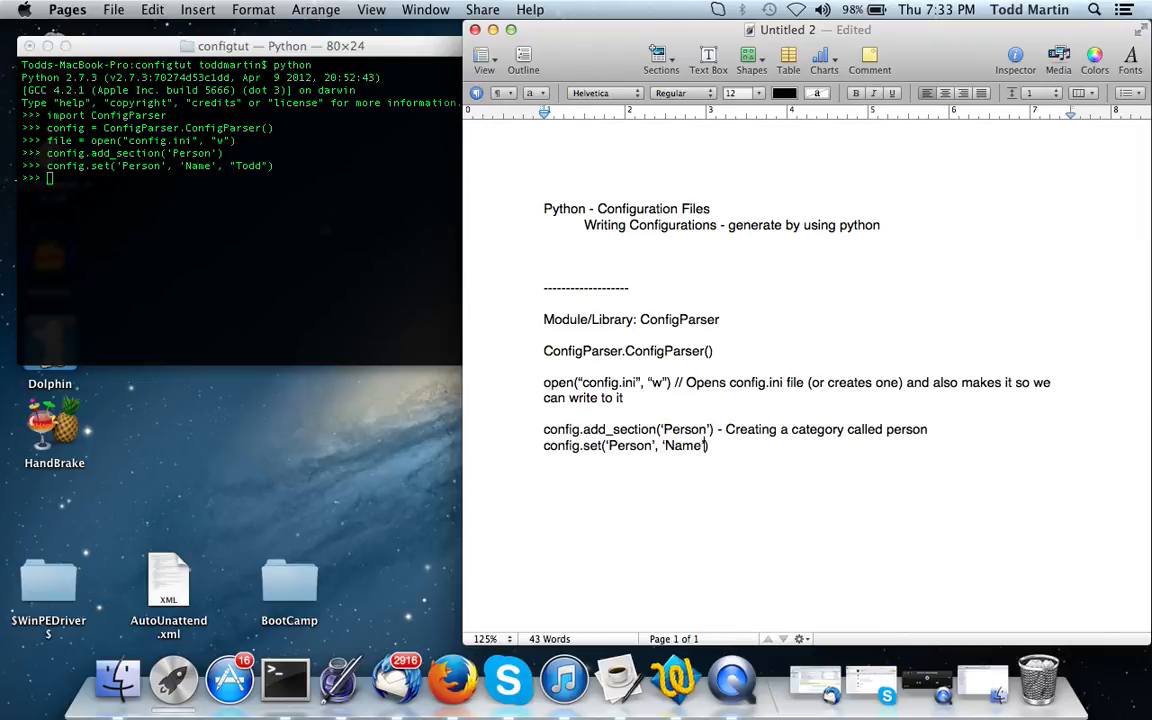
type(", \"\"T")
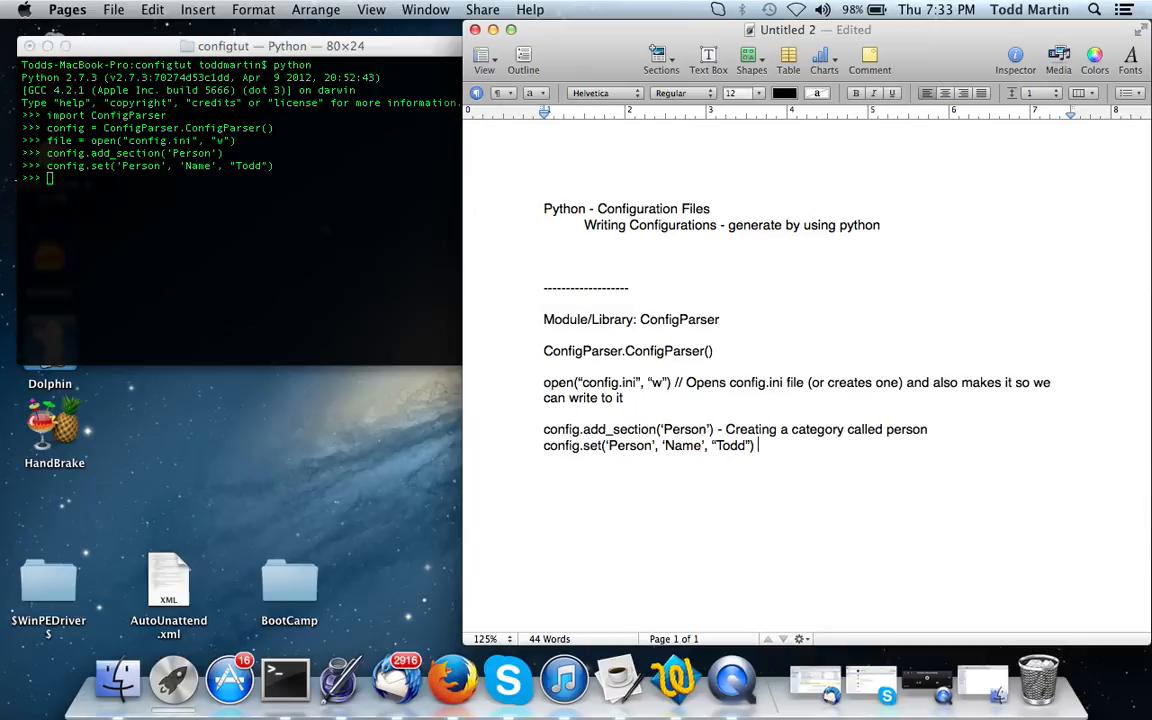
Explain its 3 arguments: Section (category), subject of information (or label), the information
type("- 3 argum")
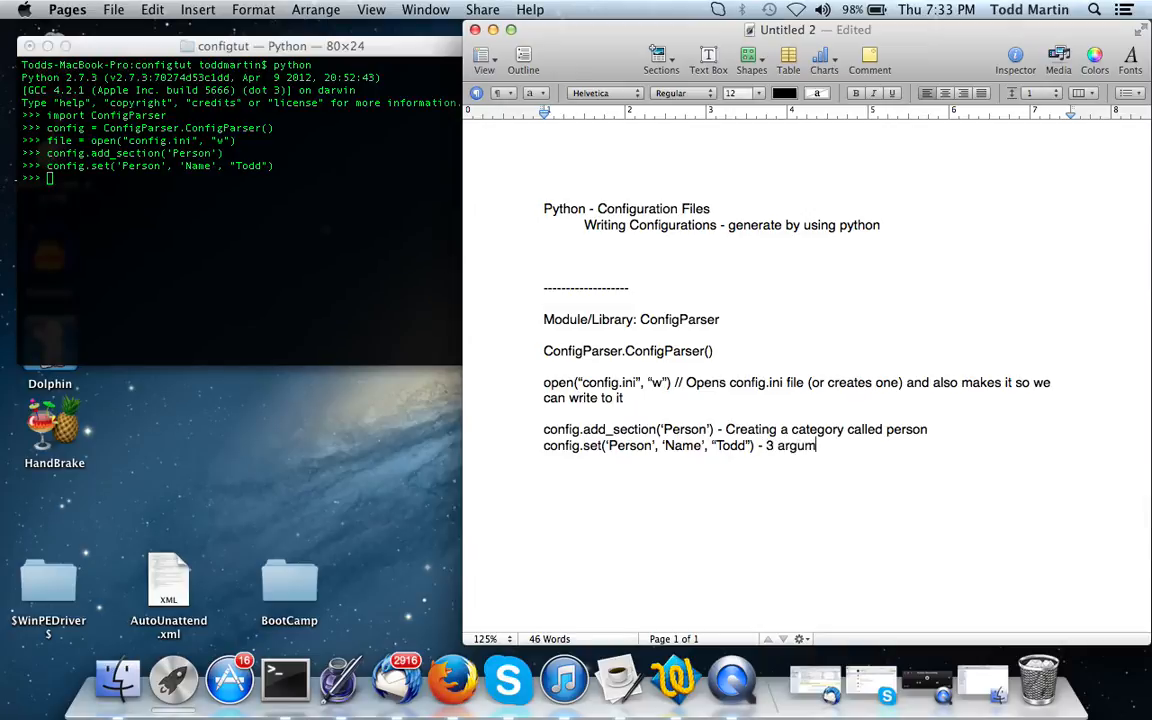
type("ents;")
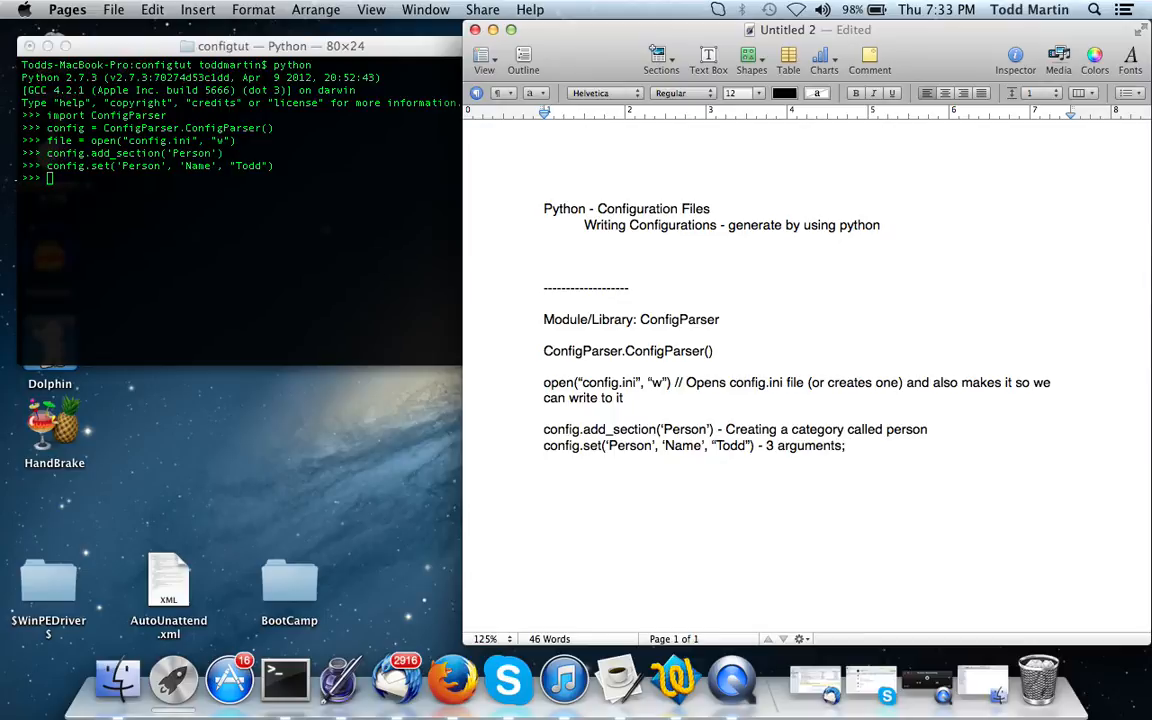
type("Section")
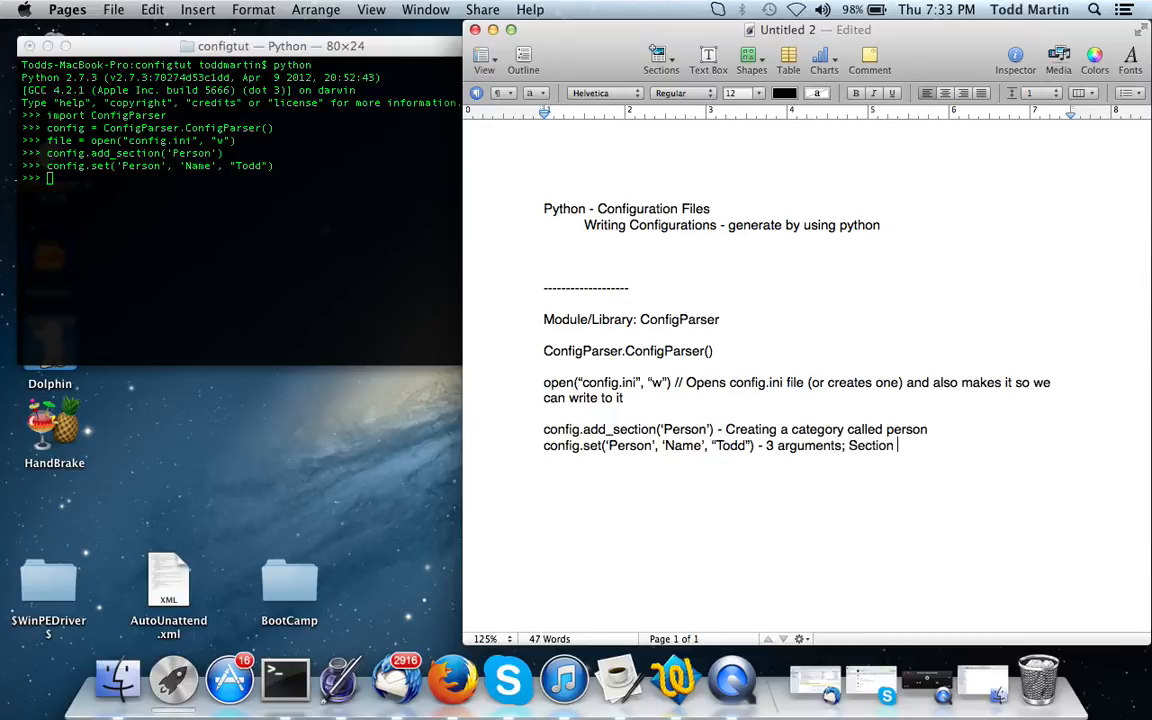
type("(category")
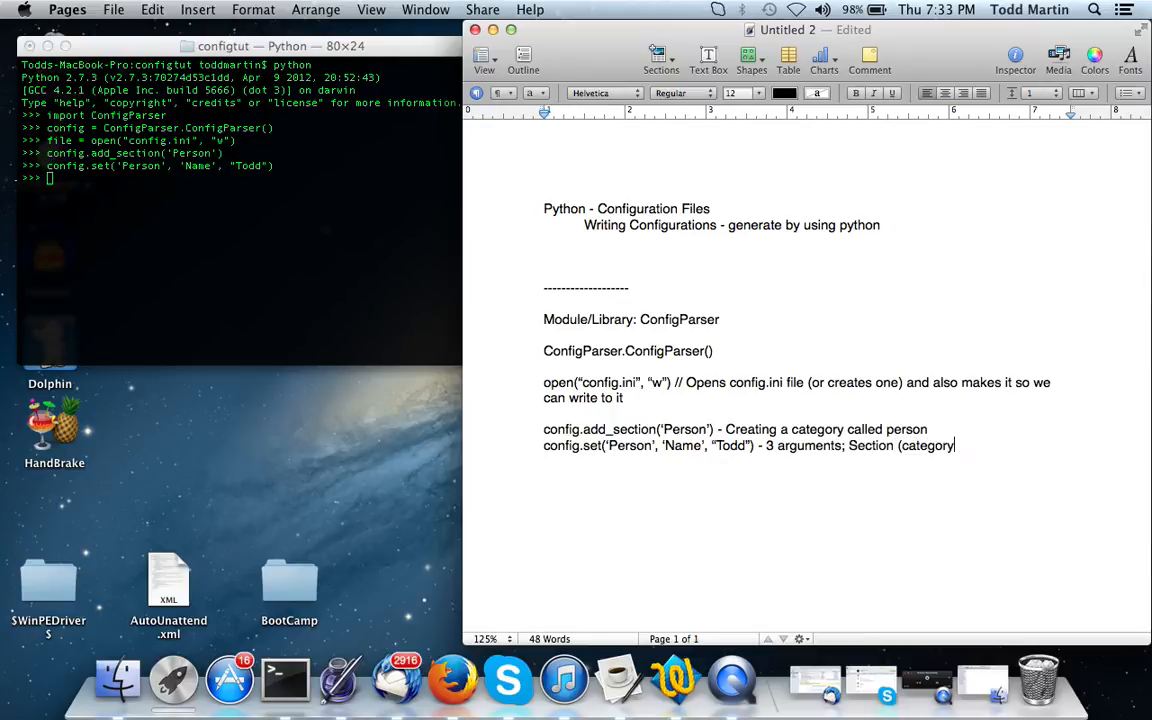
type("), “Subject of")
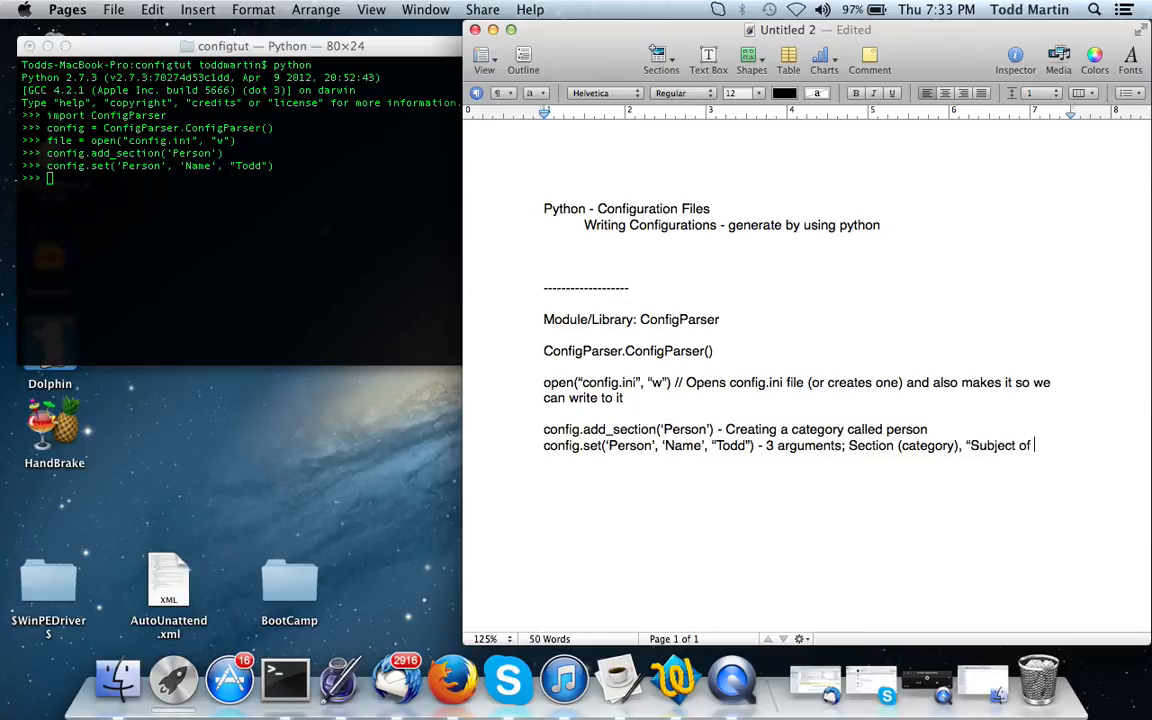
type("information")
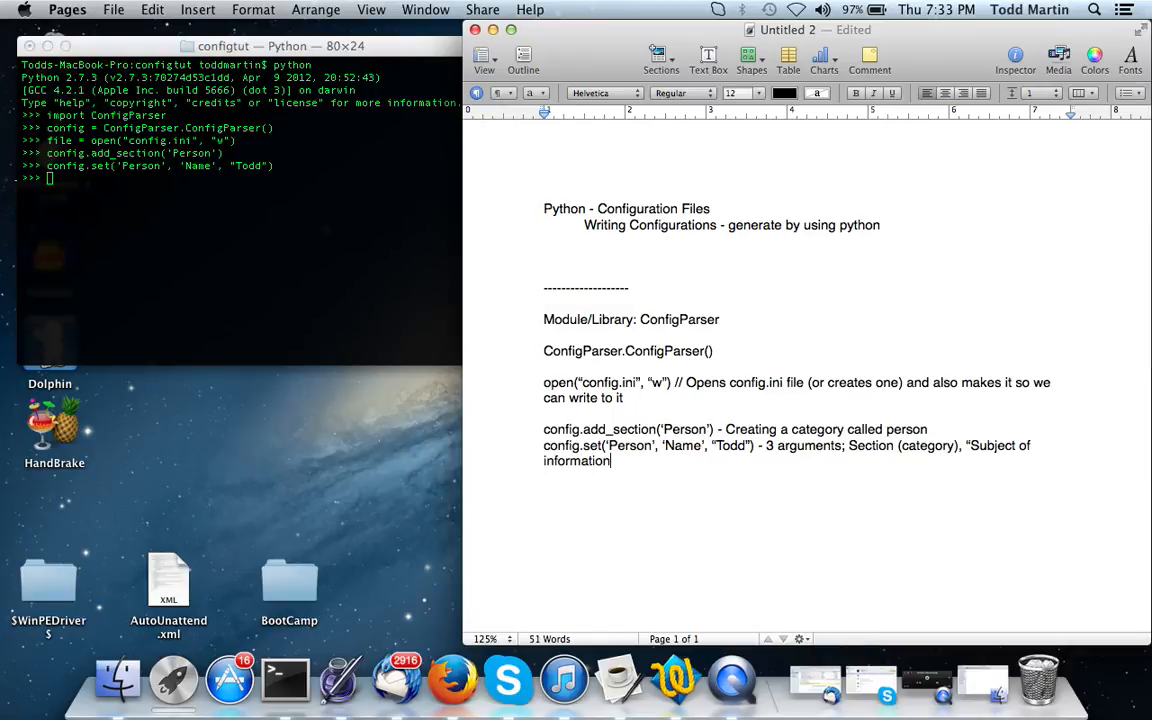
type("(or la")
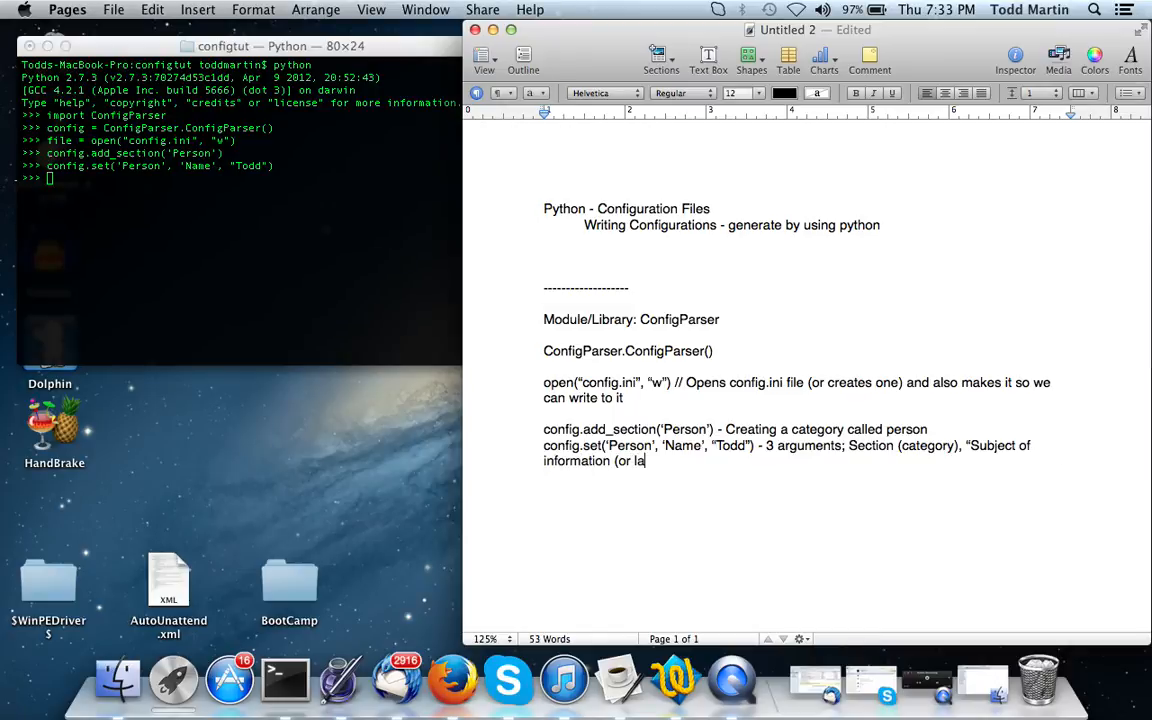
type("bel),")
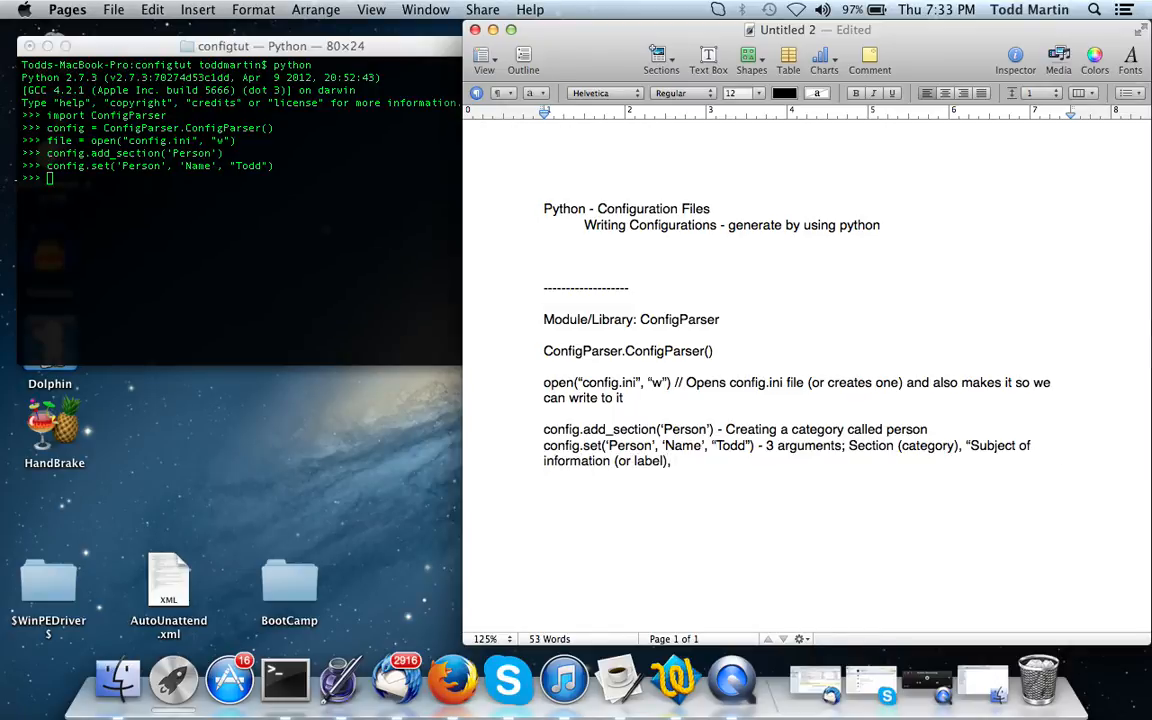
type("the information")
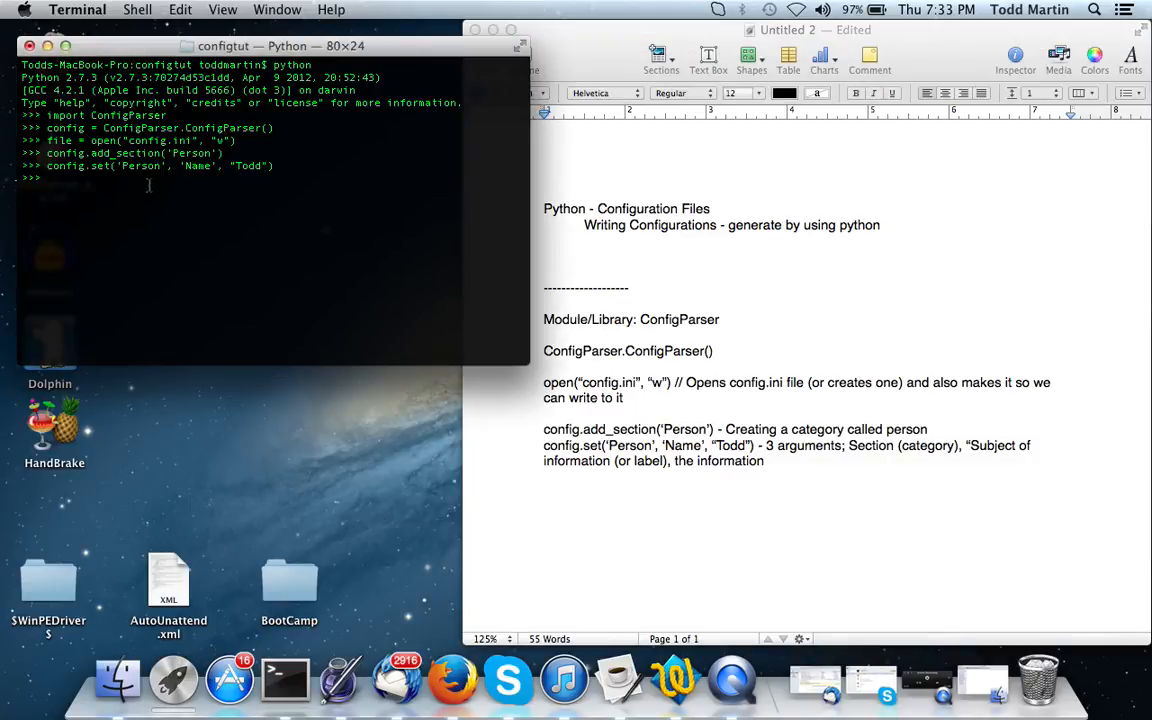
Run config.set for 'Age' 19 and 'HasEyes' True in the Person section
type("config.")
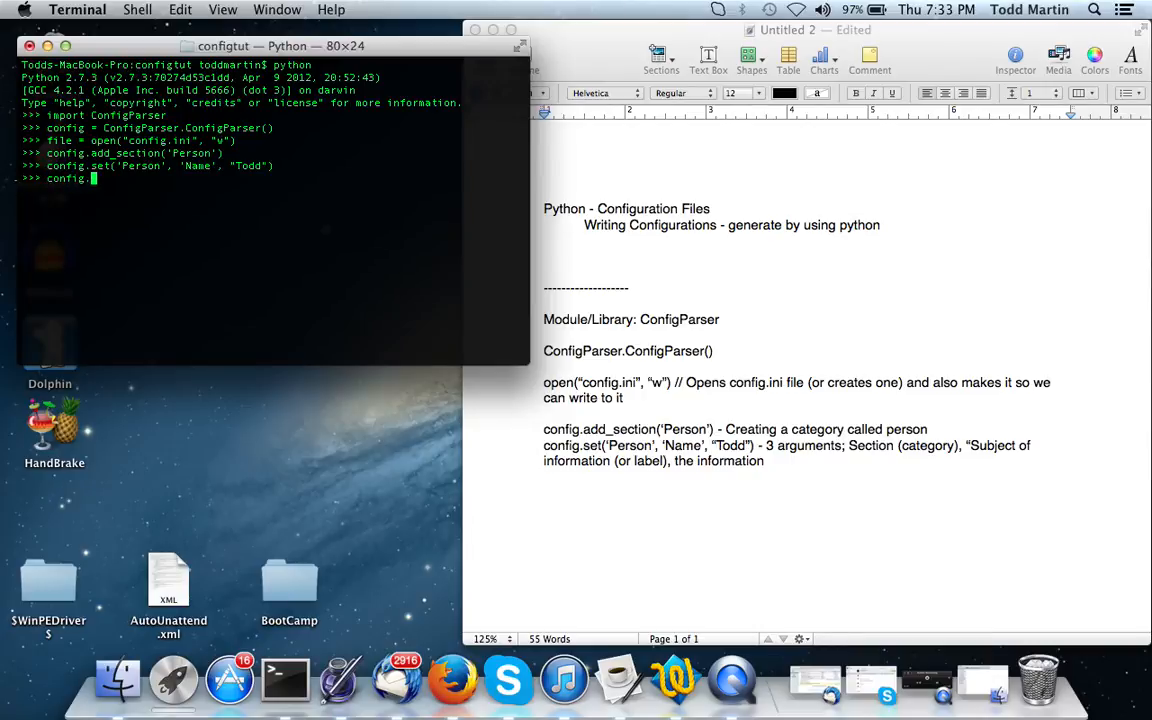
type("set('")
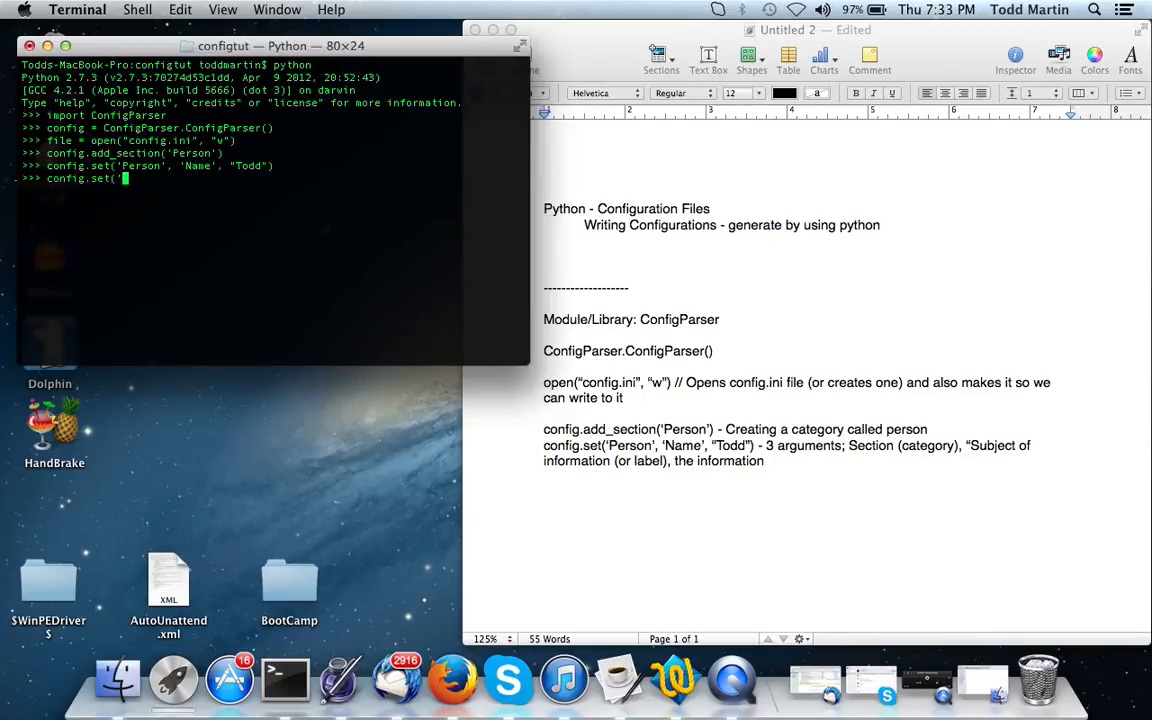
type("Person', ')")
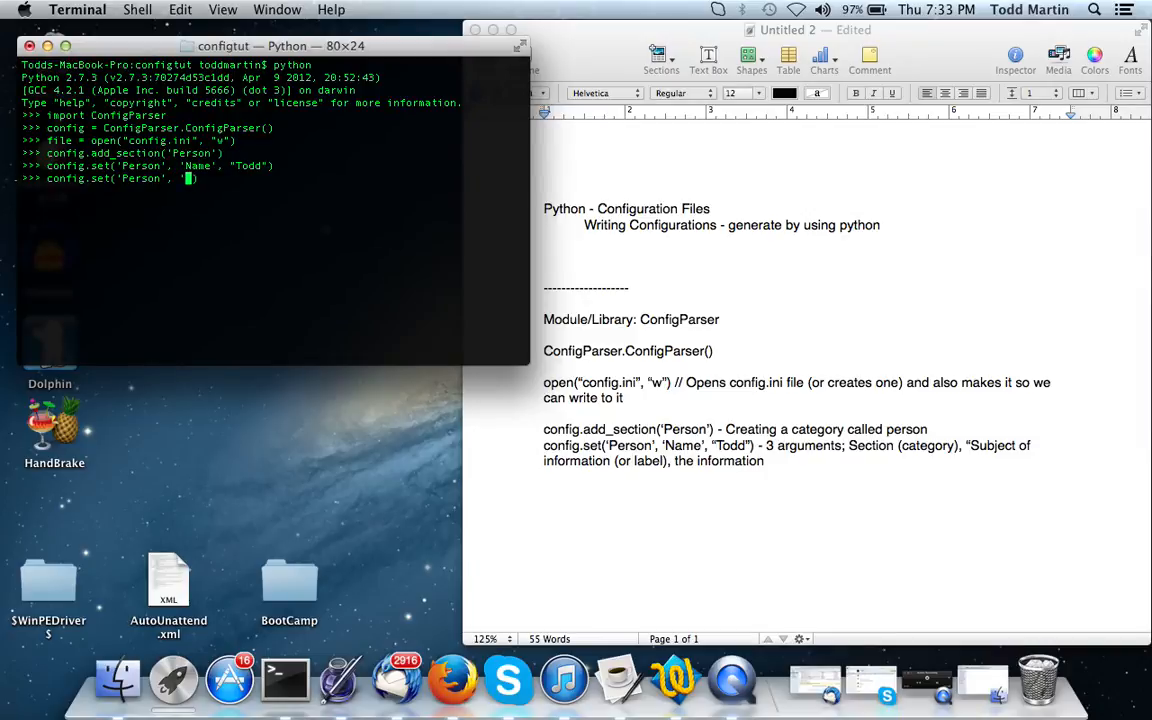
type("'Age', 19")
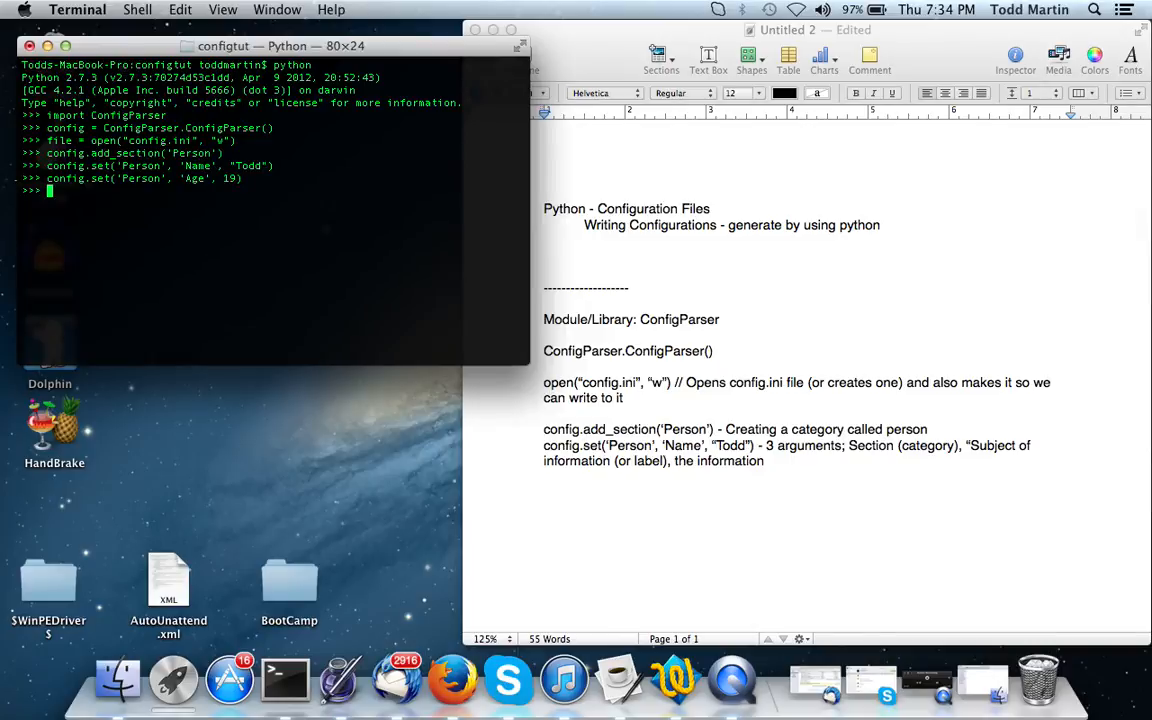
type("config.set('Person',")
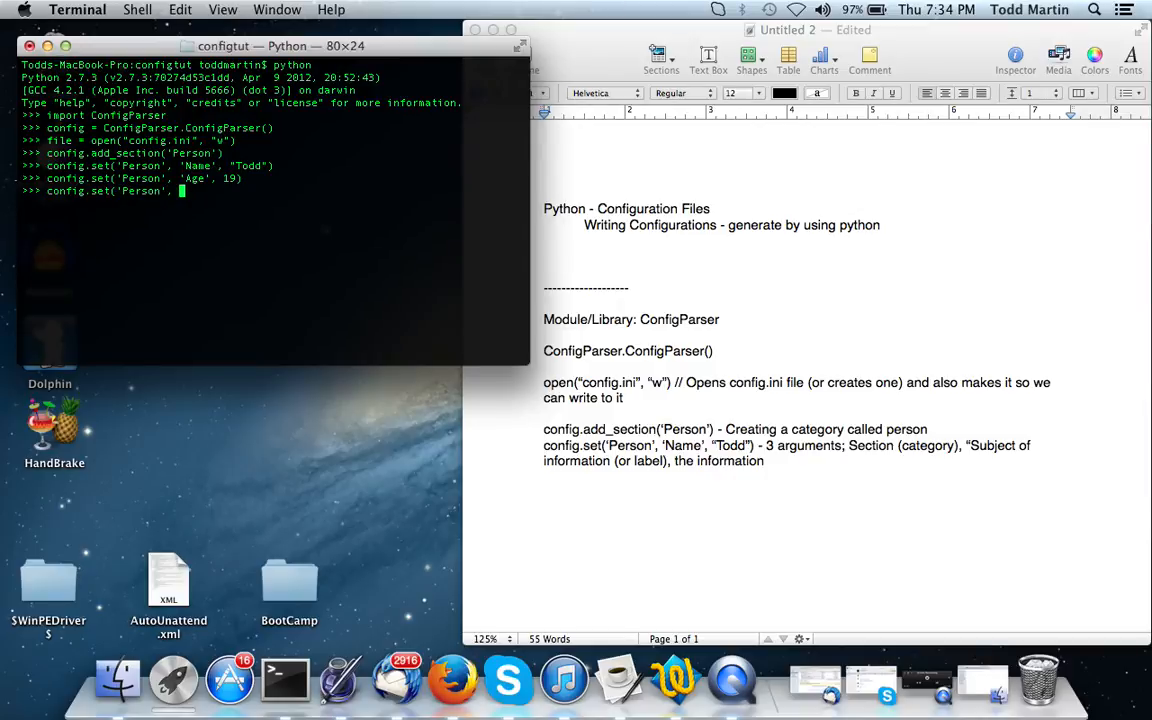
type("'HasE")
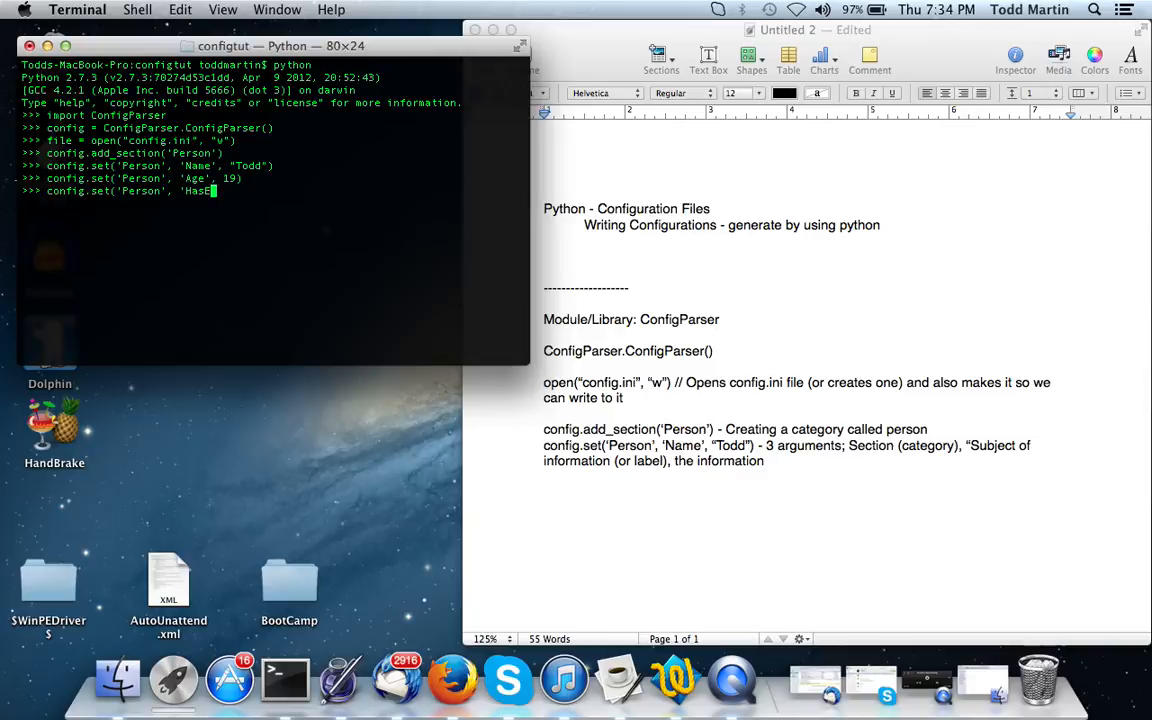
type("yes',")
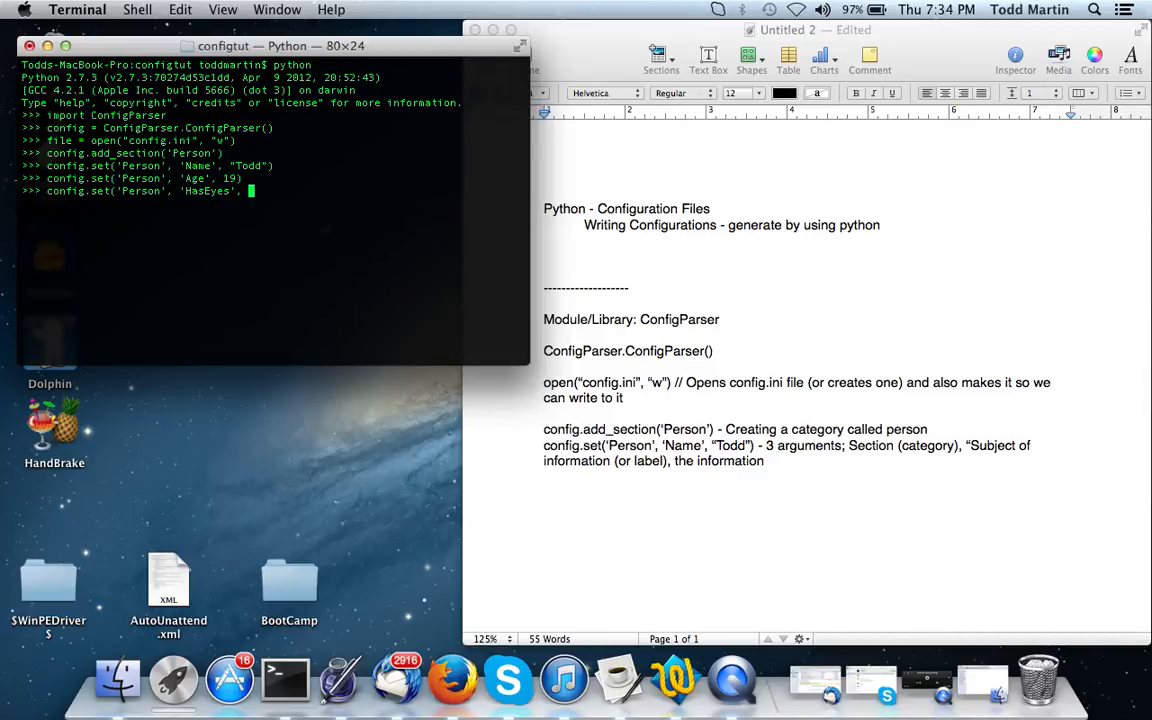
type("Tru")
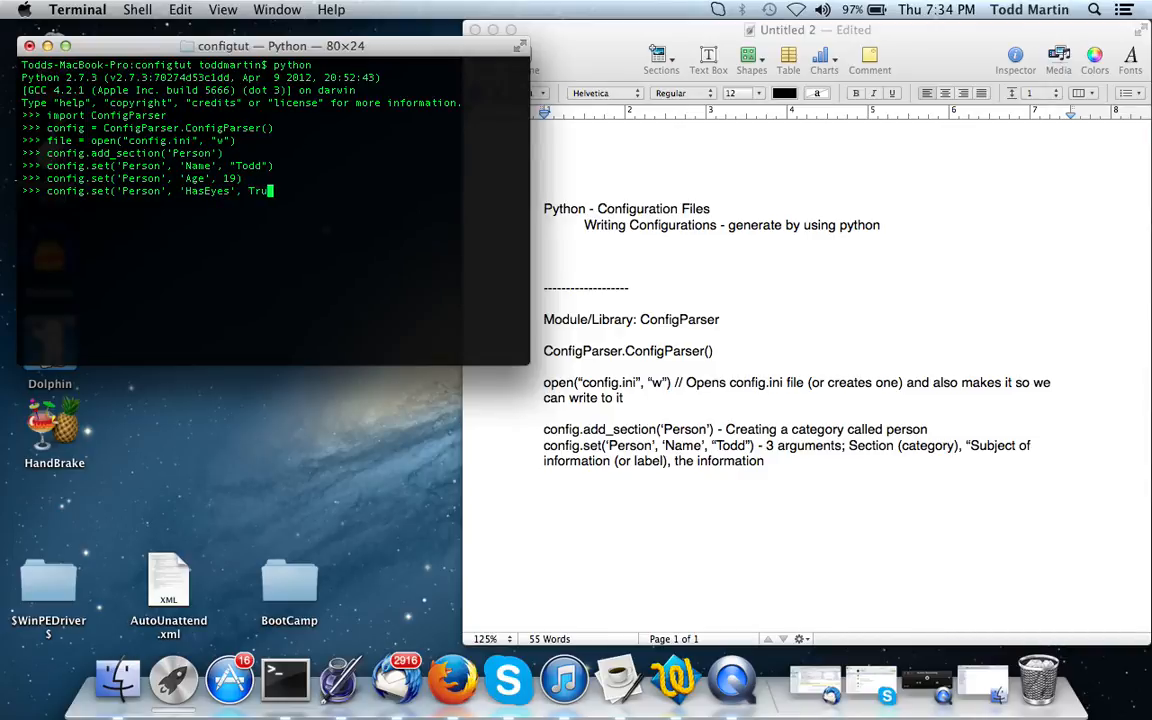
key("Return")
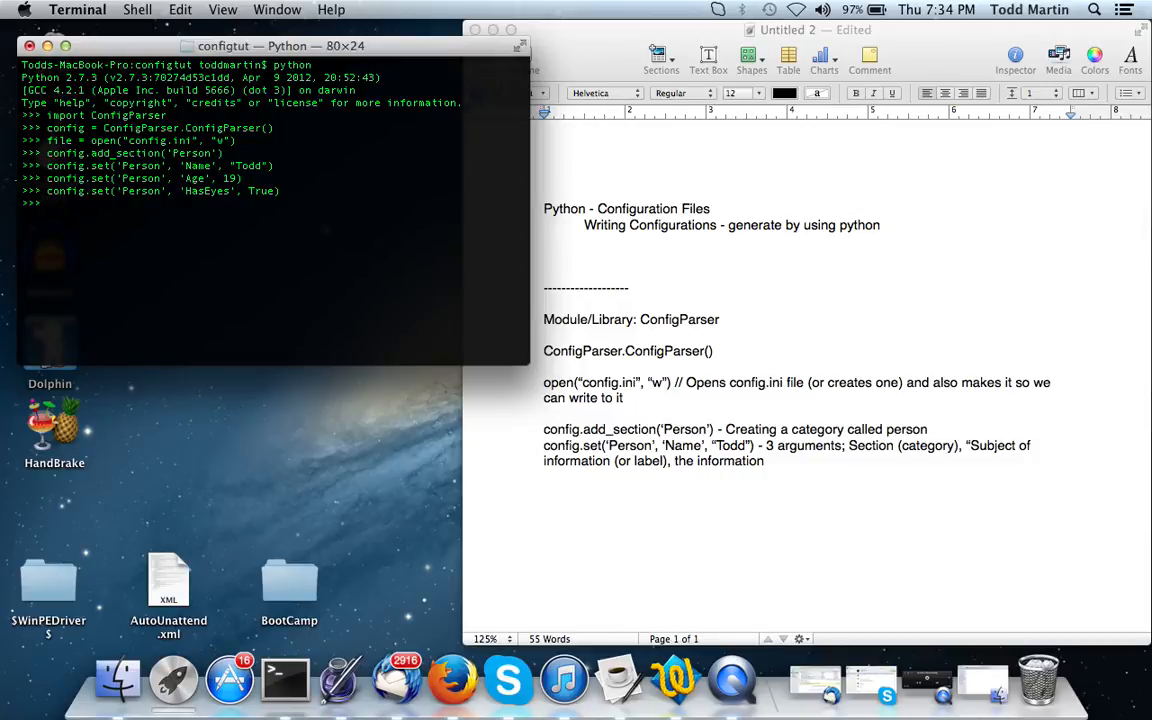
Enter config.write(file) to write the configuration to the open file
type("config.")
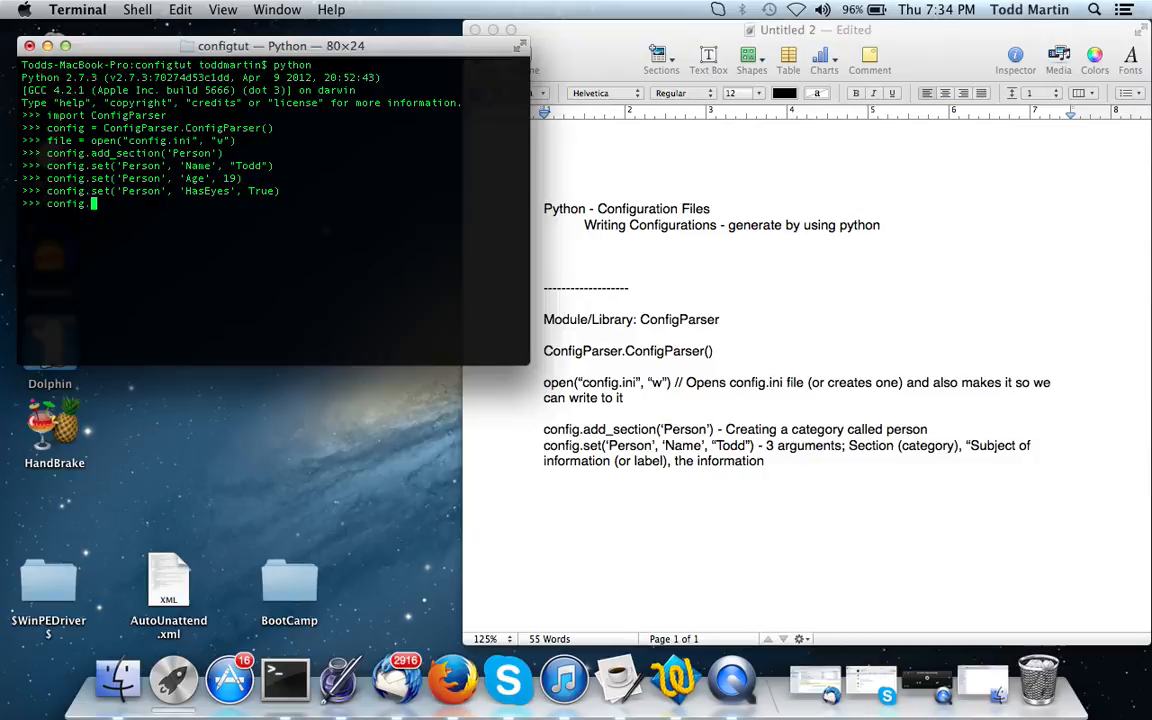
type("write(")
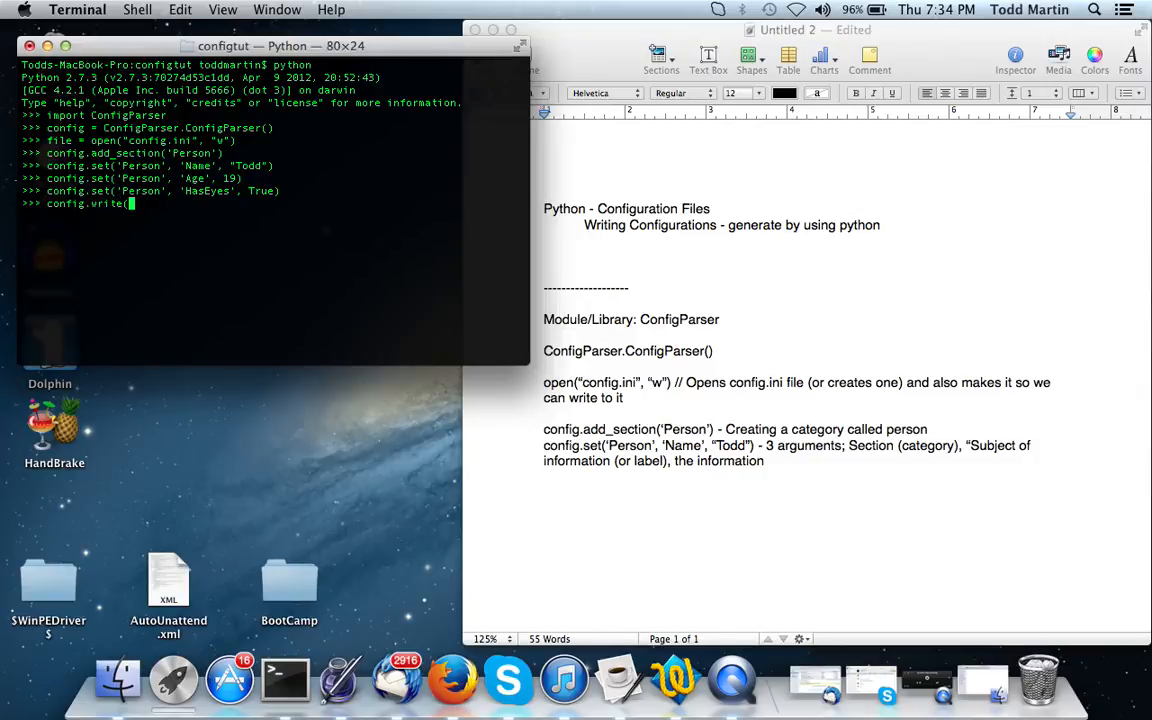
type("file)")
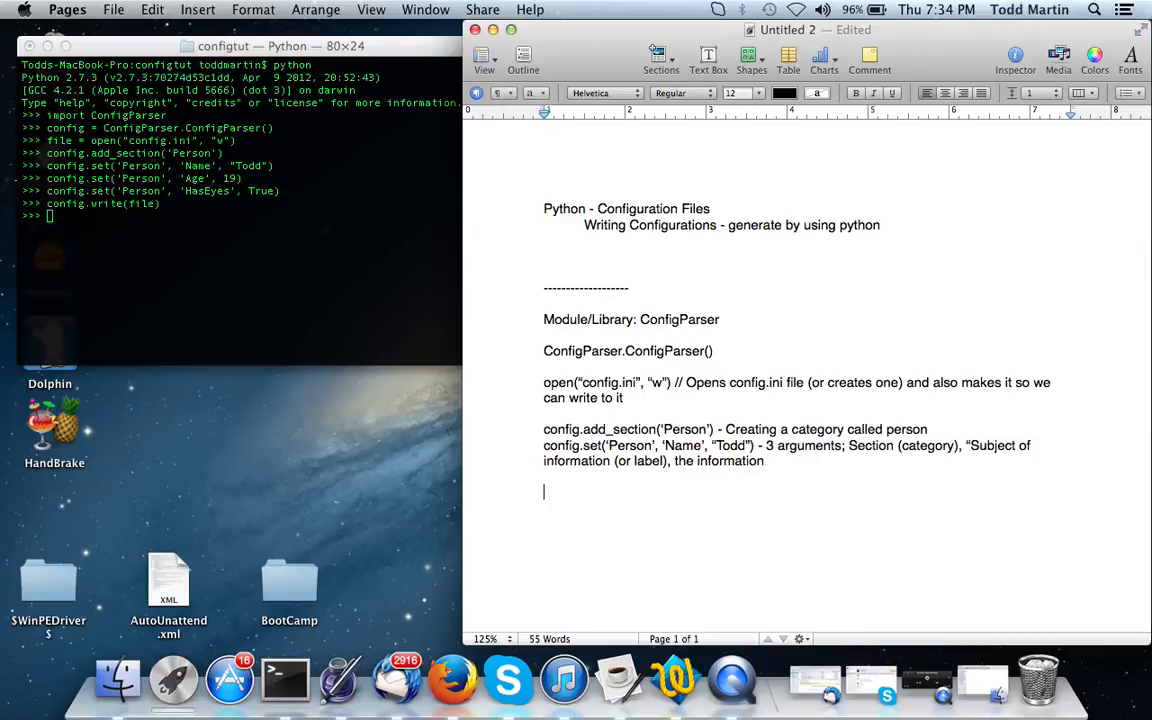
Add the line config.write(file) to the notes and select the word file
type("config.write")
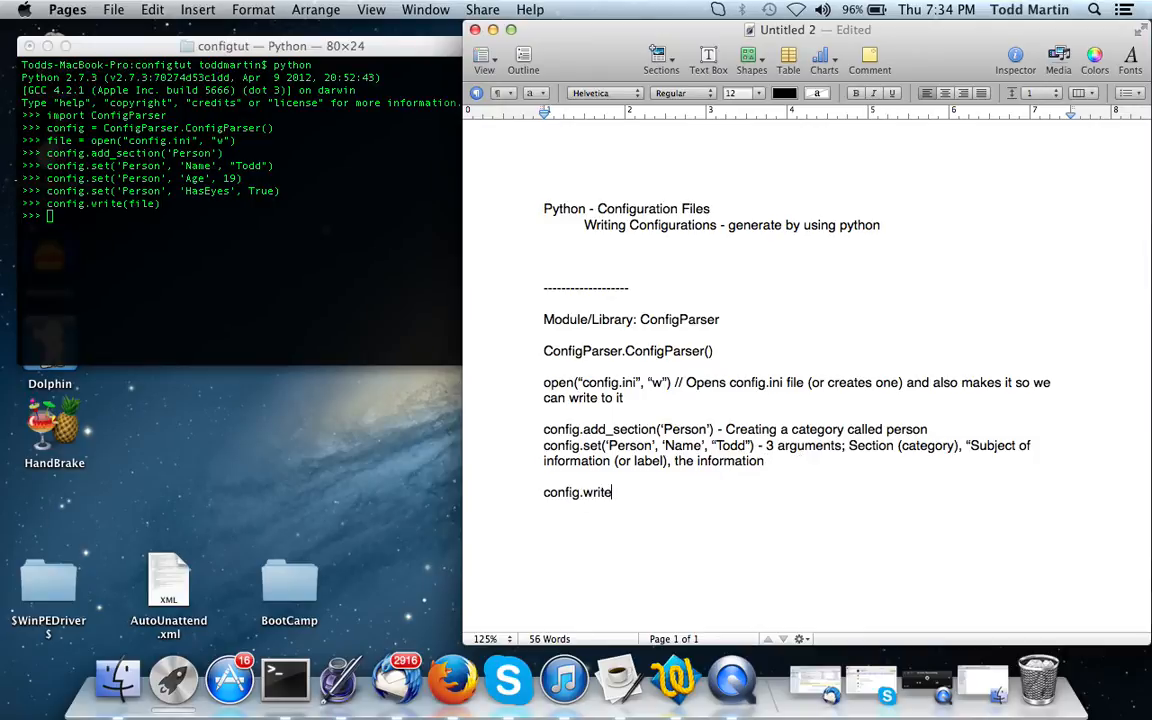
type("(fi")
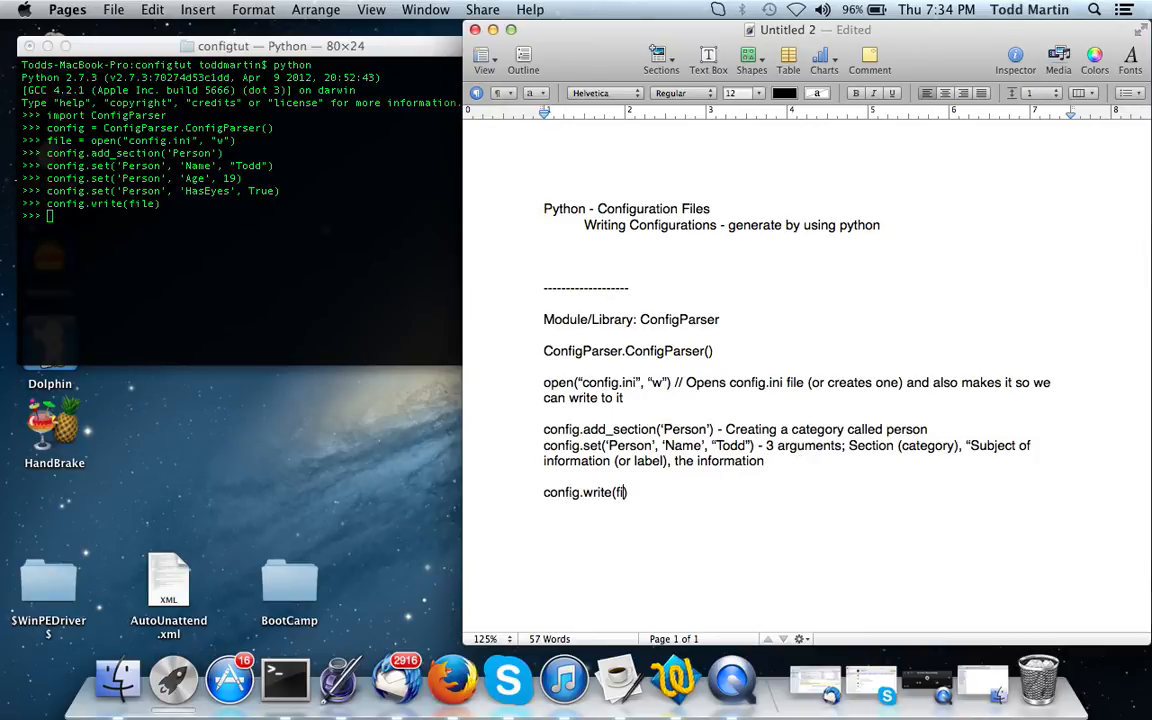
type("le)")
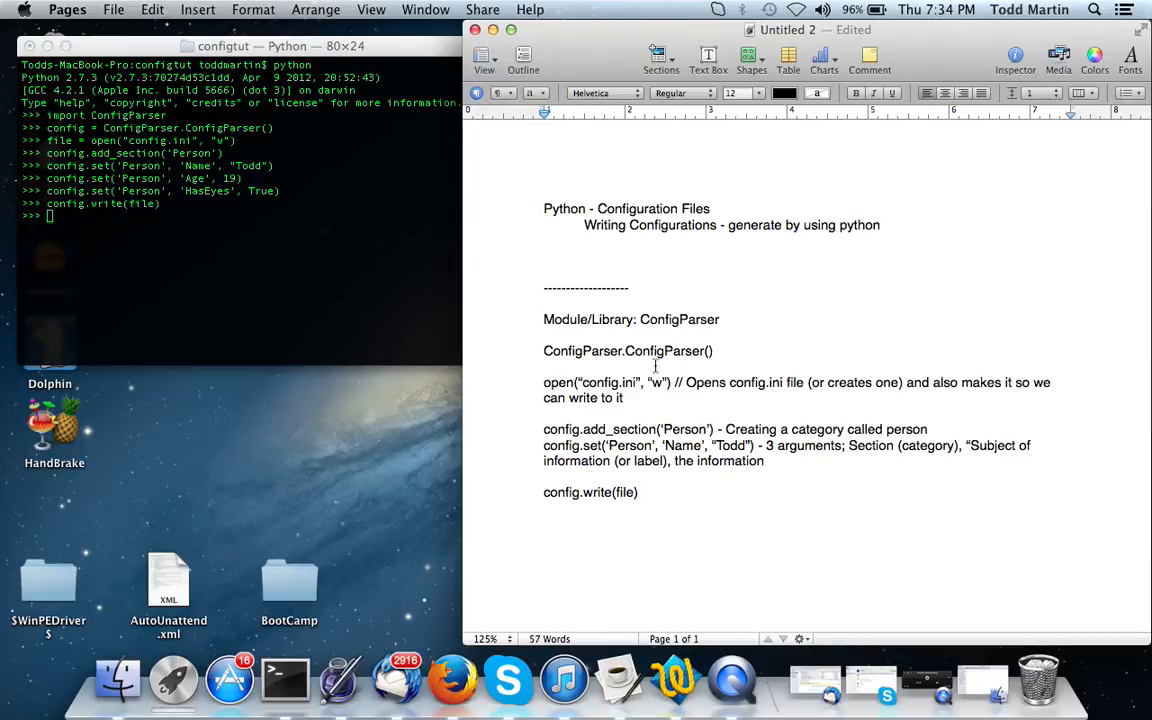
mouse_move(624, 492)
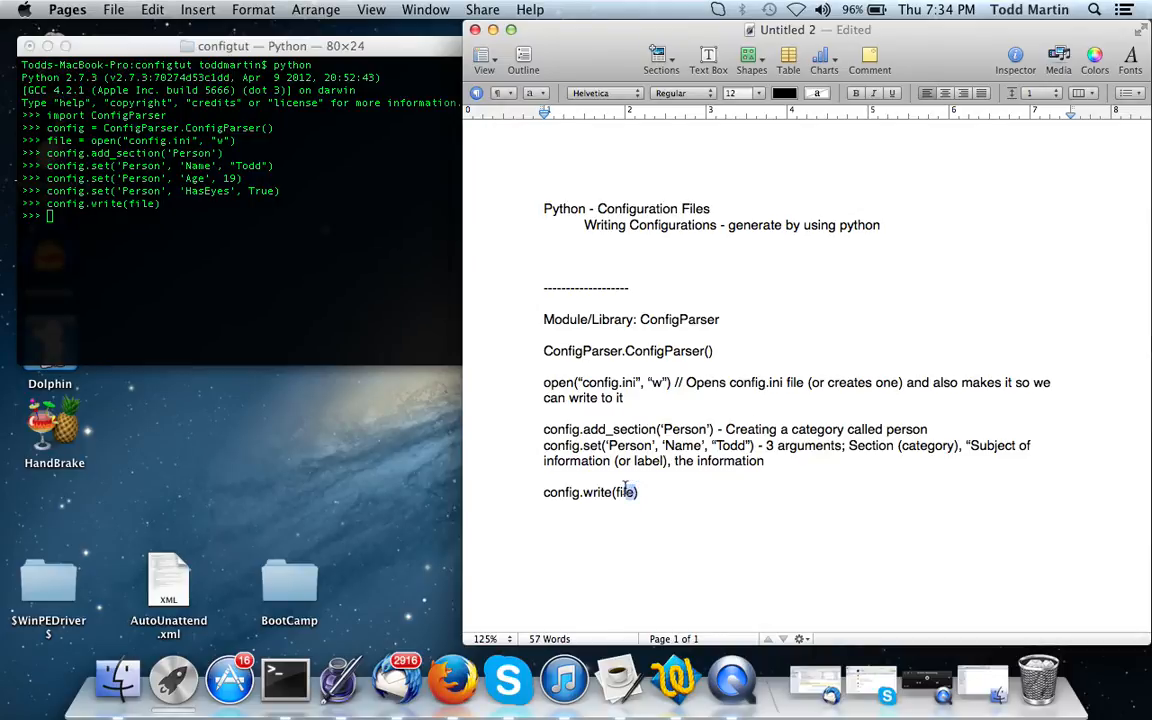
double_click(628, 492)
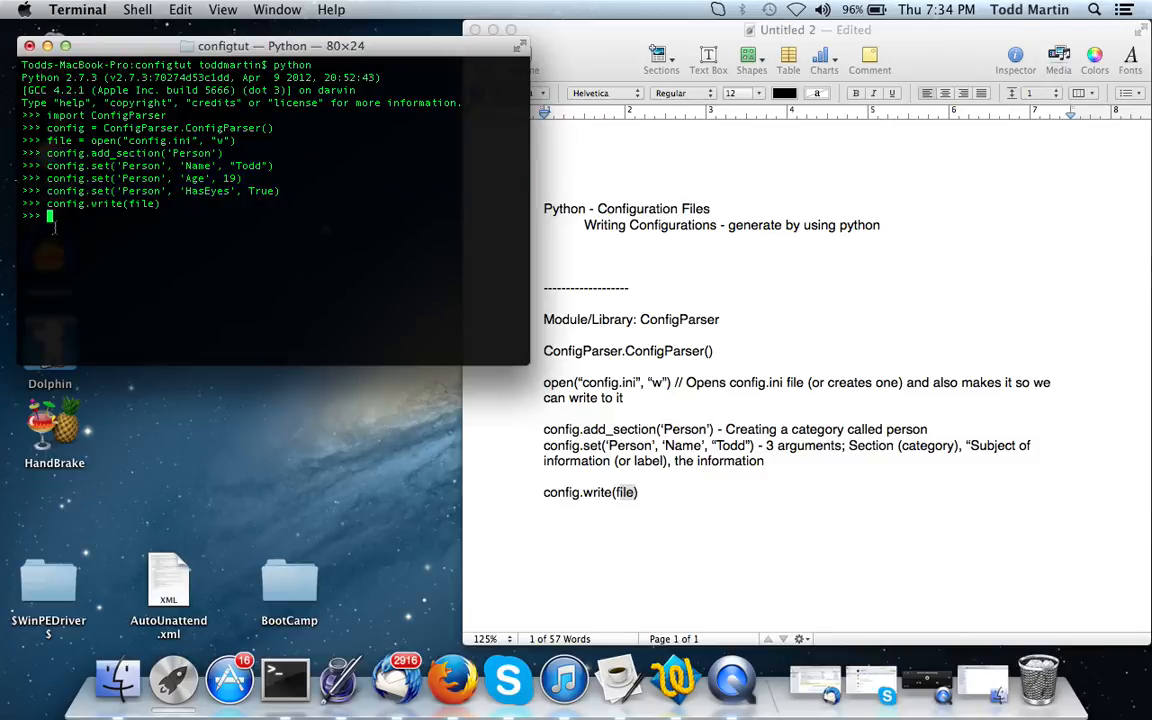
Inspect config, run file.close() and exit() to leave the interpreter
type("config")
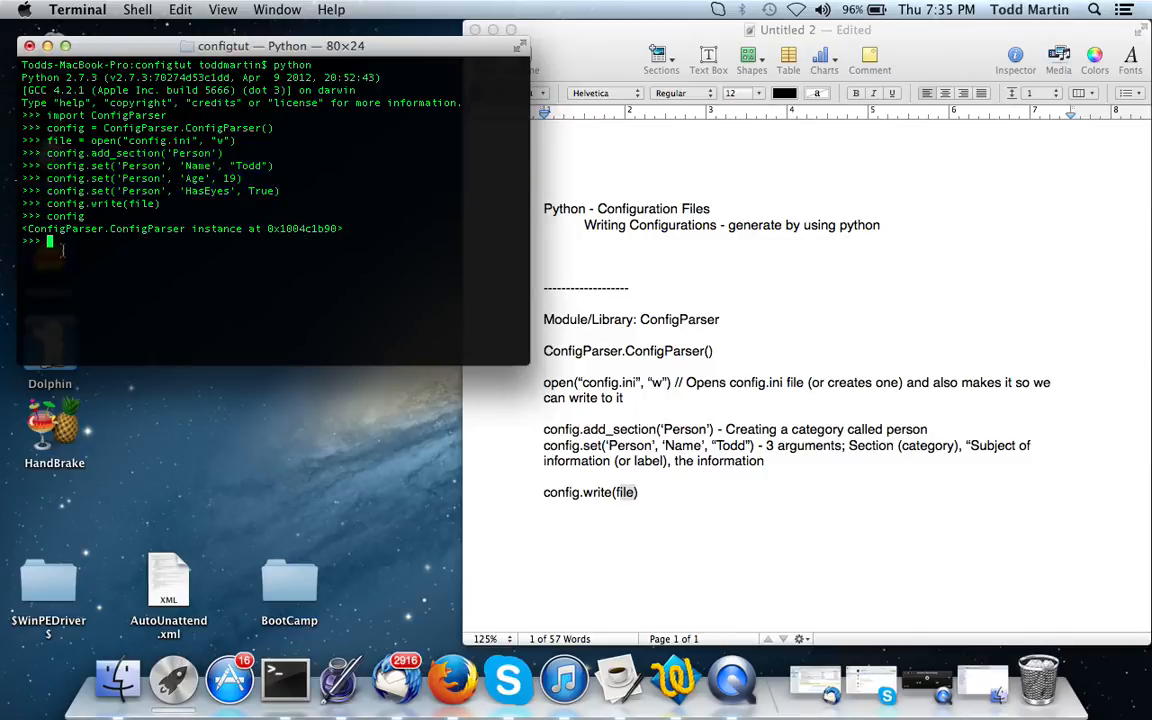
type("file.close(")
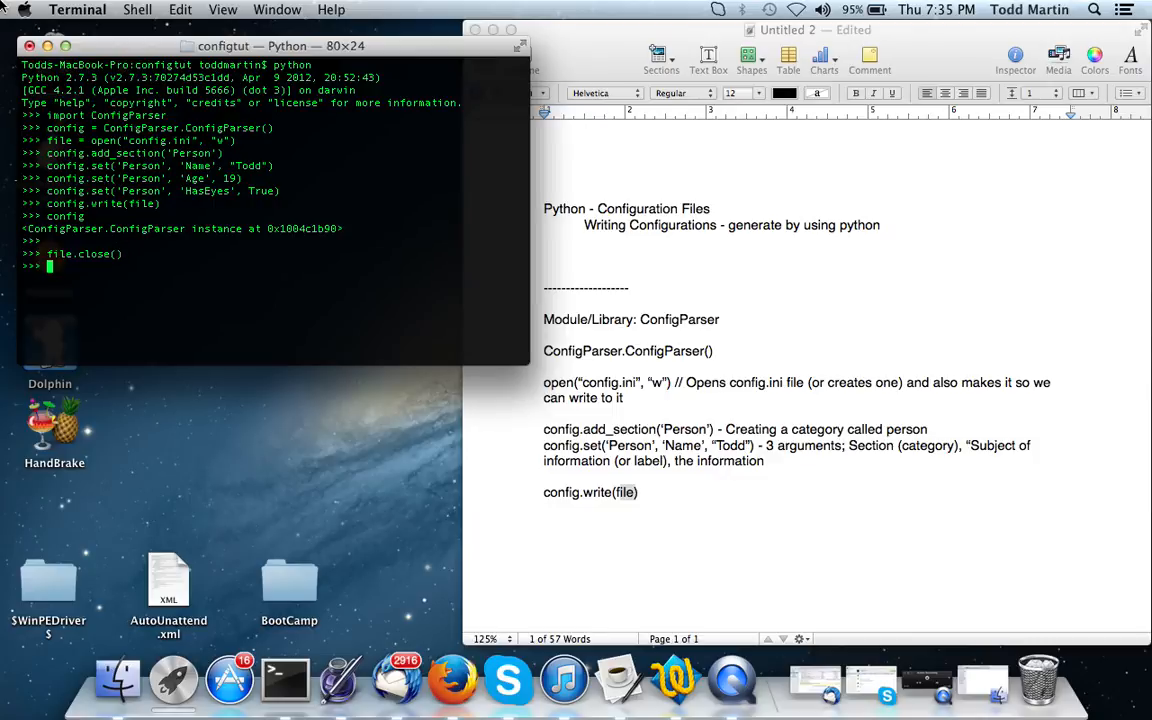
type("exit()")
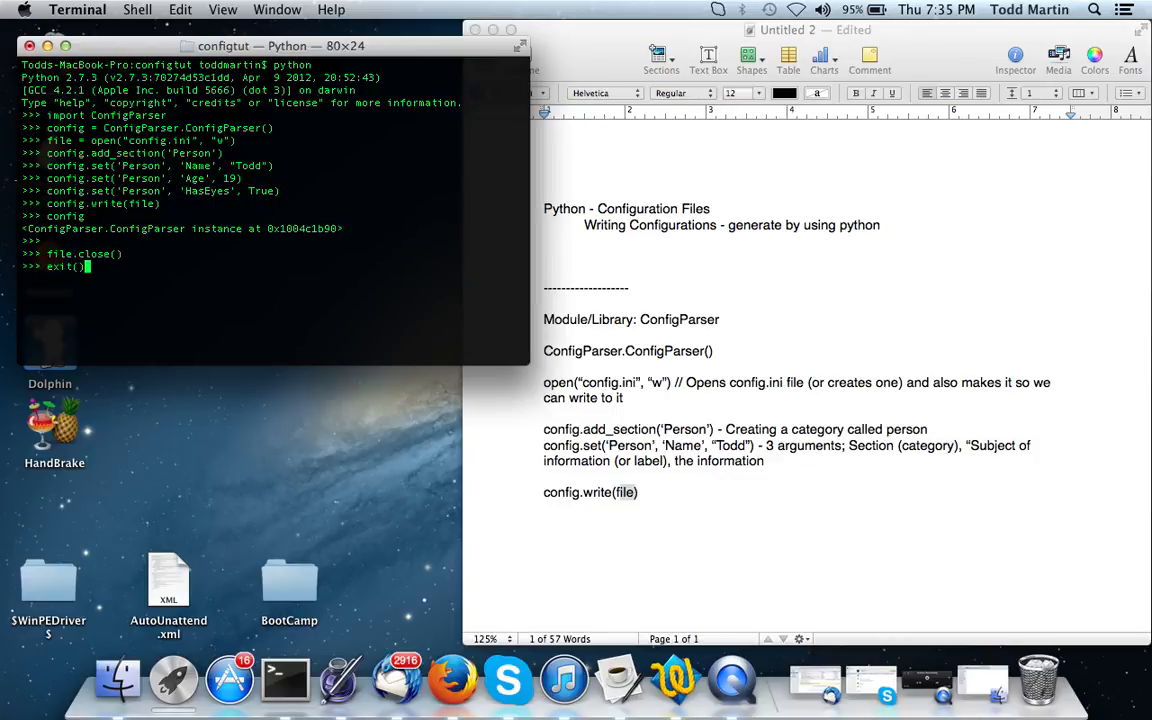
key("Return")
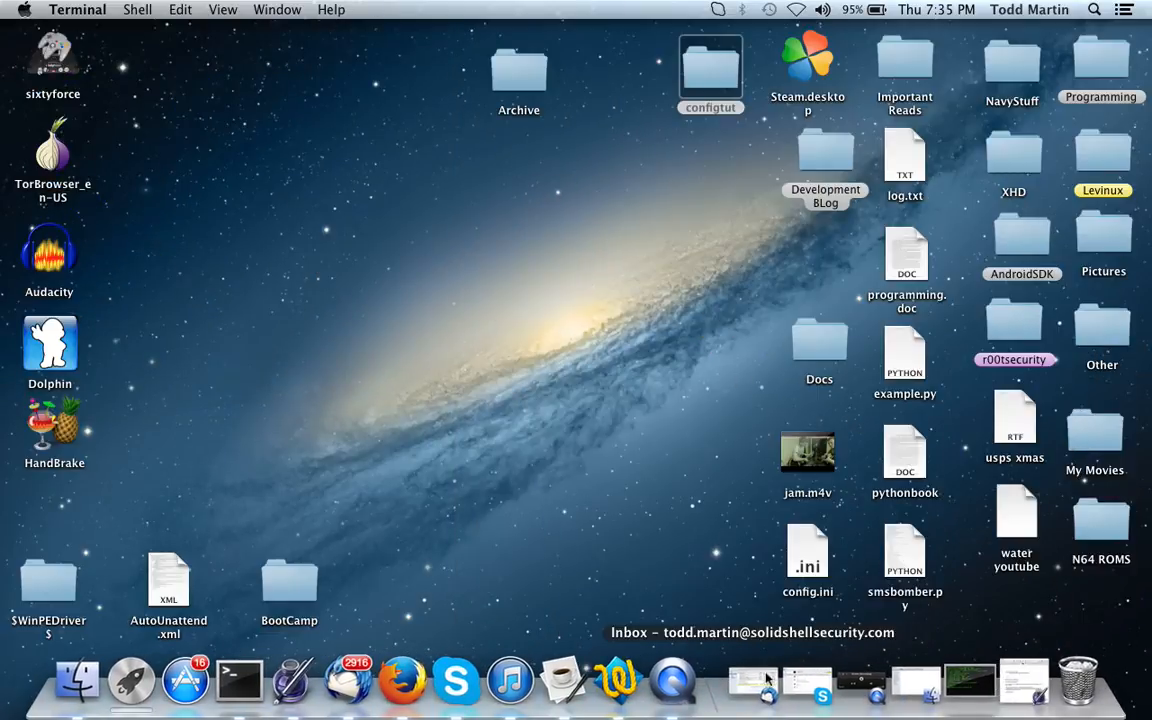
Open the configtut folder and open config.ini in TextWrangler
double_click(712, 64)
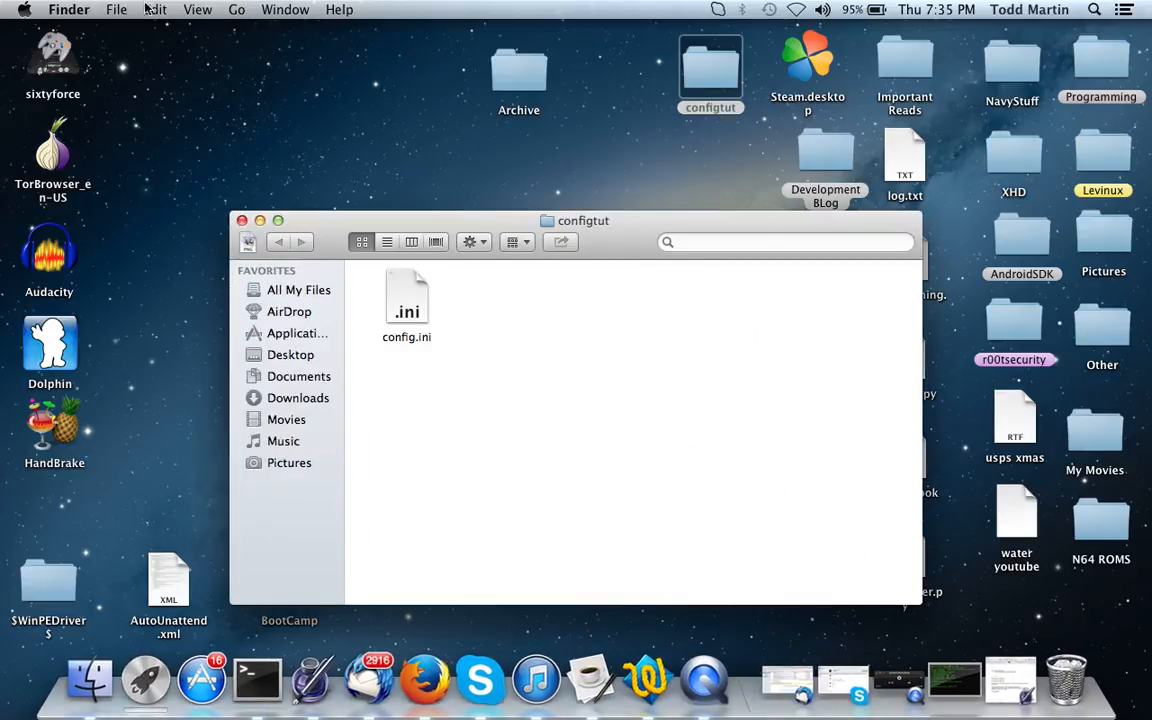
double_click(406, 296)
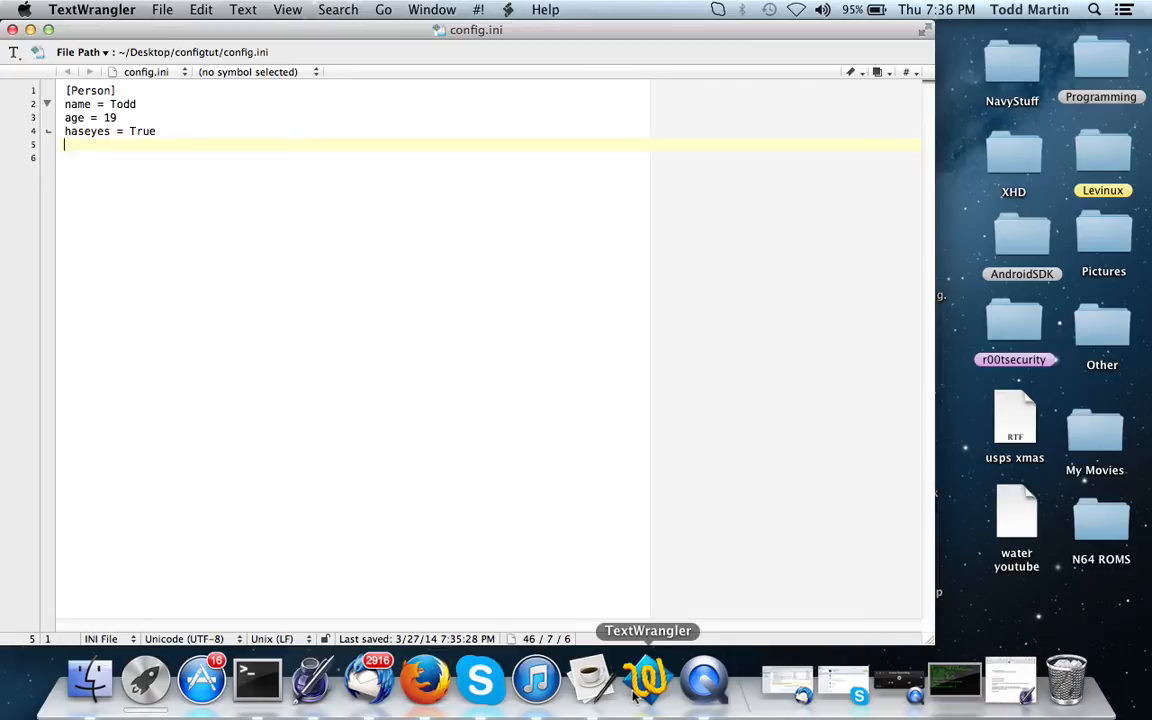
Add a [Person Two] section with name fkjhsglkj, age and haeyes = false, and save
type("[")
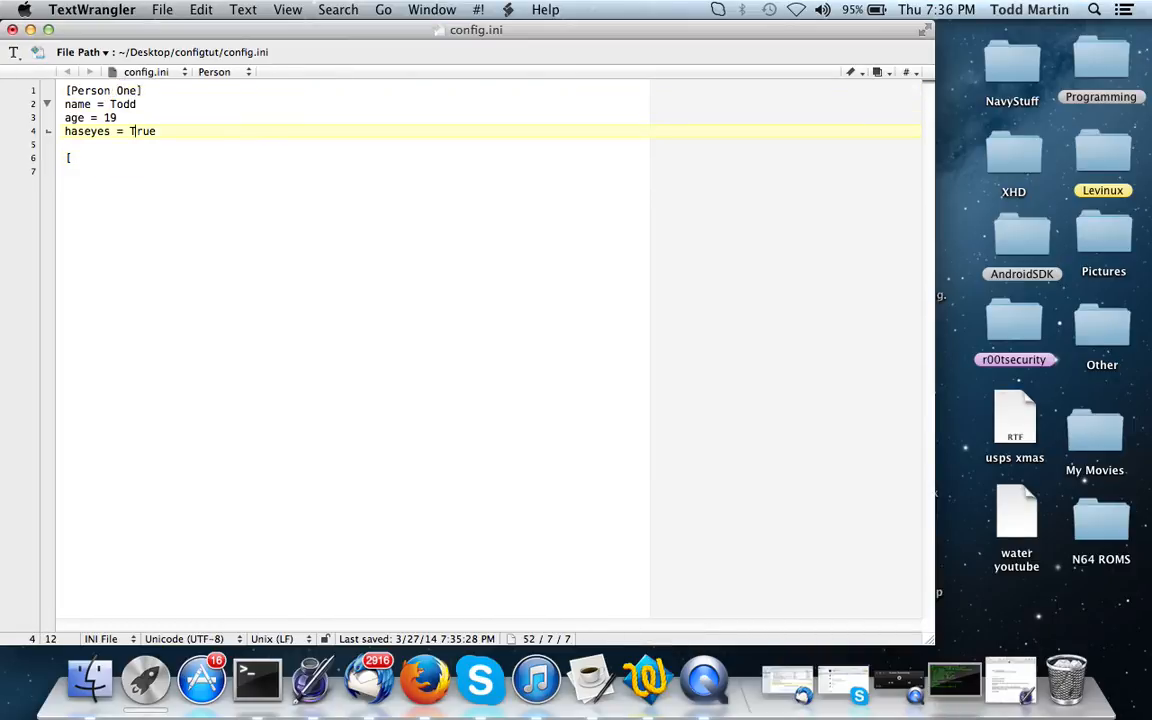
type("Perso")
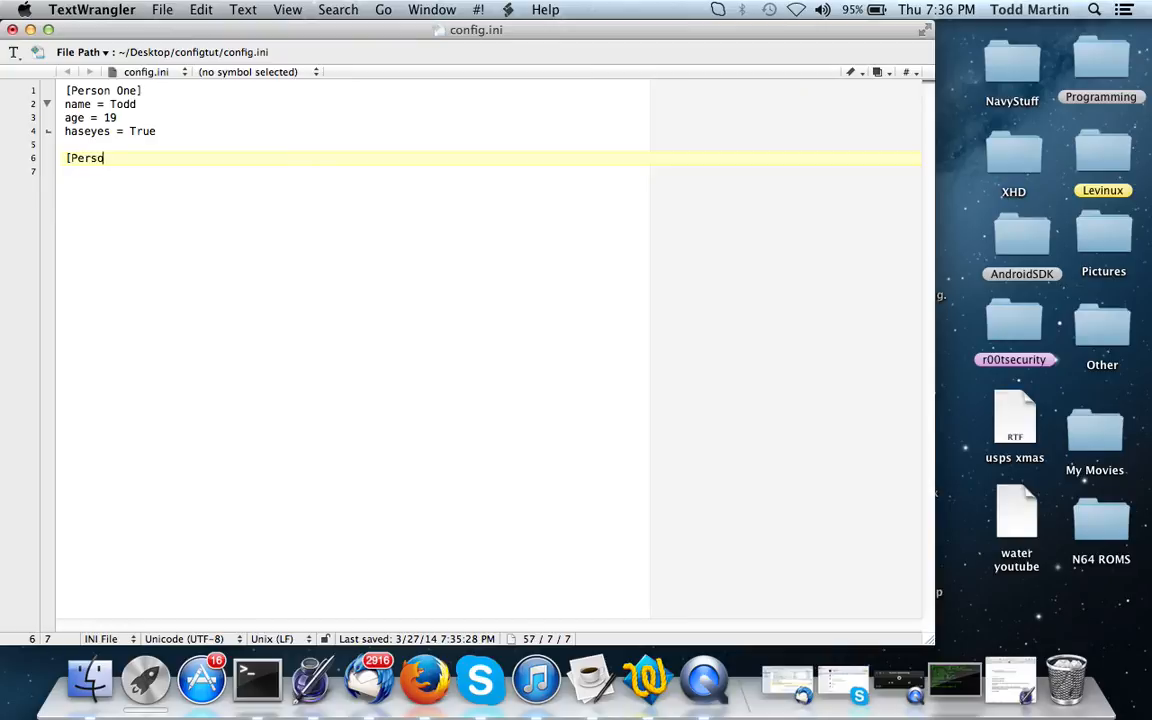
type("n Two]")
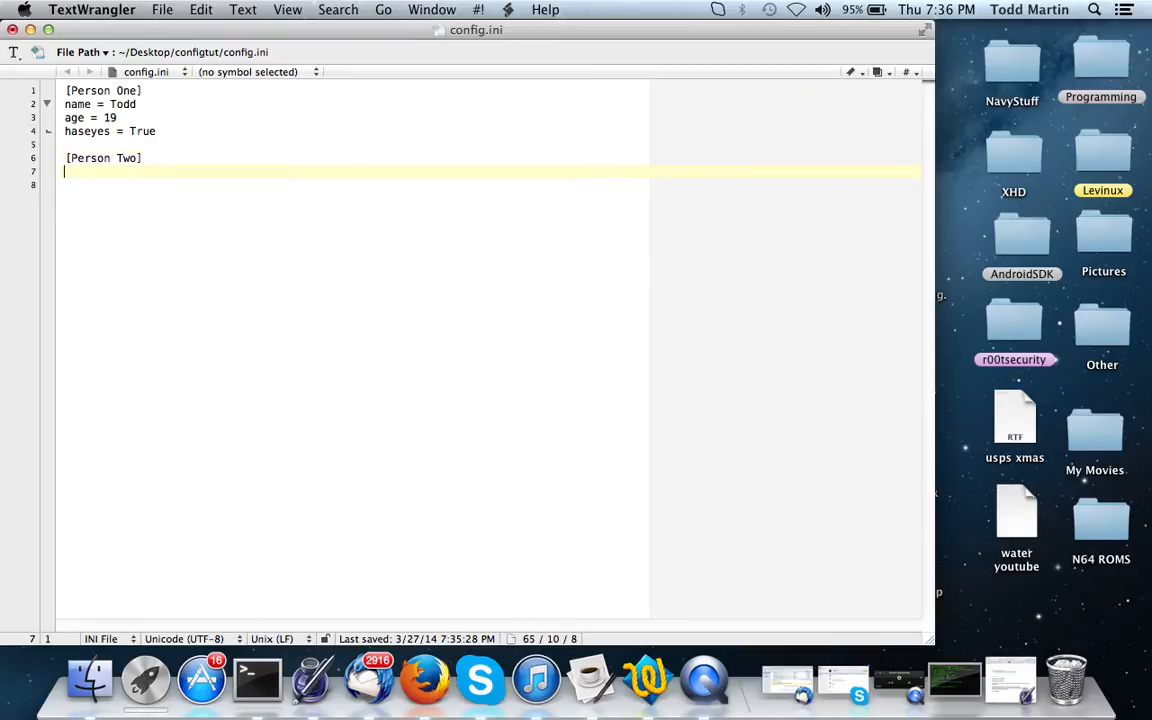
type("name")
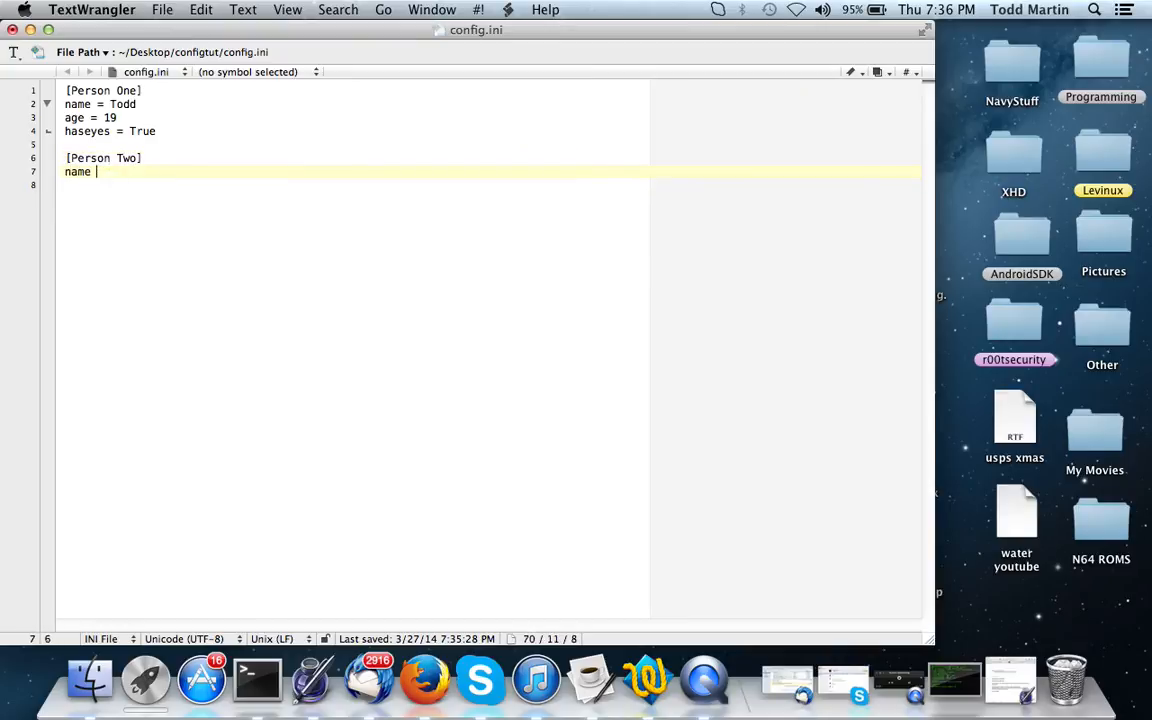
type("fkjhsglkj")
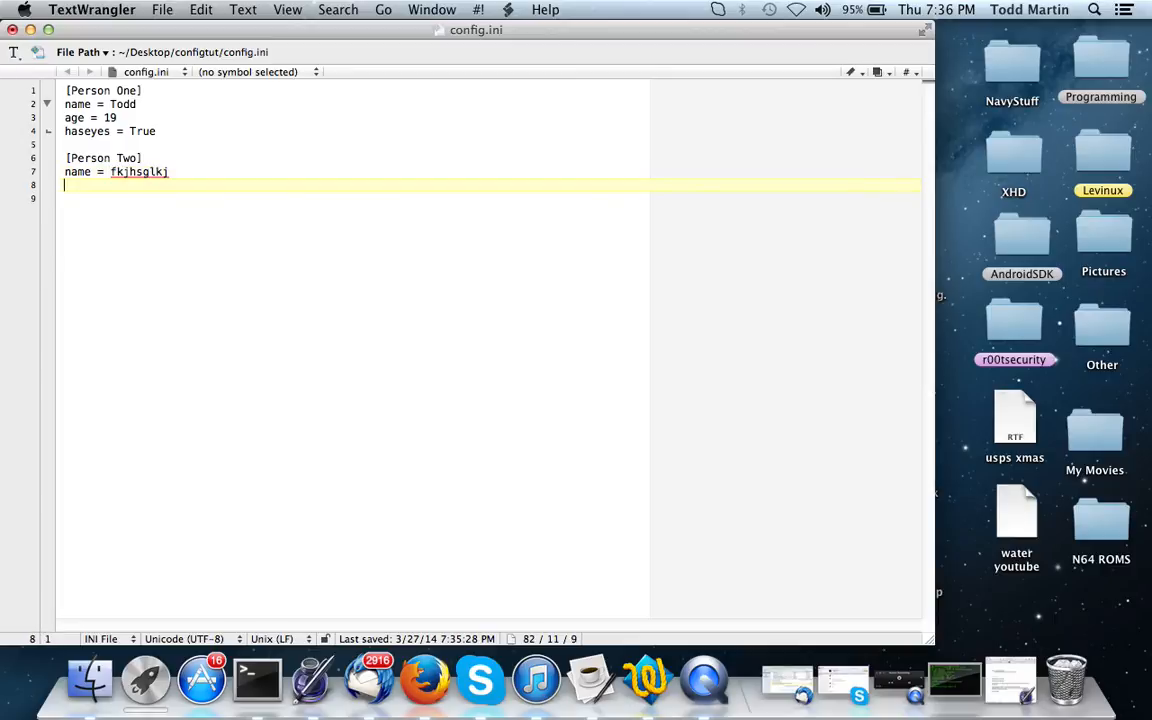
type("age = 203")
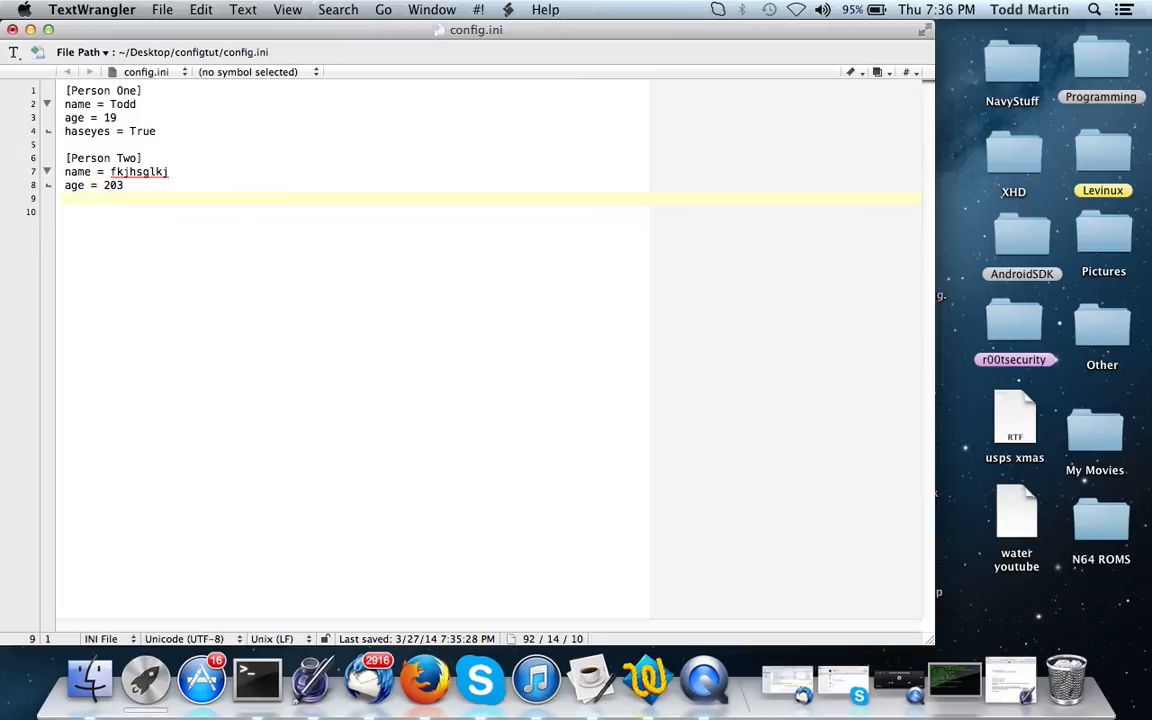
type("haeyes =")
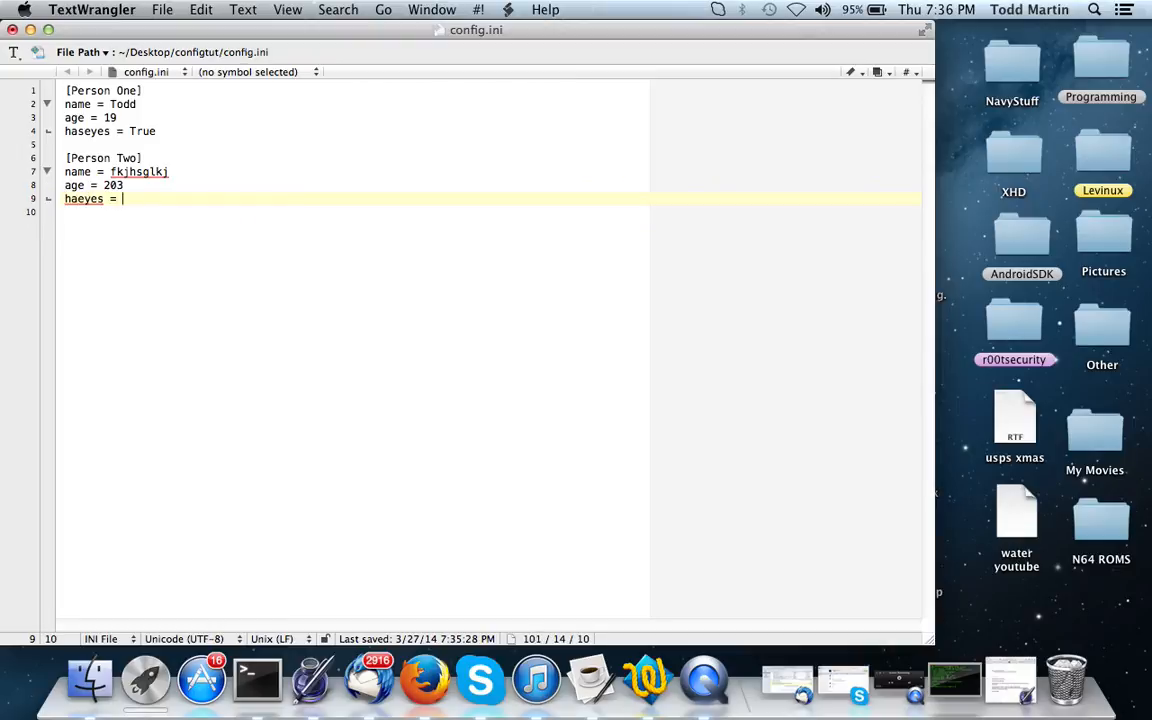
type("false")
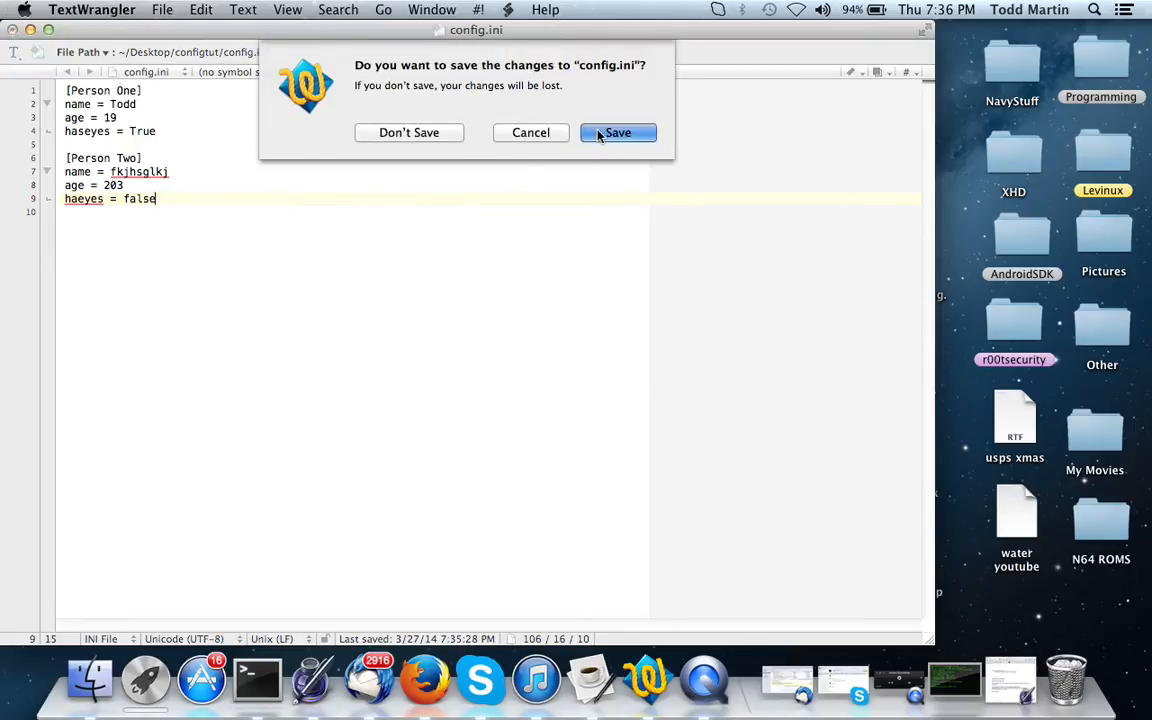
left_click(618, 132)
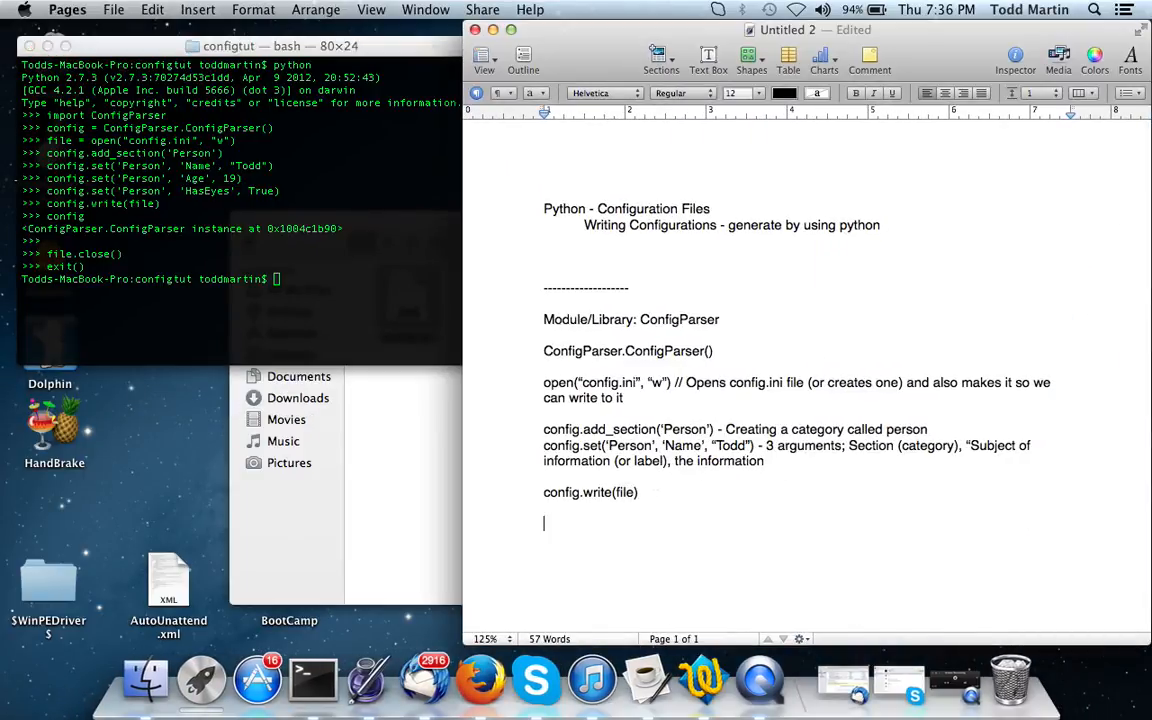
Add a dashed separator and 'Next Video: Getting information from configuration files'
type("-----------")
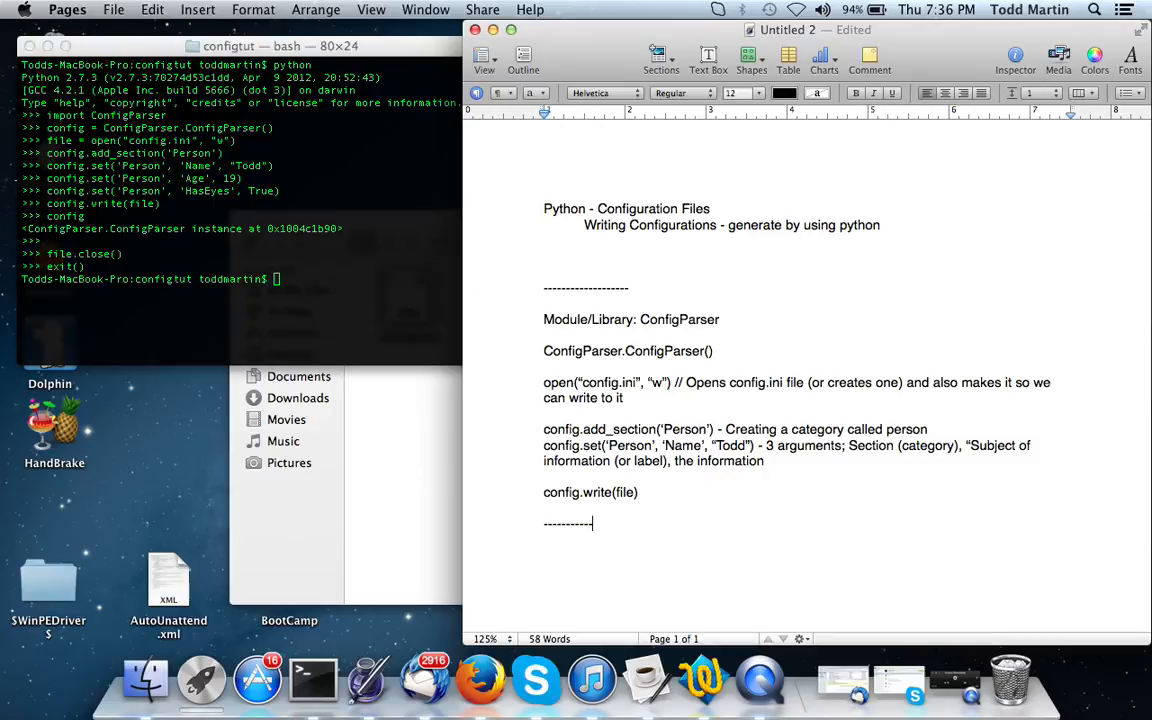
type("Get")
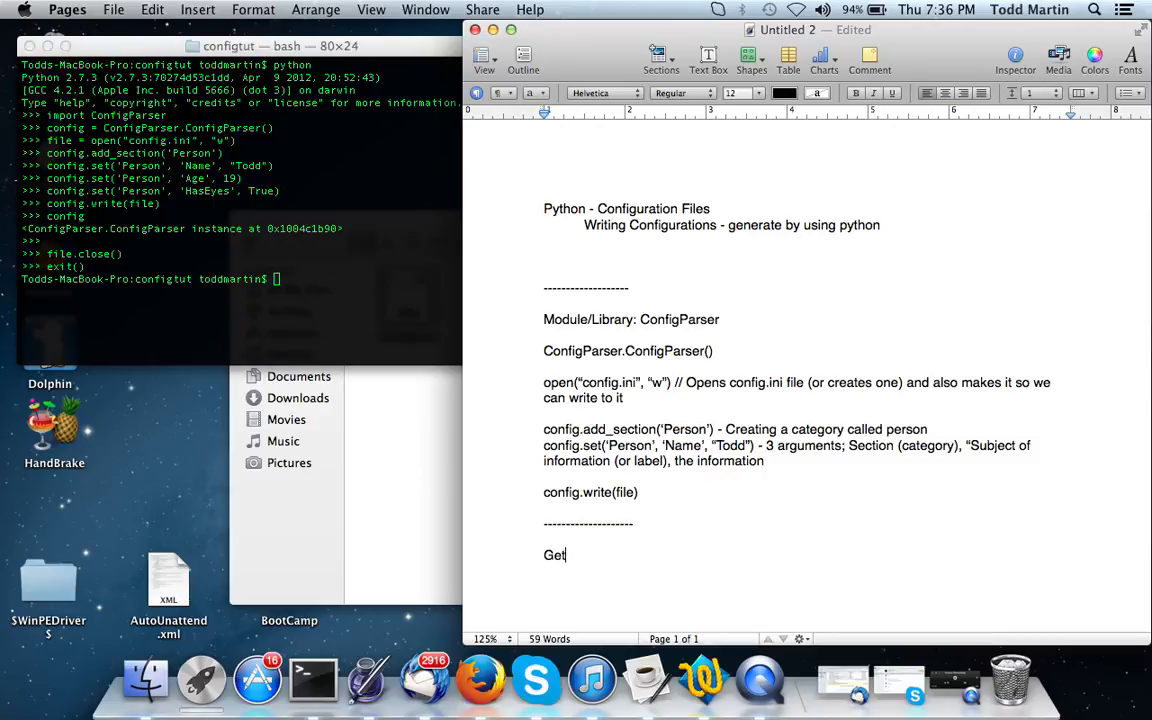
type("ting informatio")
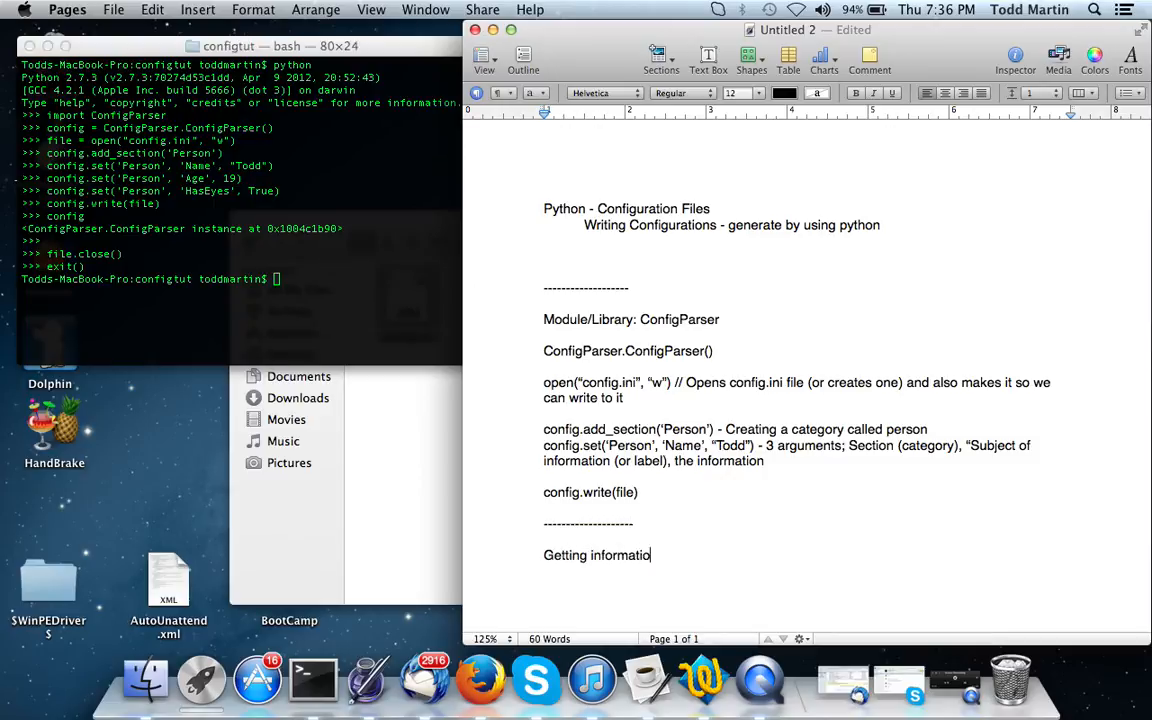
type("n from configuration files")
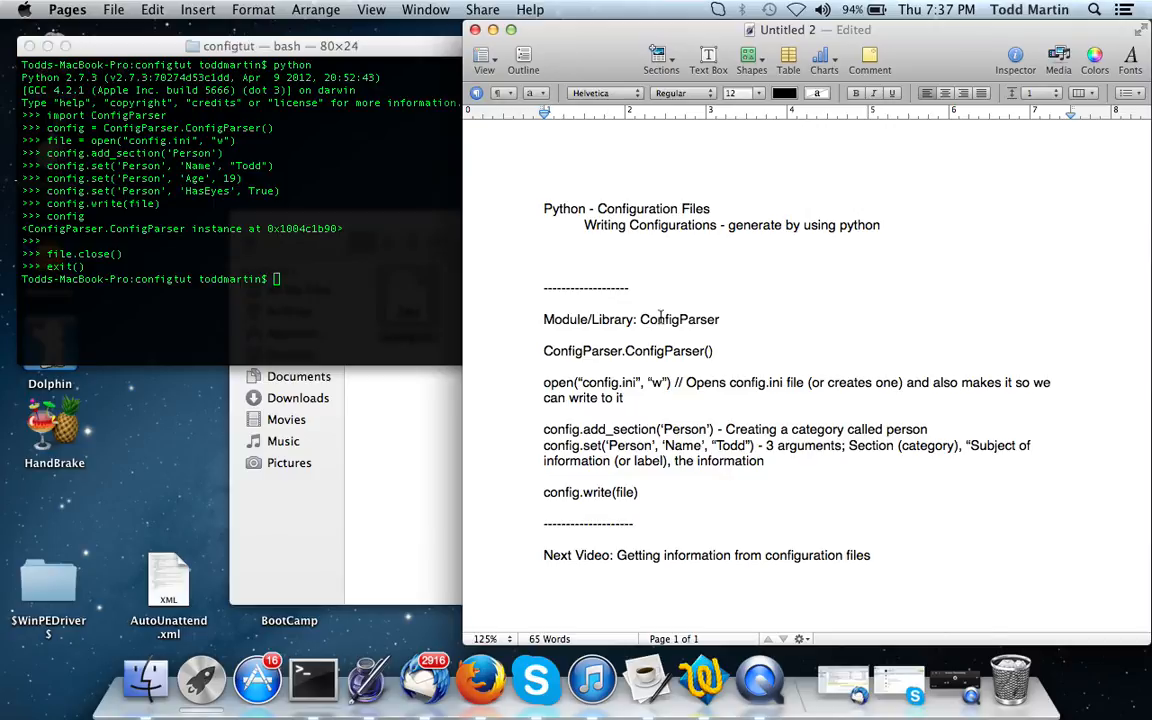
mouse_move(884, 588)
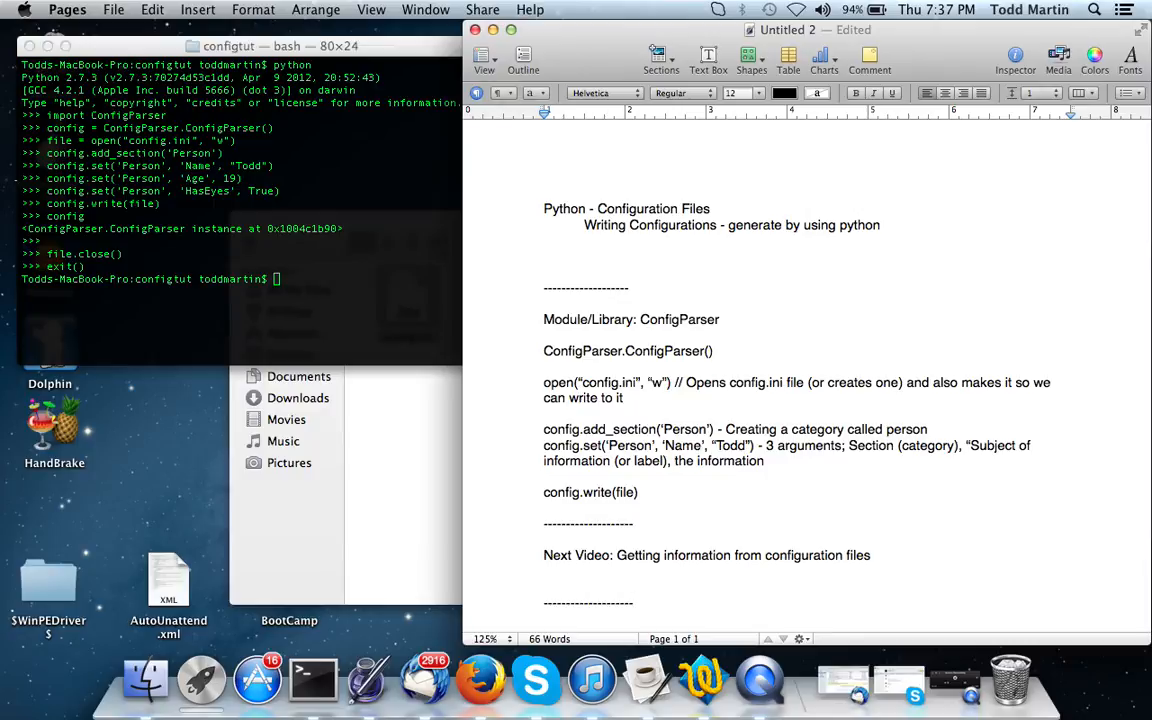
scroll("down", 3)
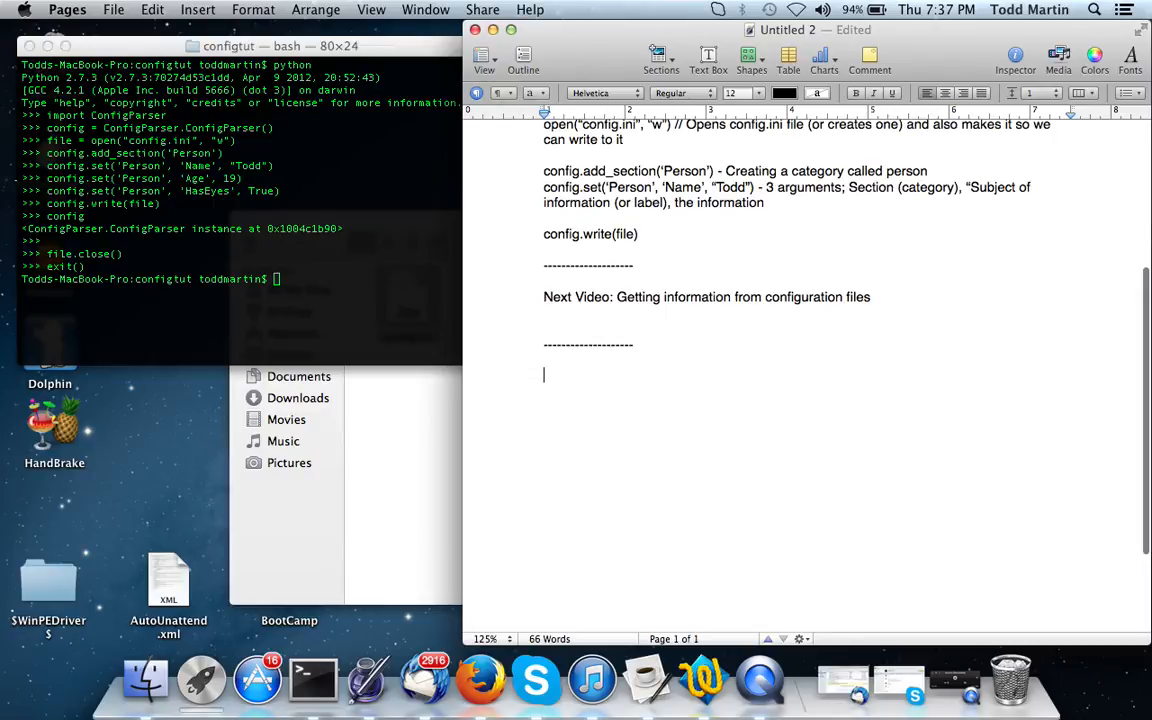
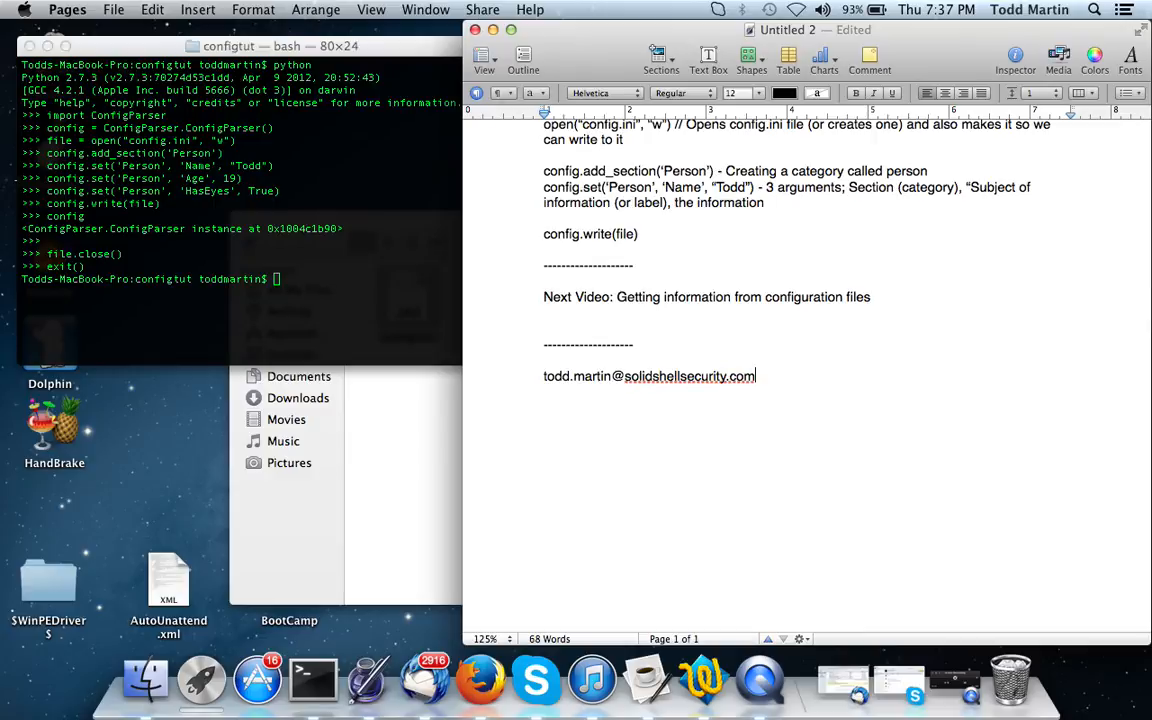